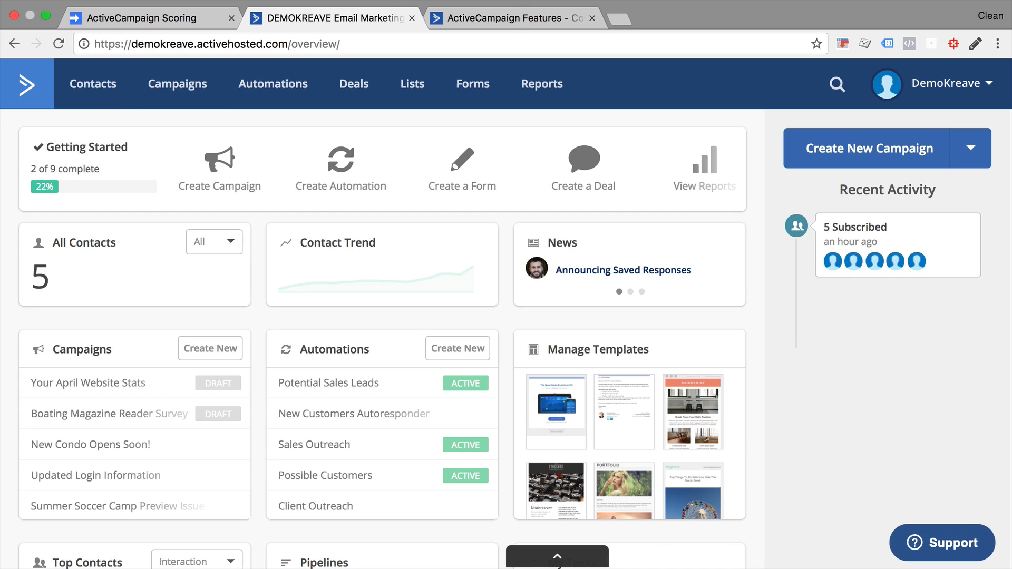
Review the Scoring feature page down to the sign-up section, then return to the top.
{"action": "left_click", "coordinate": [510, 17]}
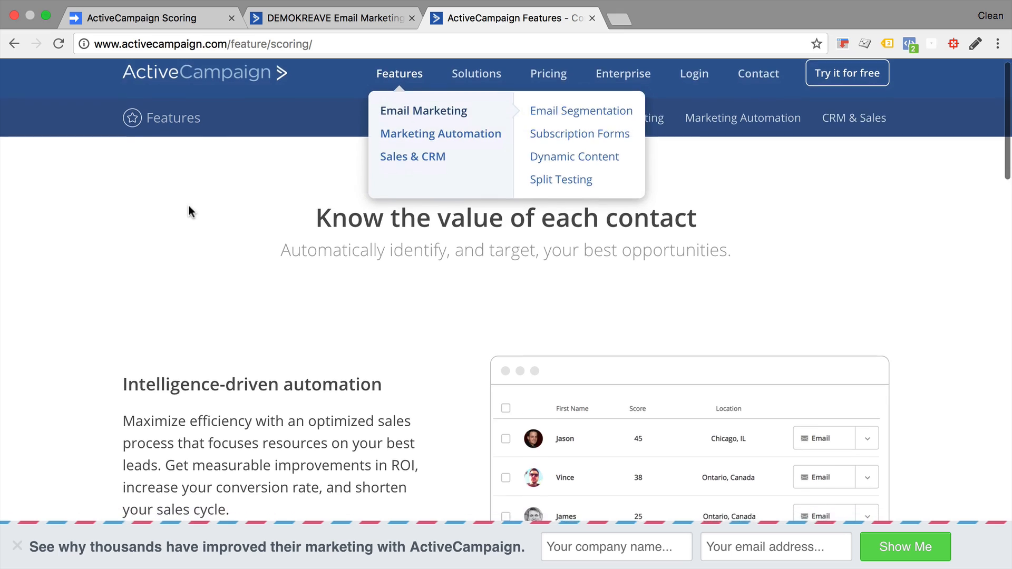
{"action": "scroll", "scroll_direction": "down", "scroll_amount": 3}
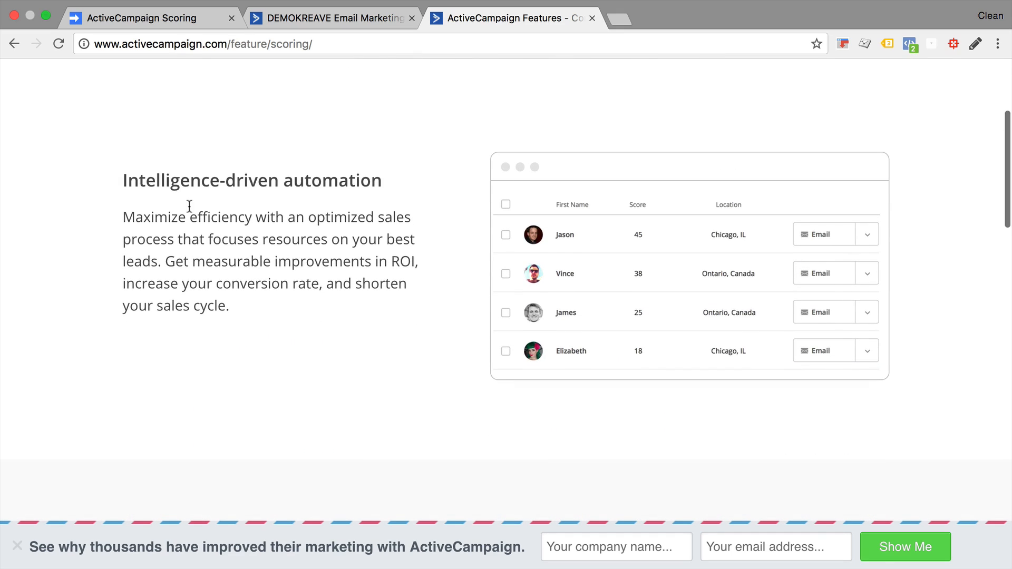
{"action": "mouse_move", "coordinate": [575, 197]}
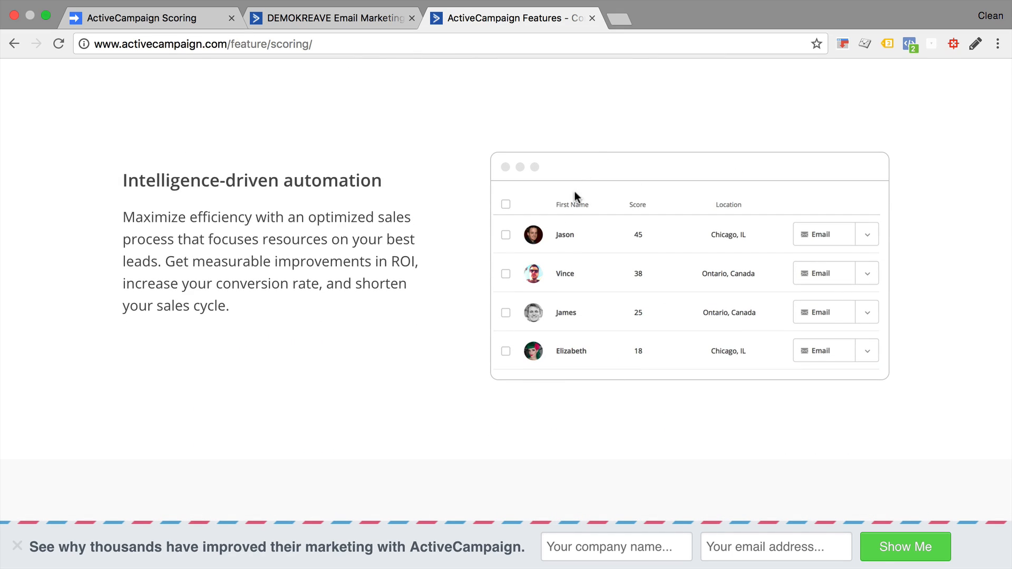
{"action": "mouse_move", "coordinate": [639, 356]}
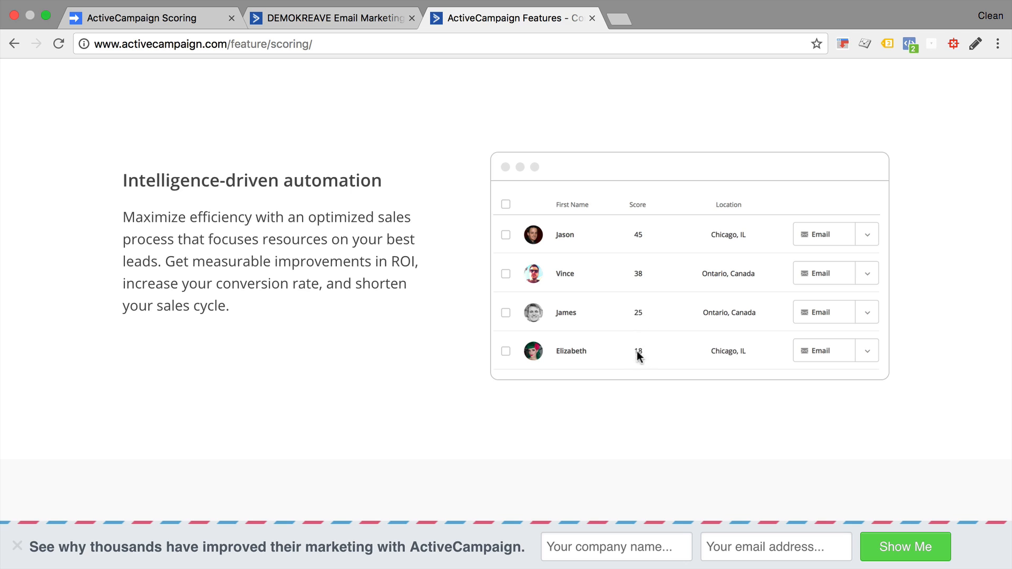
{"action": "scroll", "scroll_direction": "down", "scroll_amount": 3}
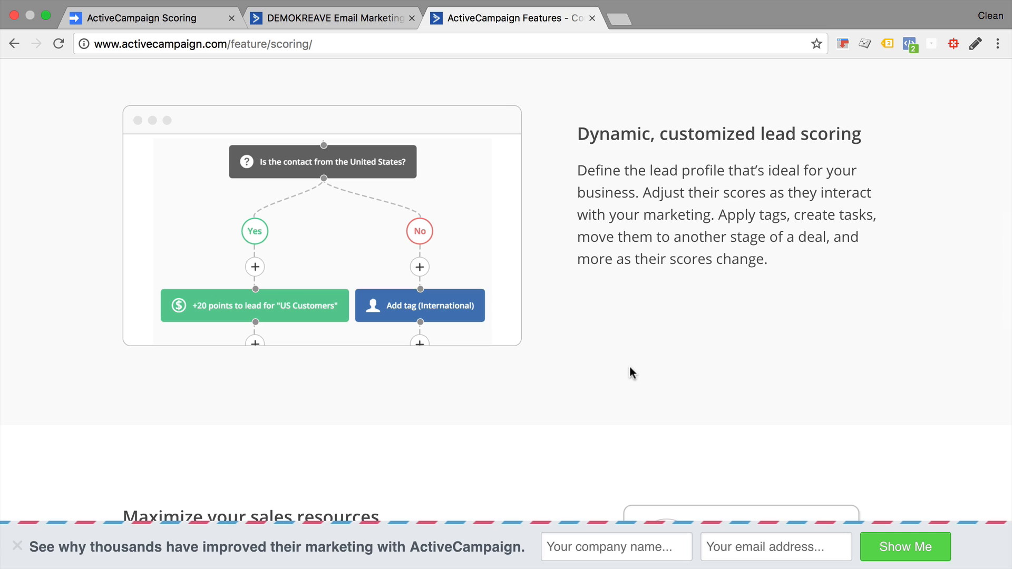
{"action": "mouse_move", "coordinate": [219, 321]}
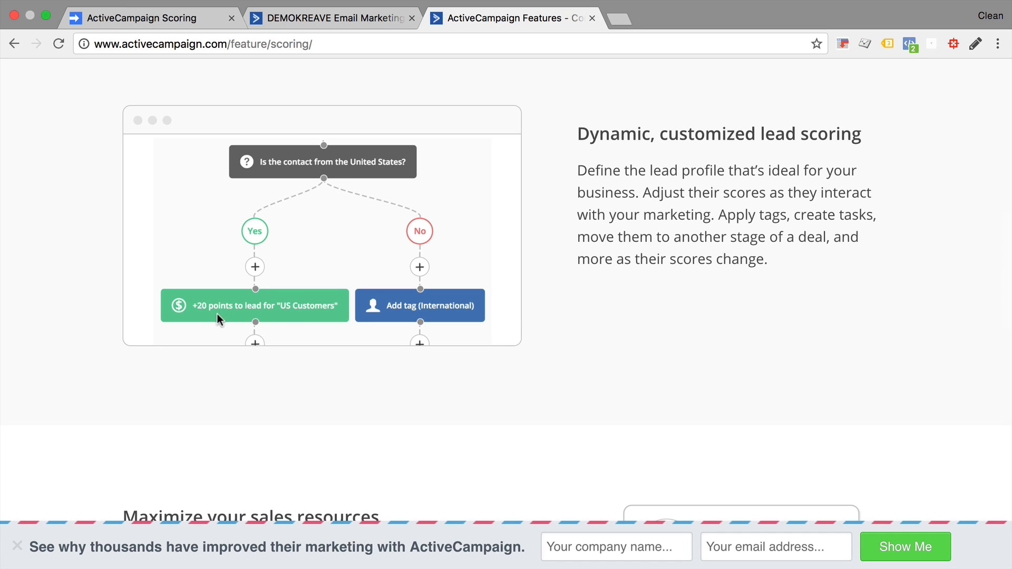
{"action": "scroll", "scroll_direction": "down", "scroll_amount": 3}
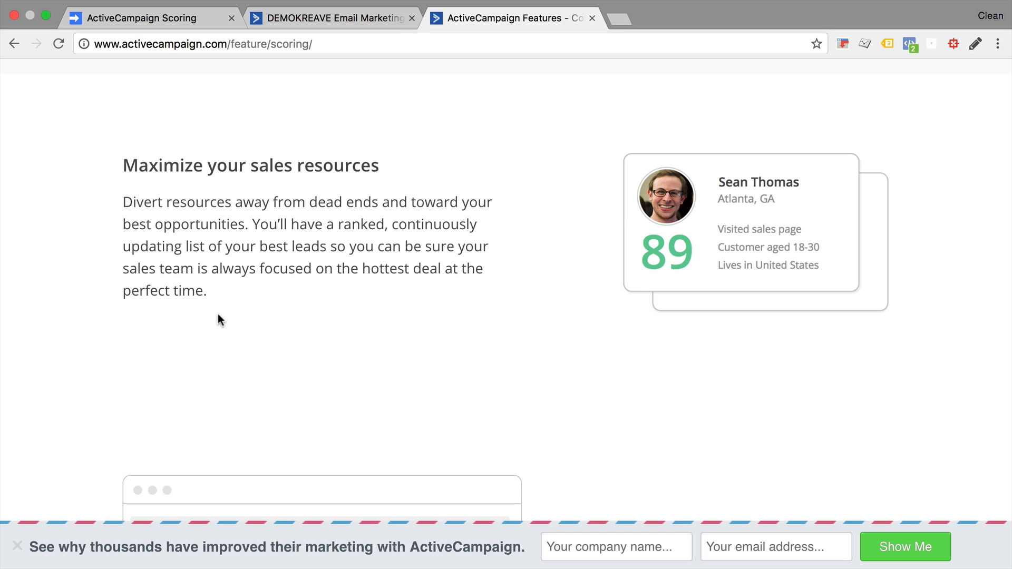
{"action": "scroll", "scroll_direction": "down", "scroll_amount": 3}
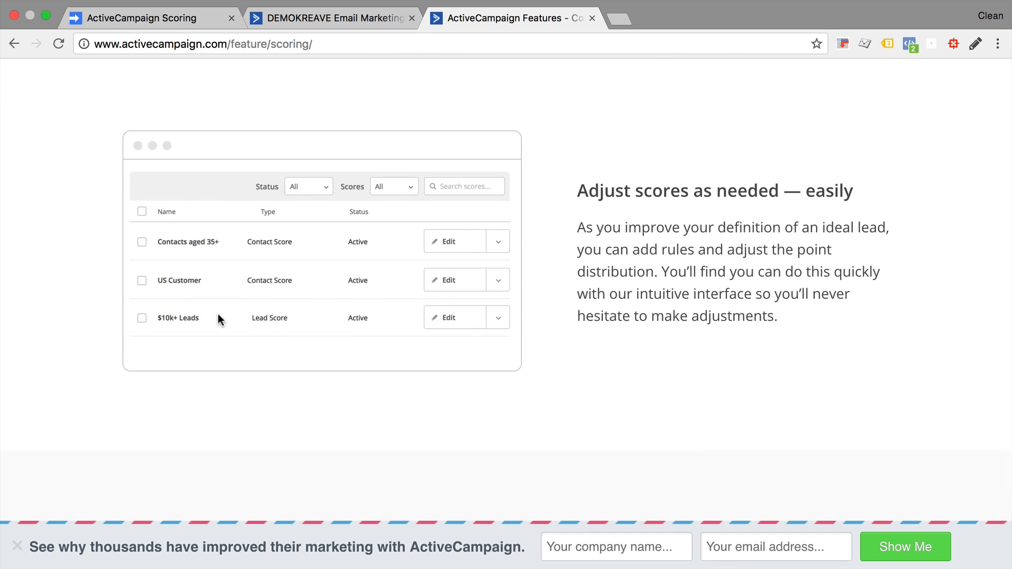
{"action": "scroll", "scroll_direction": "down", "scroll_amount": 3}
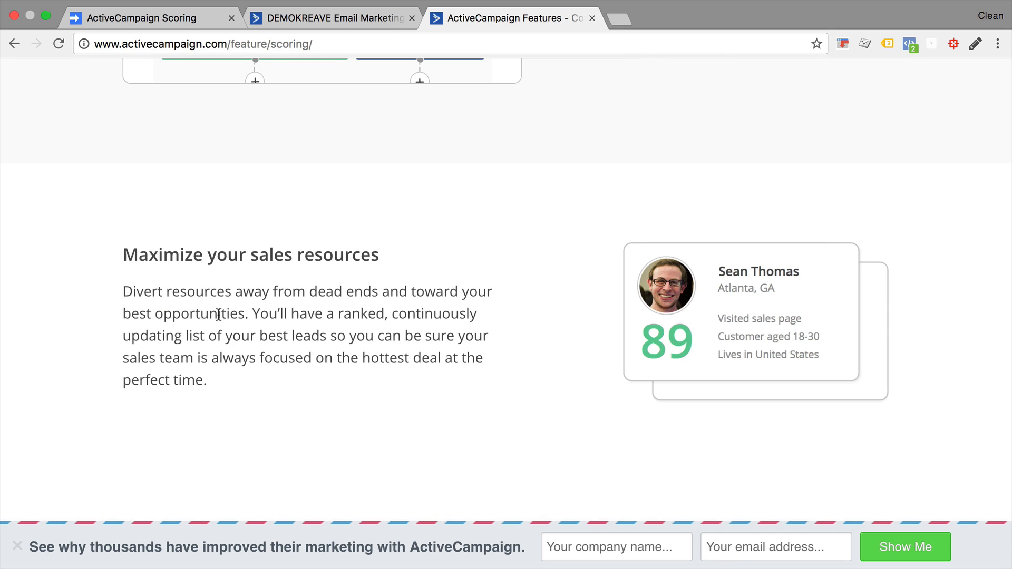
{"action": "scroll", "scroll_direction": "down", "scroll_amount": 3}
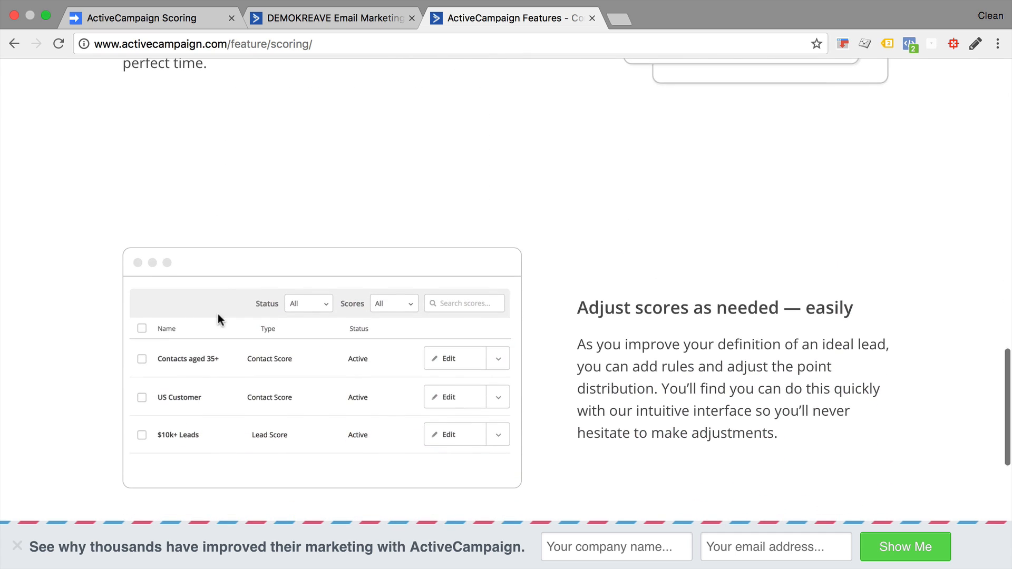
{"action": "scroll", "scroll_direction": "down", "scroll_amount": 3}
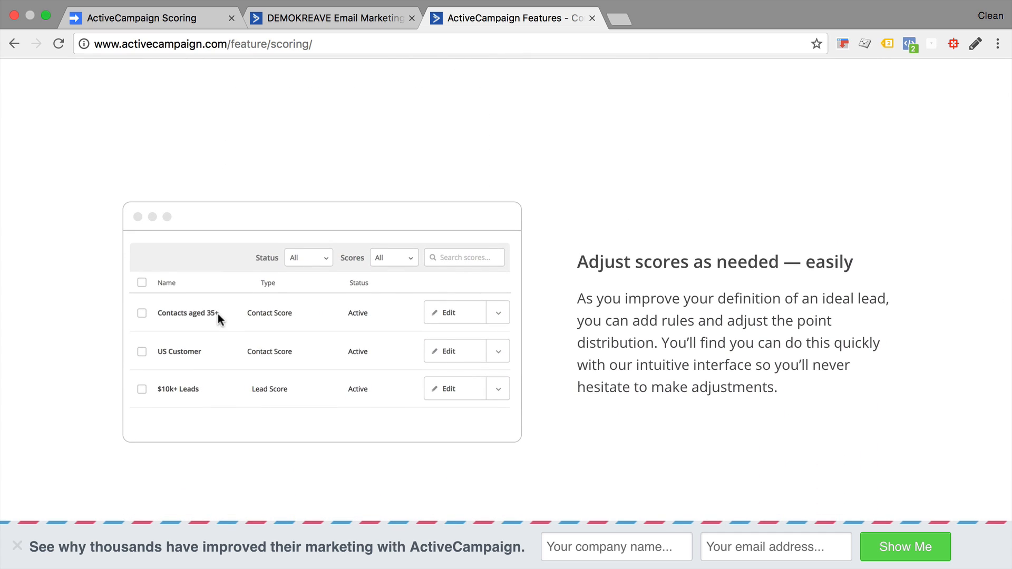
{"action": "scroll", "scroll_direction": "down", "scroll_amount": 3}
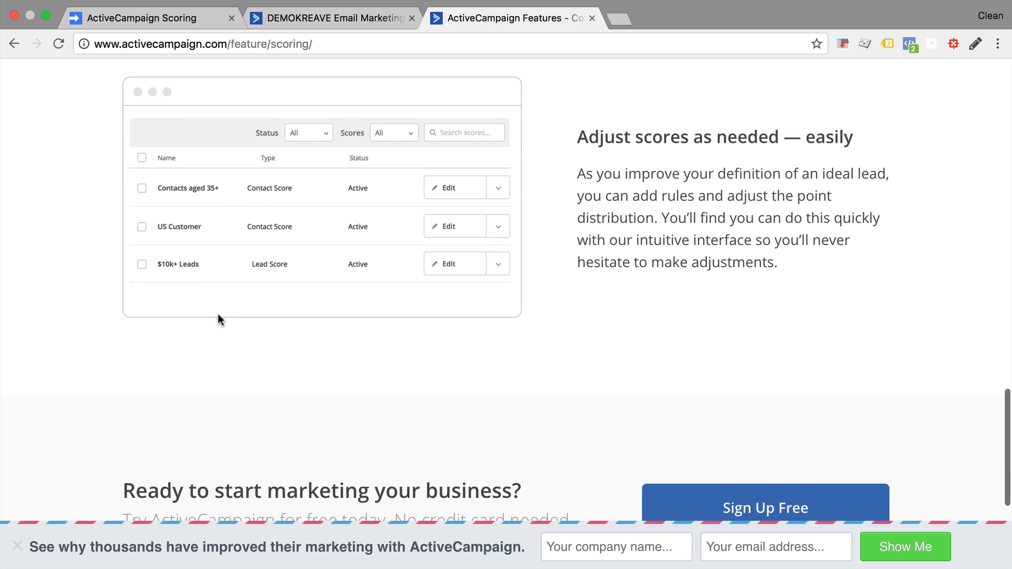
{"action": "scroll", "scroll_direction": "up", "scroll_amount": 3}
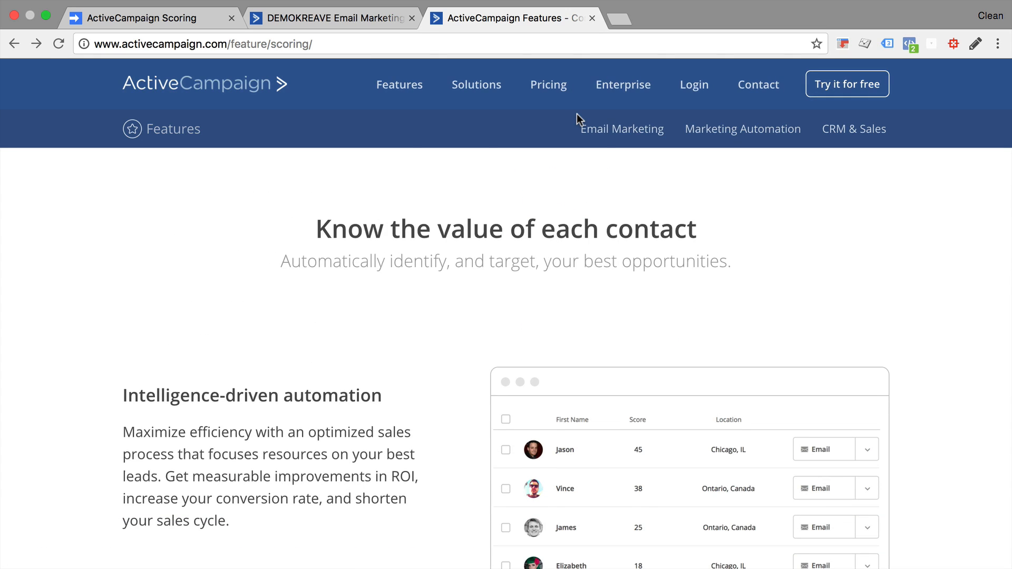
Compare ActiveCampaign plan prices with the contacts slider set to 25,000.
{"action": "left_click", "coordinate": [549, 84]}
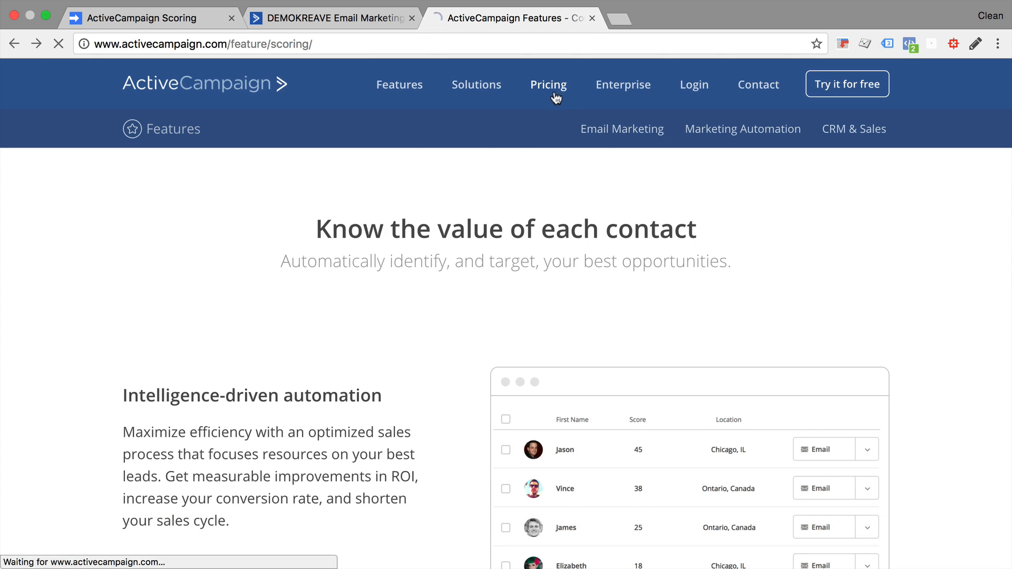
{"action": "left_click", "coordinate": [548, 84]}
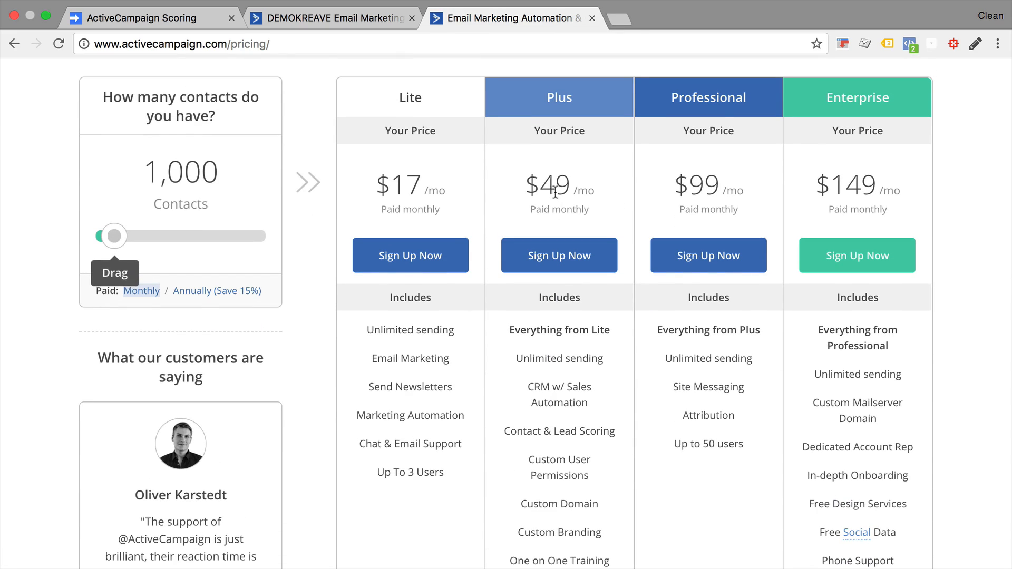
{"action": "mouse_move", "coordinate": [546, 447]}
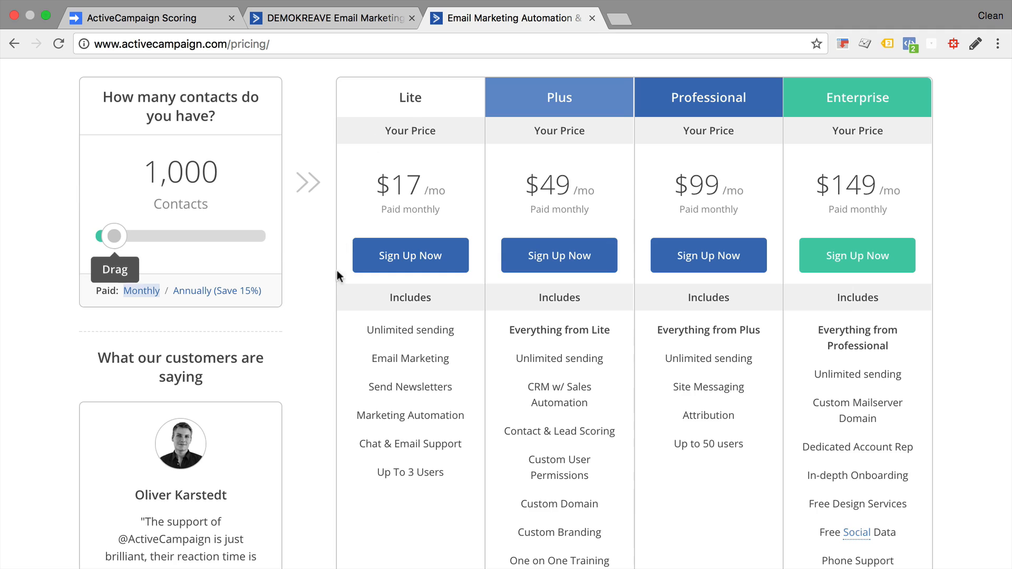
{"action": "mouse_move", "coordinate": [340, 521]}
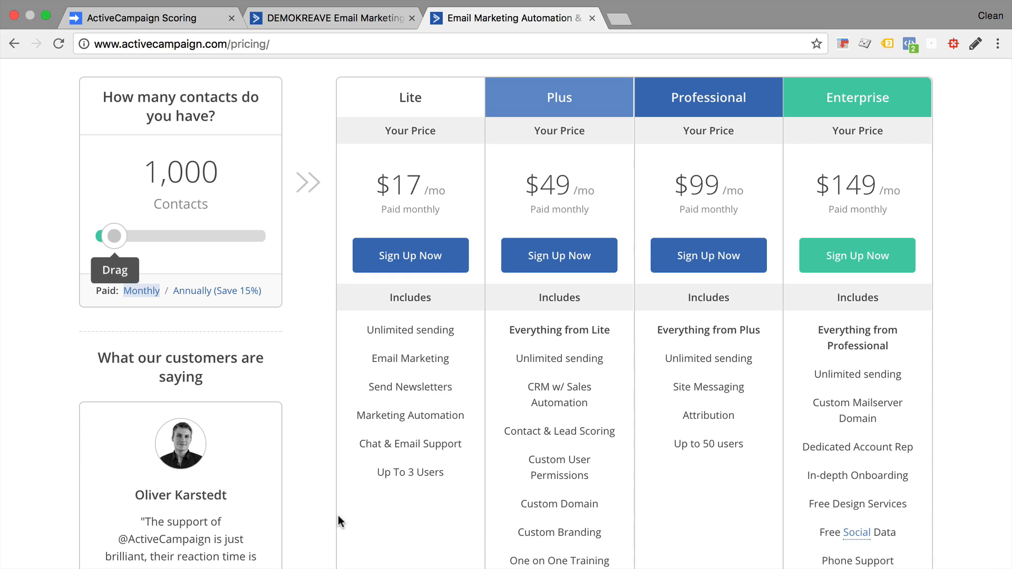
{"action": "mouse_move", "coordinate": [563, 161]}
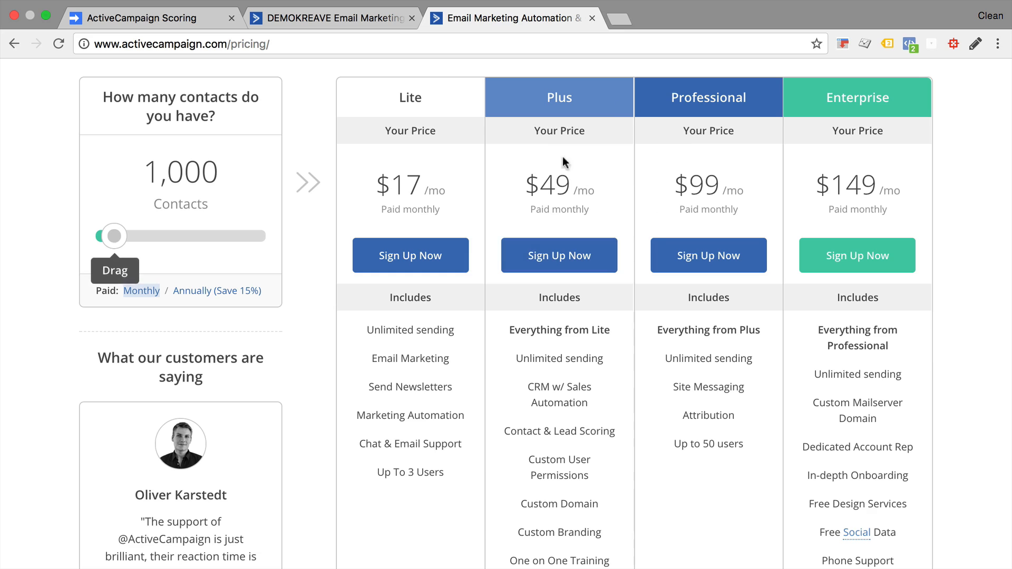
{"action": "left_click_drag", "start_coordinate": [113, 236], "coordinate": [190, 235]}
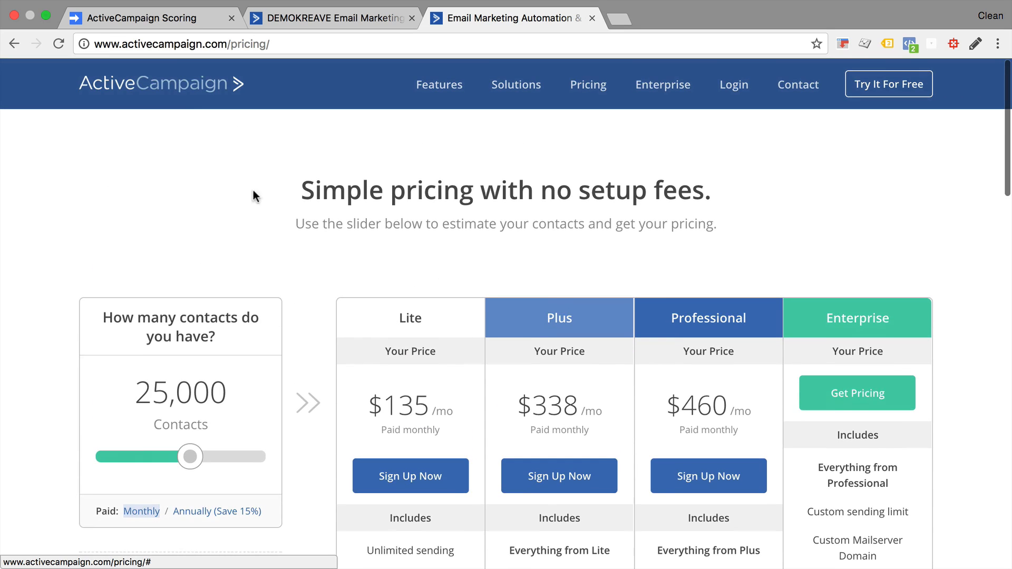
{"action": "left_click", "coordinate": [149, 18]}
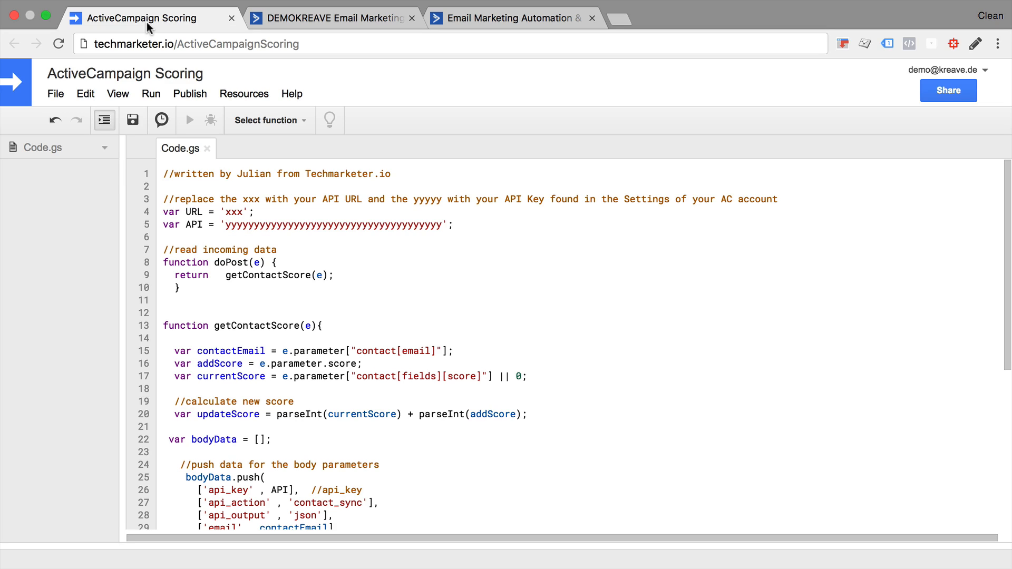
Review Code.gs and select the 'xxx' placeholder in the API URL variable.
{"action": "left_click", "coordinate": [175, 389]}
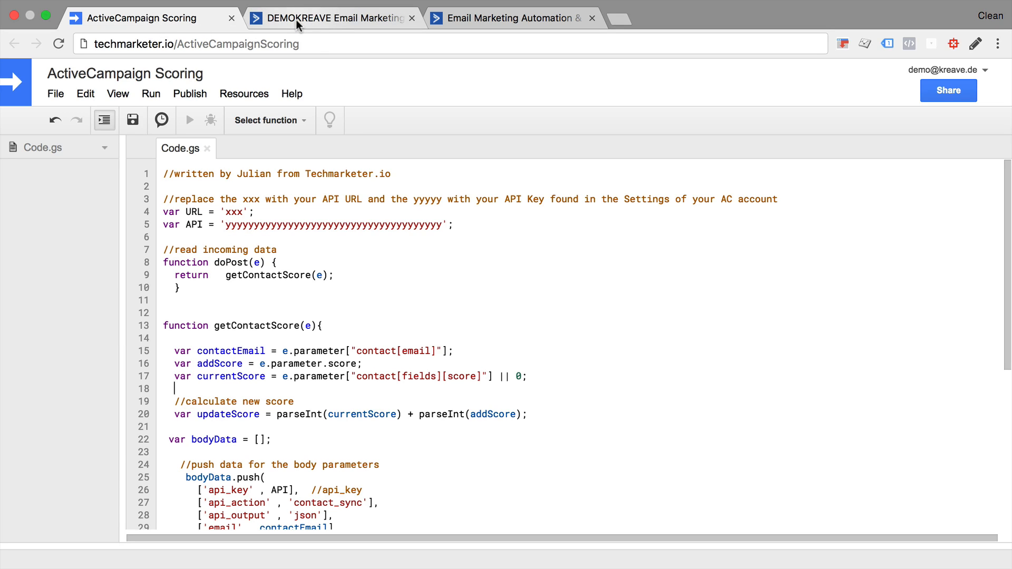
{"action": "mouse_move", "coordinate": [329, 18]}
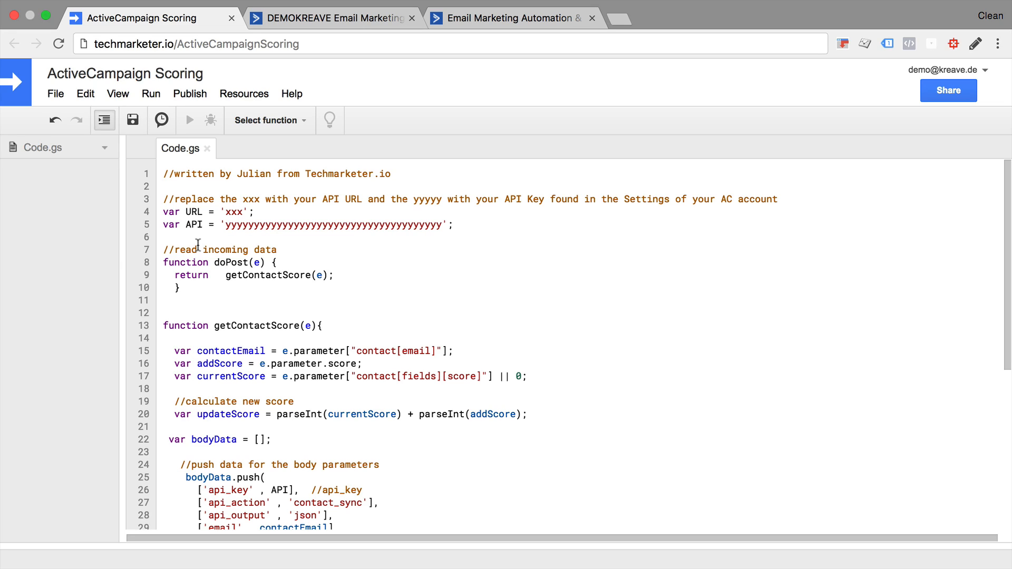
{"action": "mouse_move", "coordinate": [175, 60]}
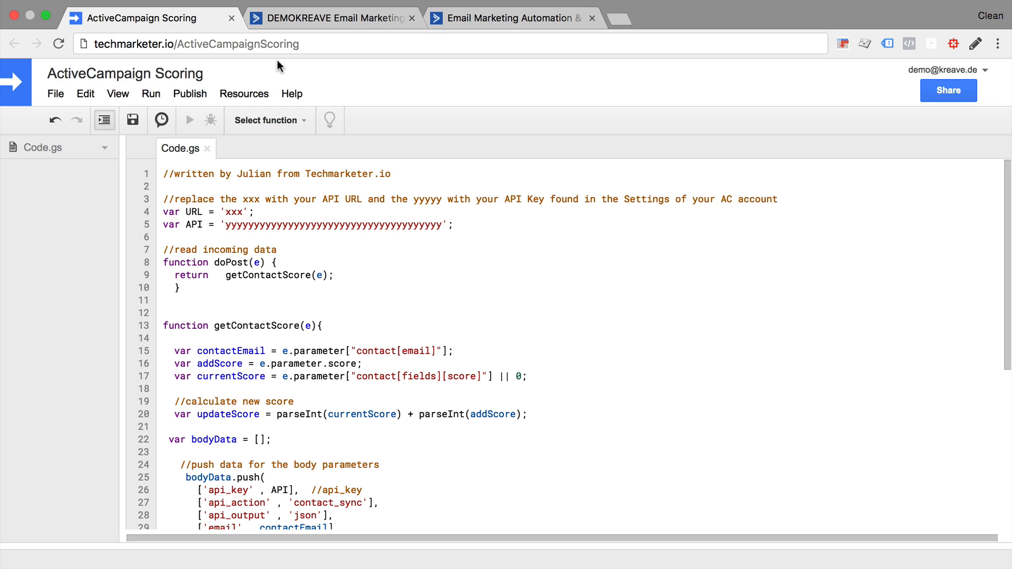
{"action": "mouse_move", "coordinate": [232, 202]}
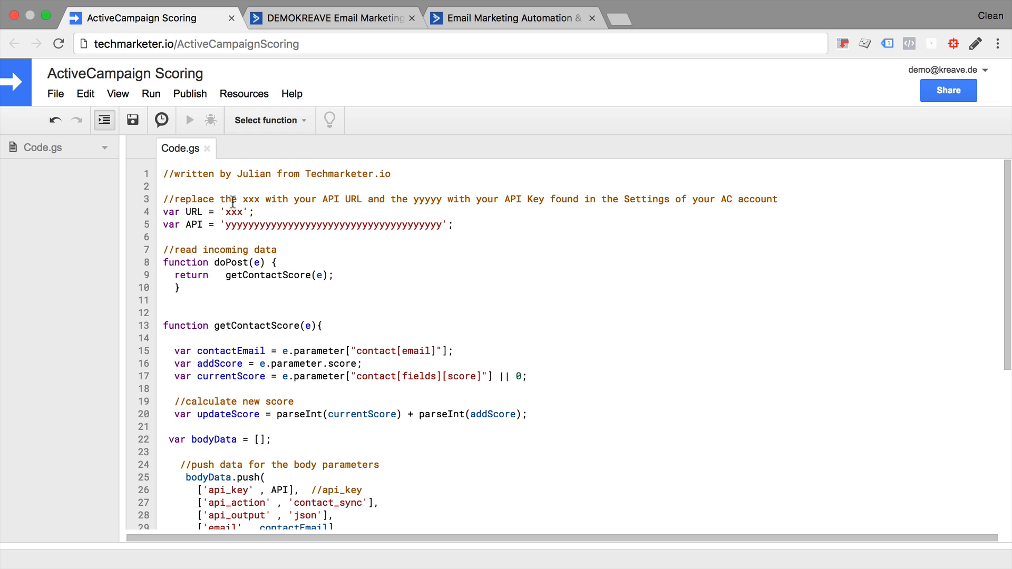
{"action": "double_click", "coordinate": [233, 212]}
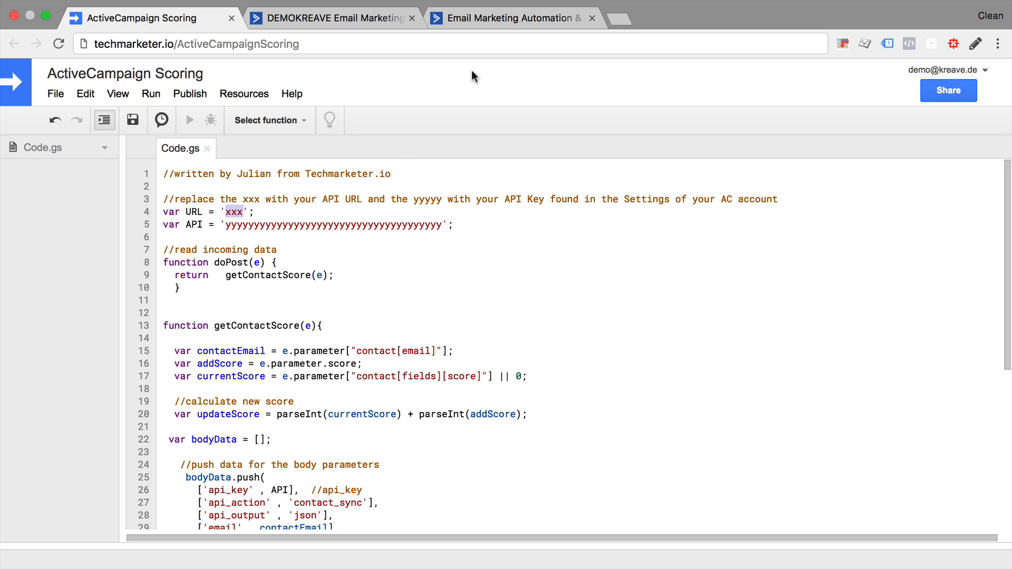
{"action": "left_click", "coordinate": [329, 18]}
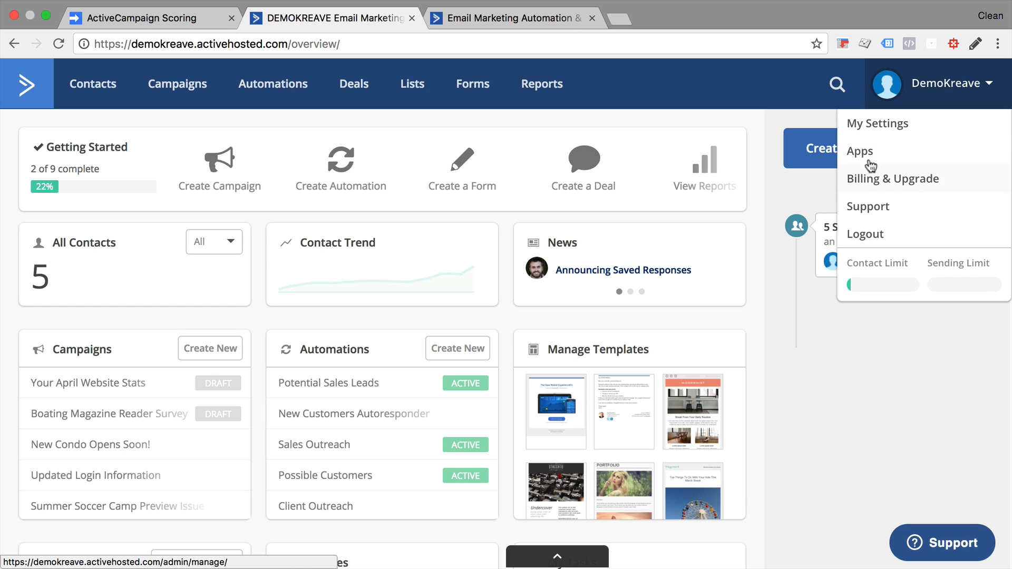
Copy the API key from Settings > Developer into var API and save the script.
{"action": "left_click", "coordinate": [876, 124]}
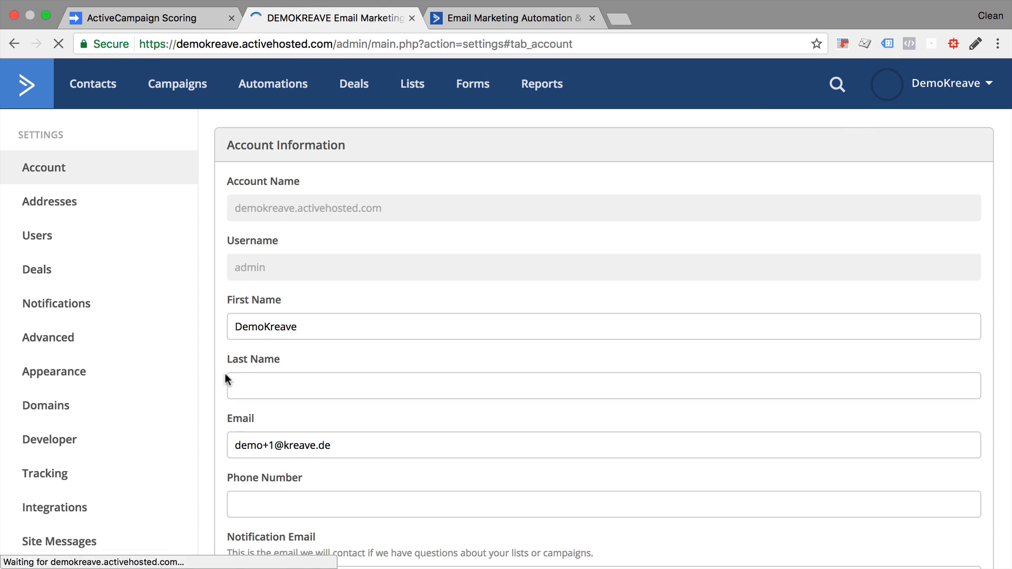
{"action": "left_click", "coordinate": [49, 440]}
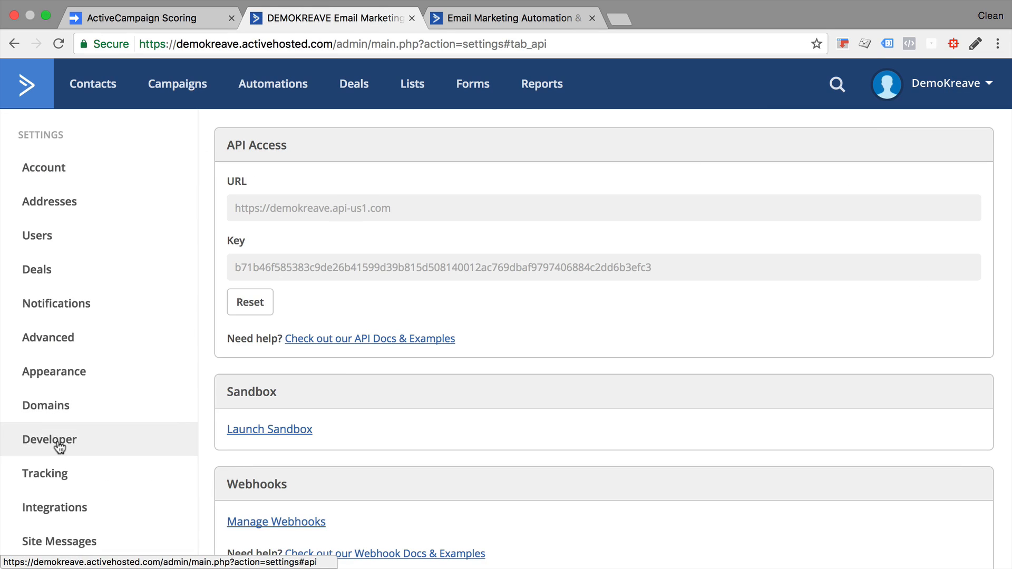
{"action": "left_click", "coordinate": [312, 207]}
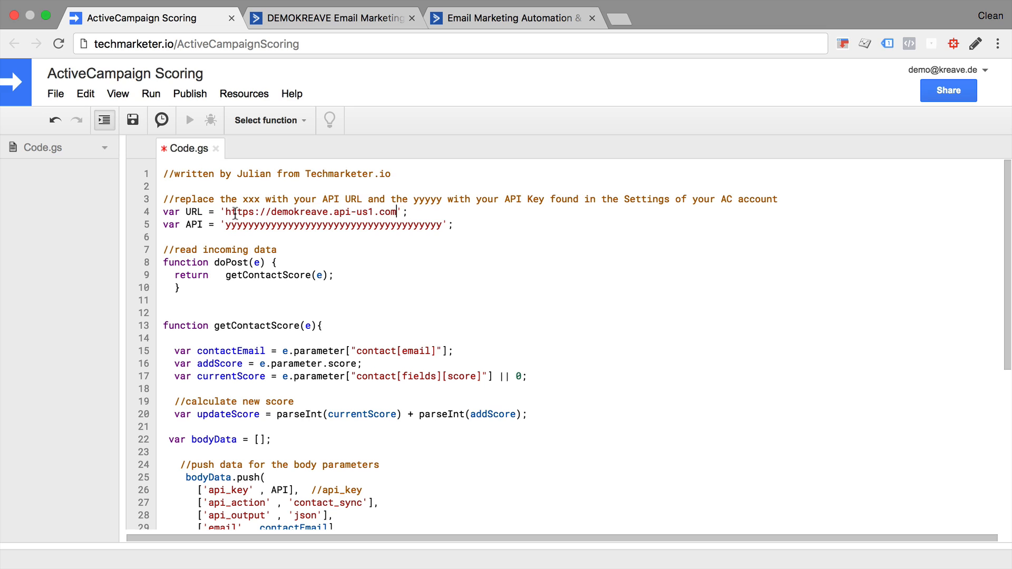
{"action": "left_click", "coordinate": [329, 18]}
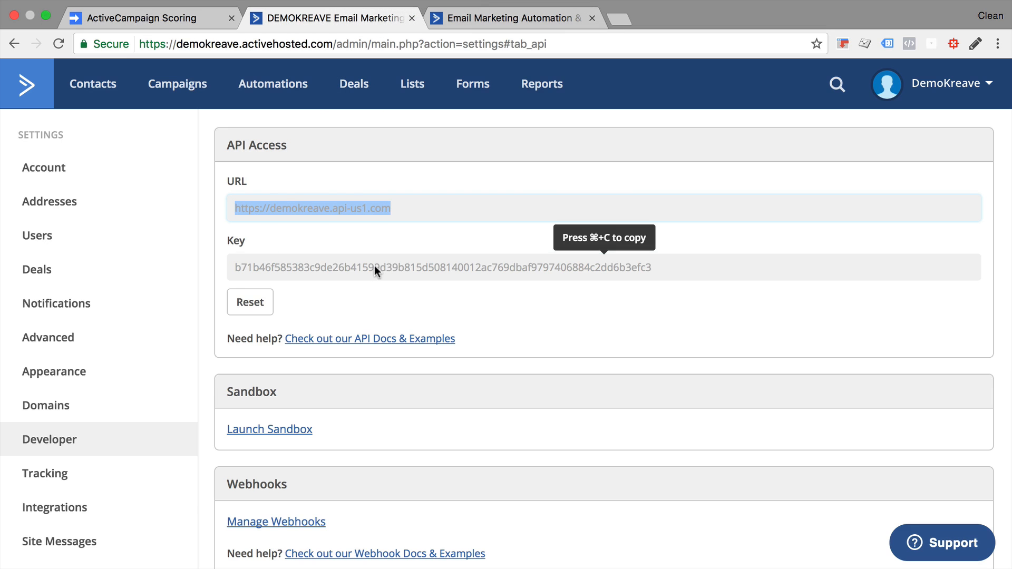
{"action": "left_click", "coordinate": [440, 267]}
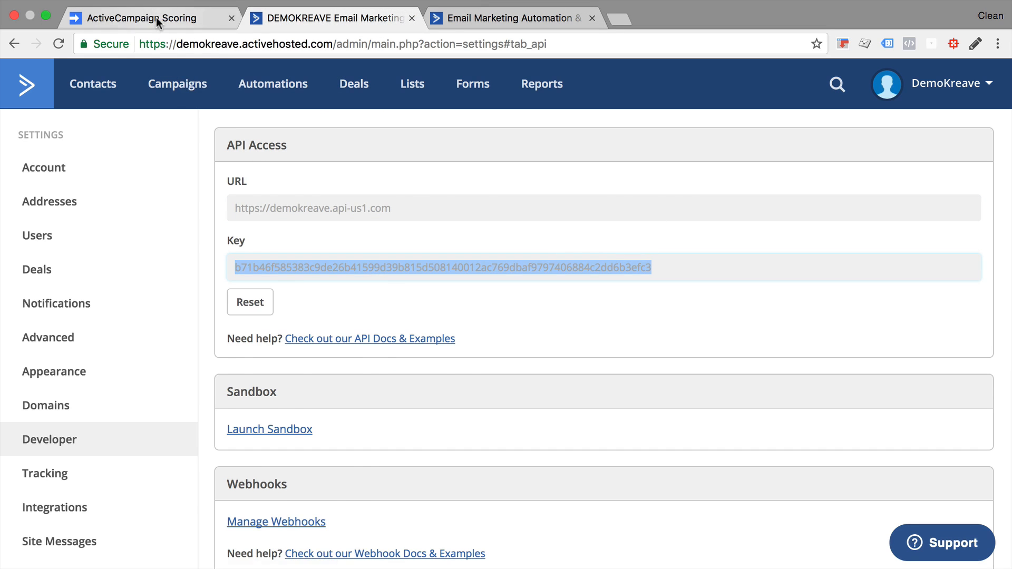
{"action": "left_click", "coordinate": [139, 18]}
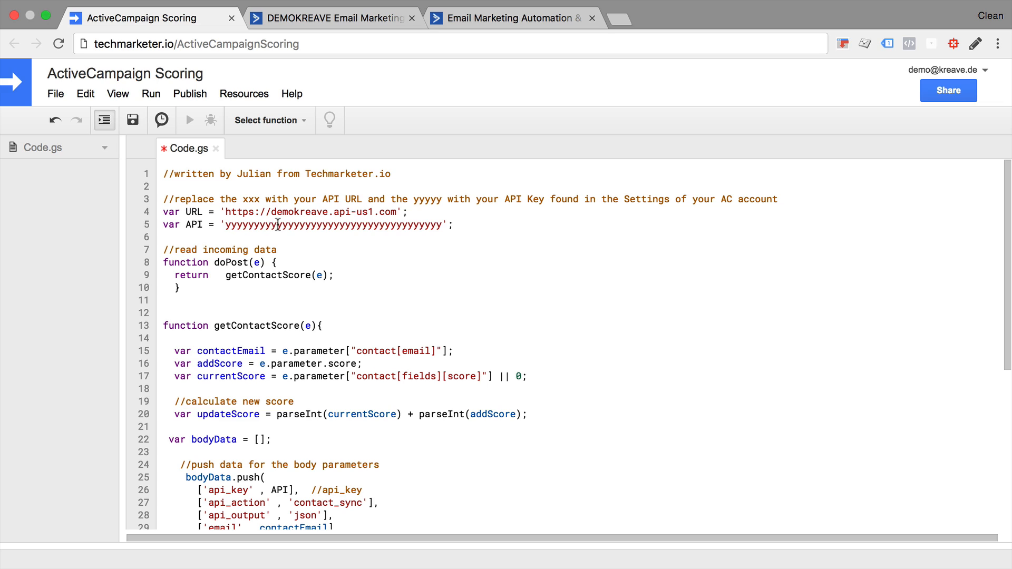
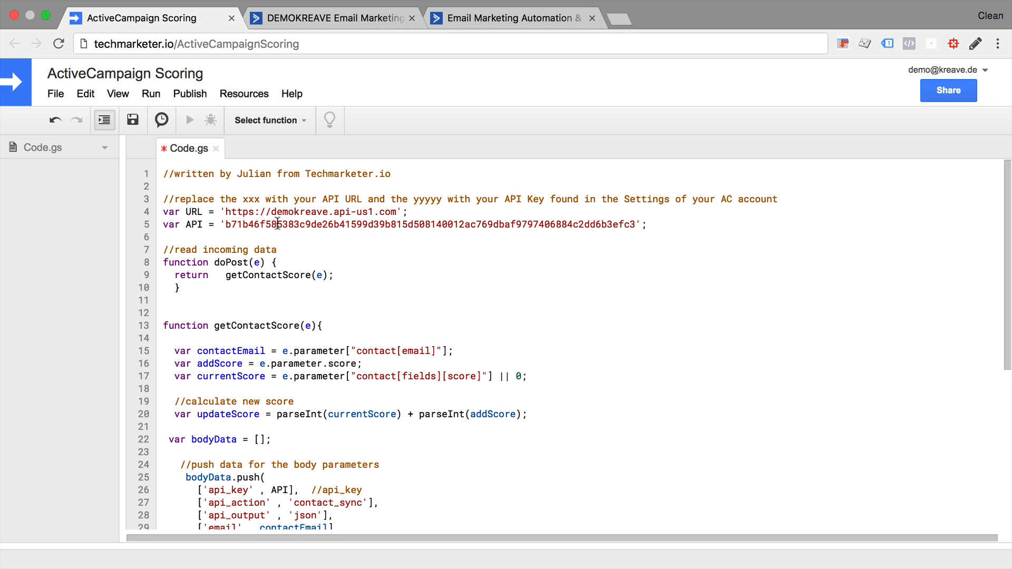
{"action": "left_click", "coordinate": [133, 120]}
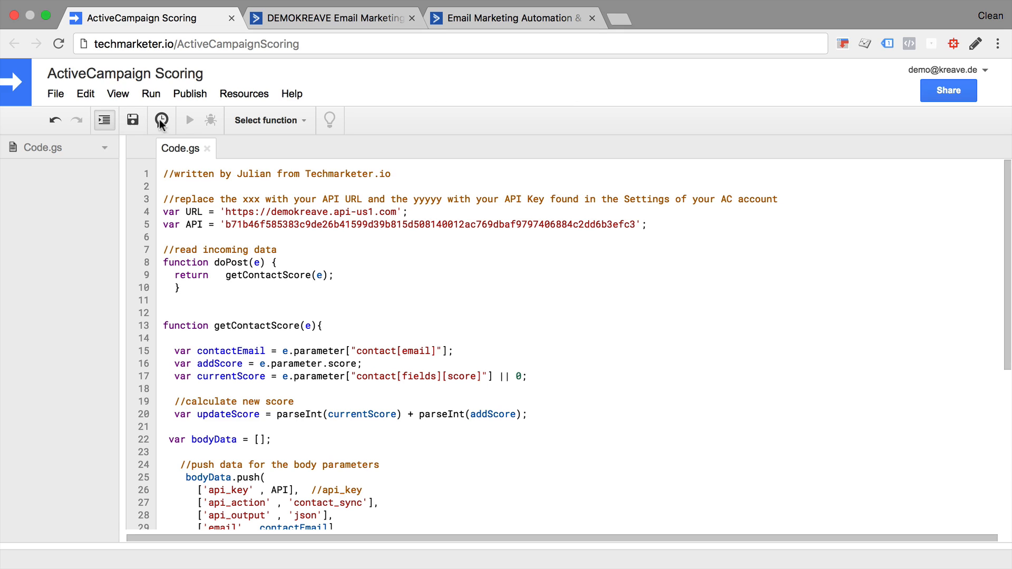
Deploy as a web app with 'Anyone, even anonymous' access and authorise the Google account.
{"action": "left_click", "coordinate": [190, 94]}
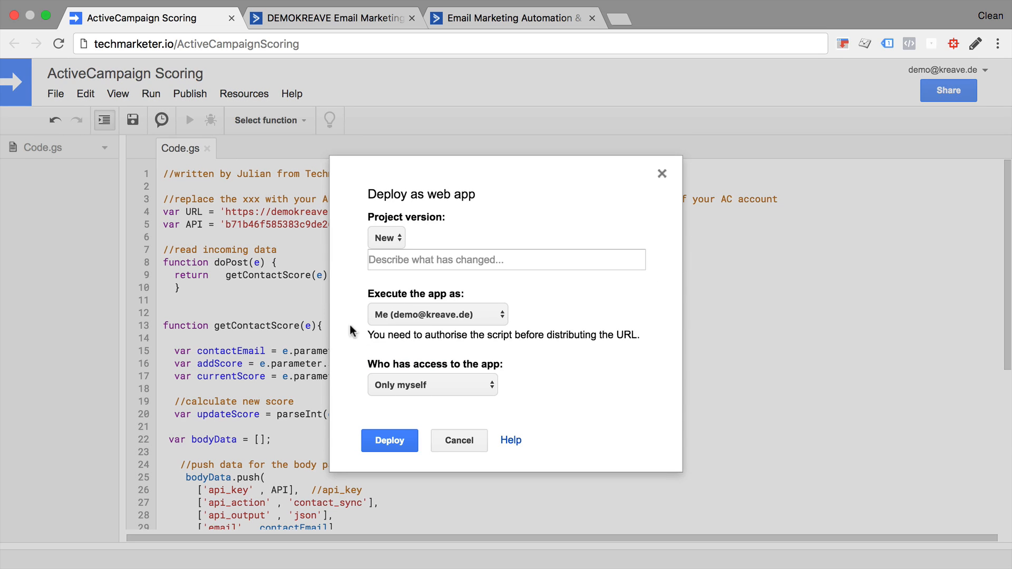
{"action": "left_click", "coordinate": [432, 385]}
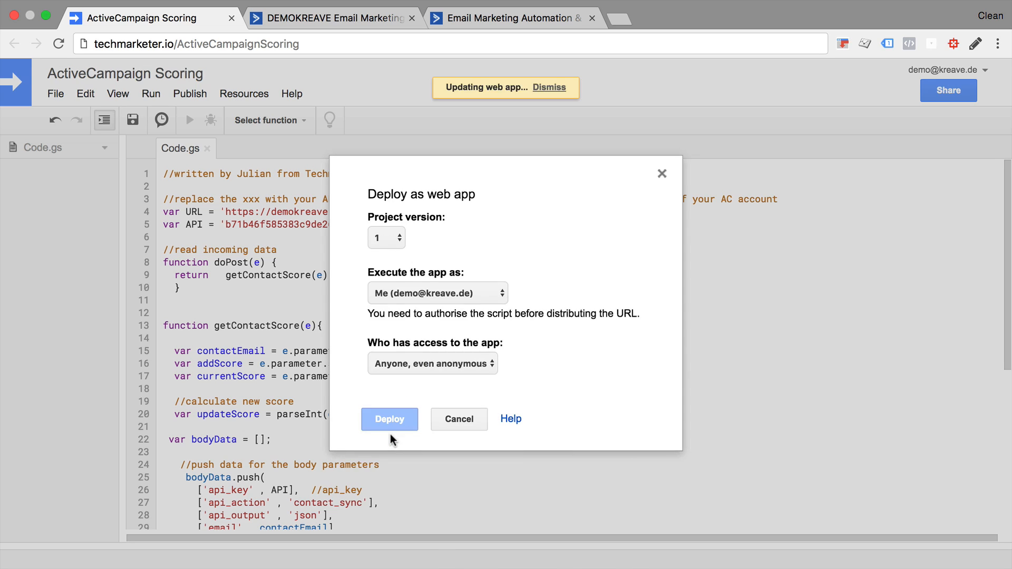
{"action": "left_click", "coordinate": [389, 419]}
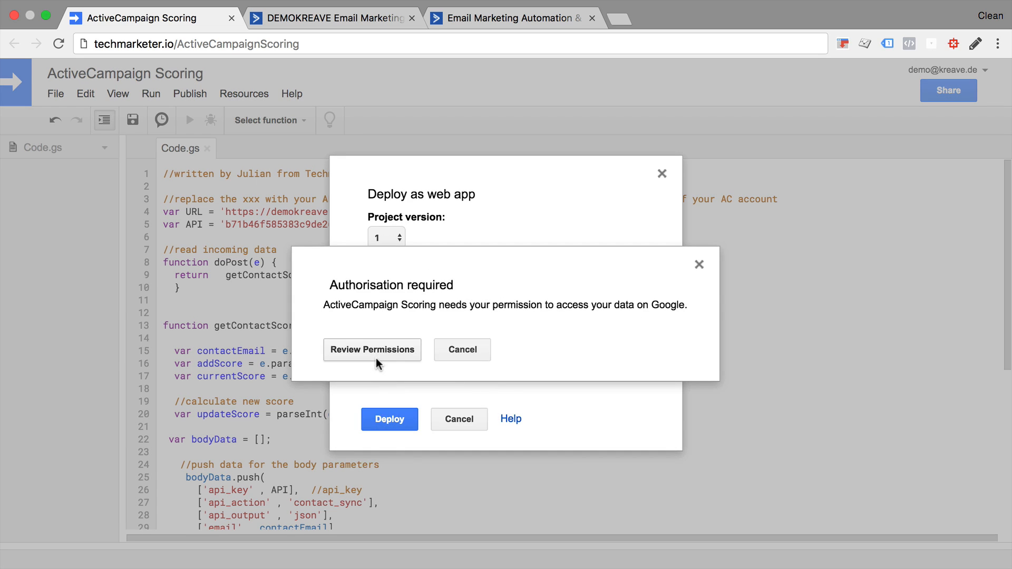
{"action": "left_click", "coordinate": [372, 349]}
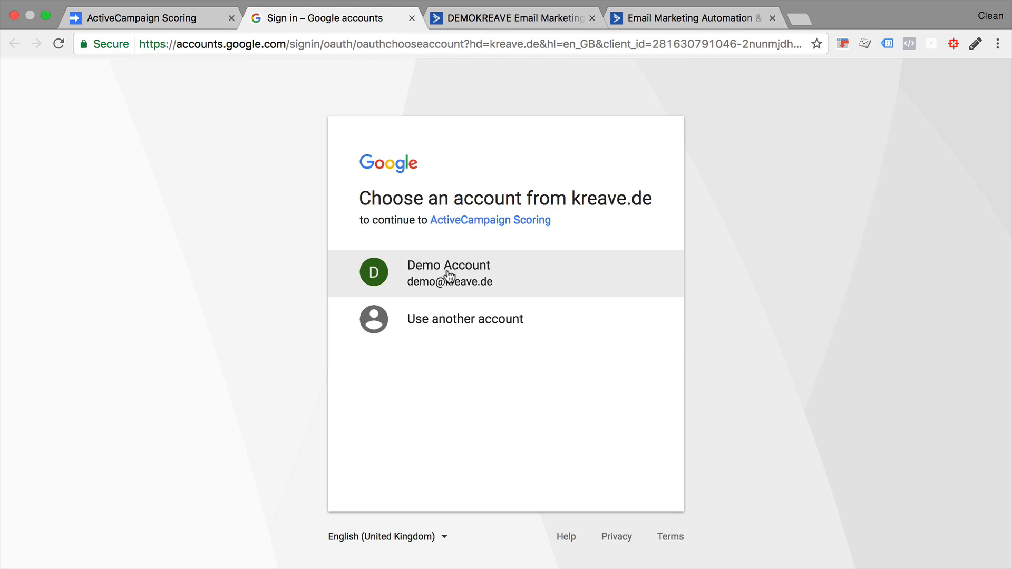
{"action": "left_click", "coordinate": [448, 272]}
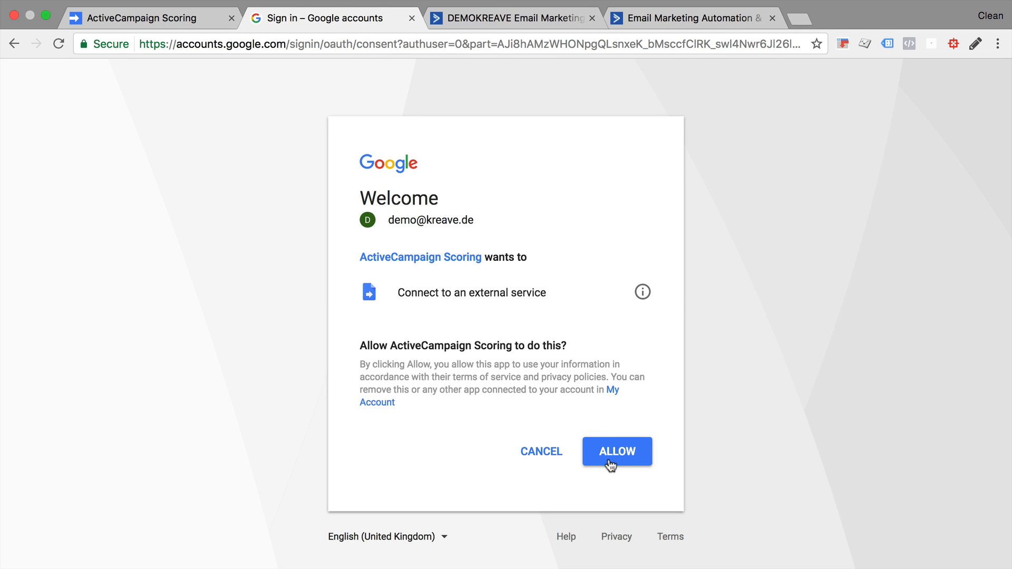
{"action": "left_click", "coordinate": [616, 451]}
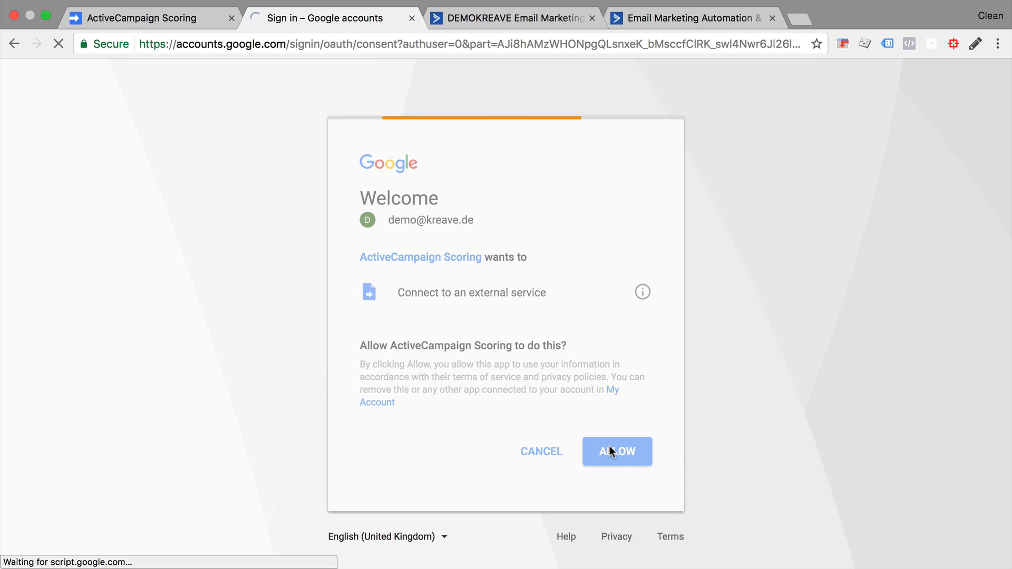
{"action": "left_click", "coordinate": [616, 452]}
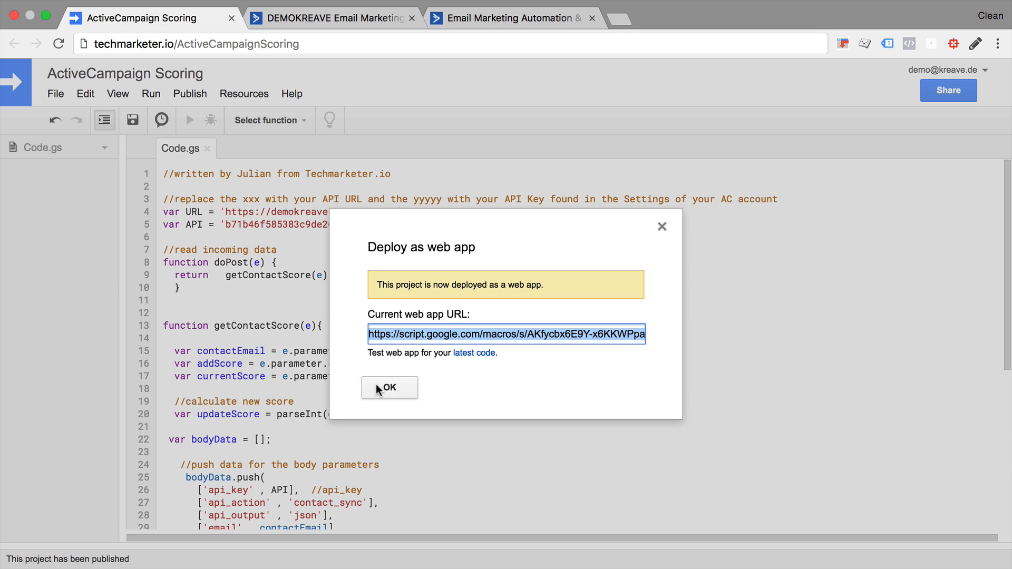
Dismiss the deployment confirmation and scroll through the payload code.
{"action": "left_click", "coordinate": [389, 388]}
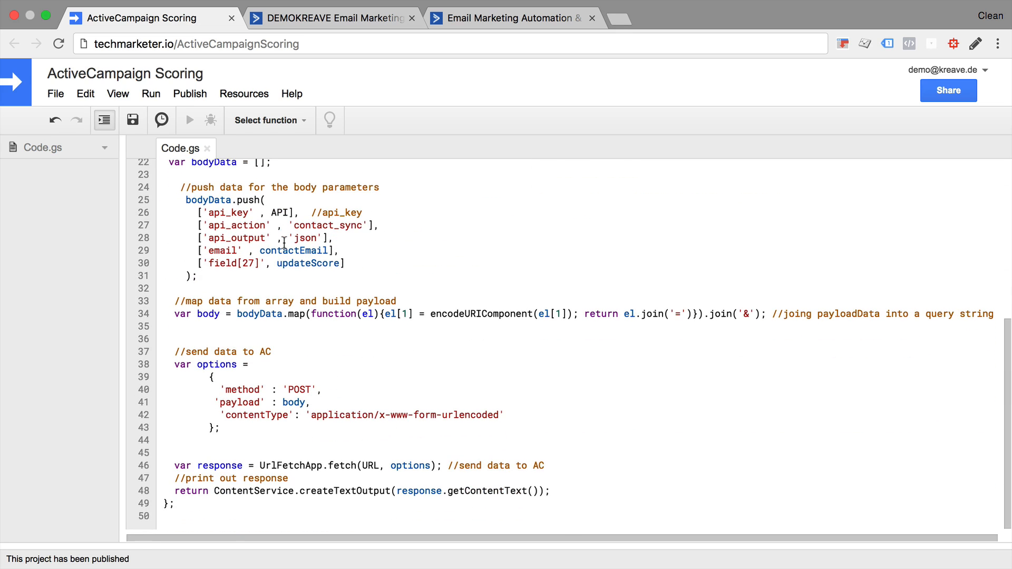
{"action": "scroll", "scroll_direction": "down", "scroll_amount": 3}
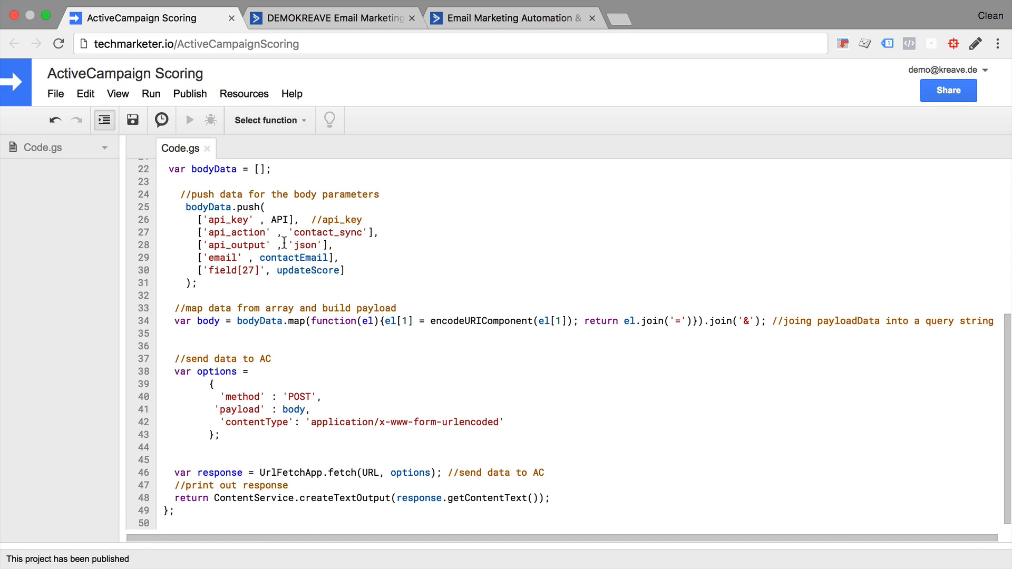
{"action": "left_click", "coordinate": [329, 17]}
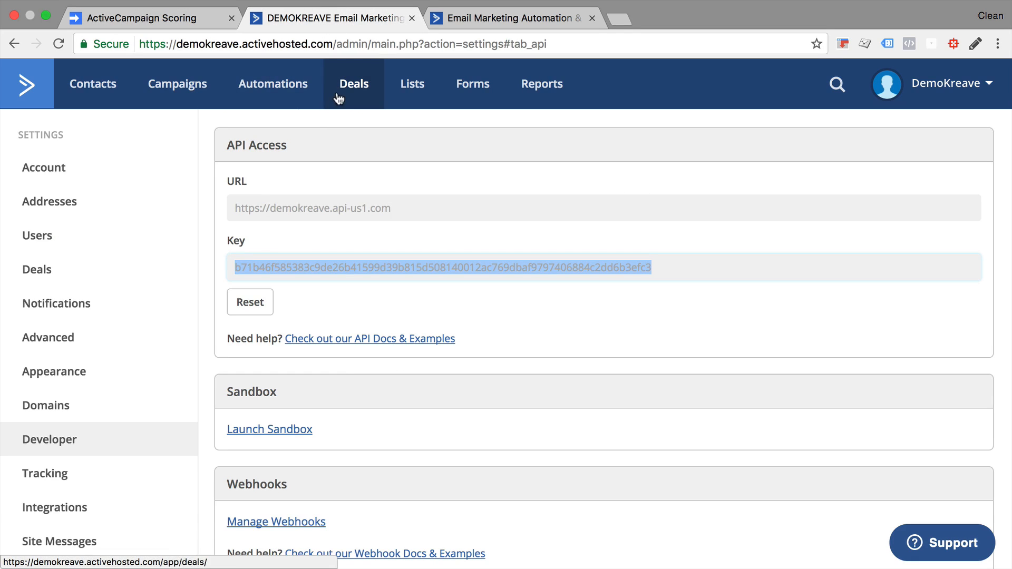
Create a hidden custom field named 'score' under Lists > Manage Fields.
{"action": "left_click", "coordinate": [412, 83]}
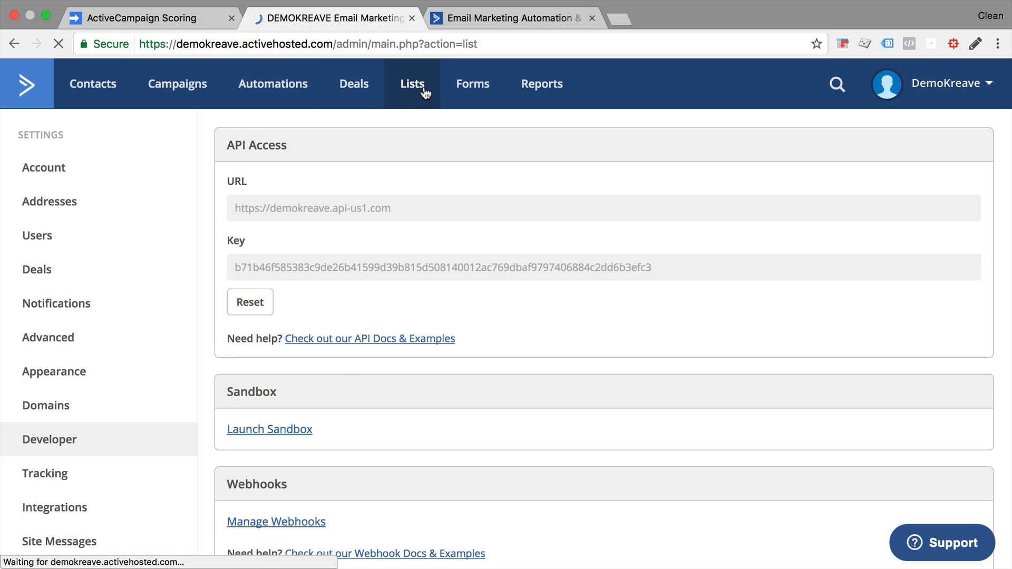
{"action": "left_click", "coordinate": [412, 84]}
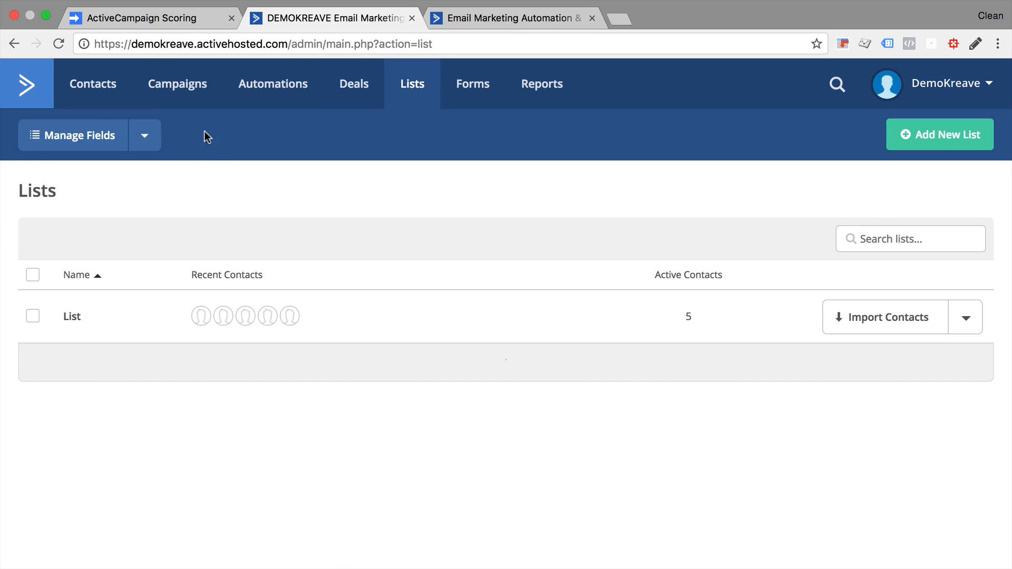
{"action": "left_click", "coordinate": [73, 135]}
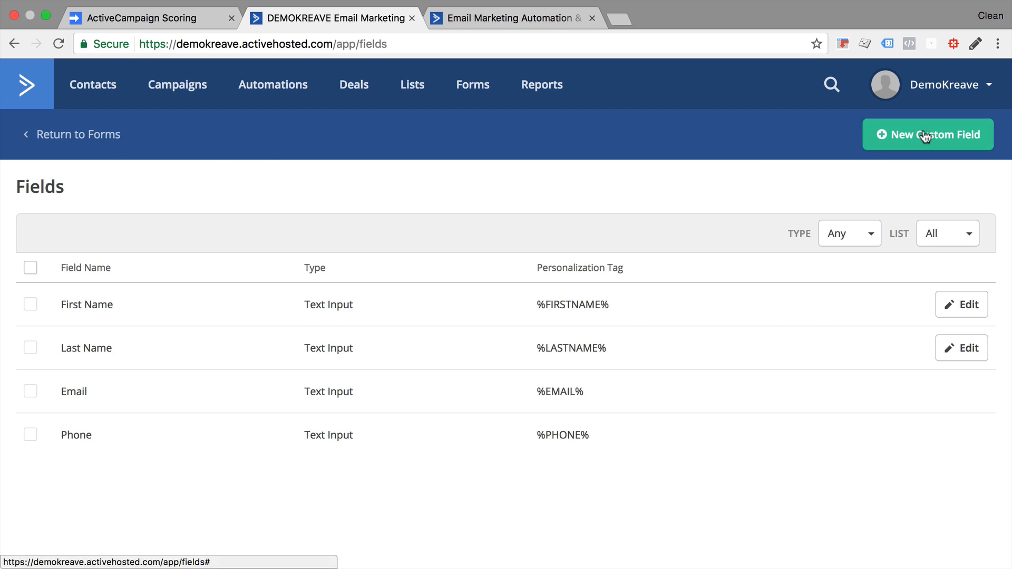
{"action": "left_click", "coordinate": [928, 134]}
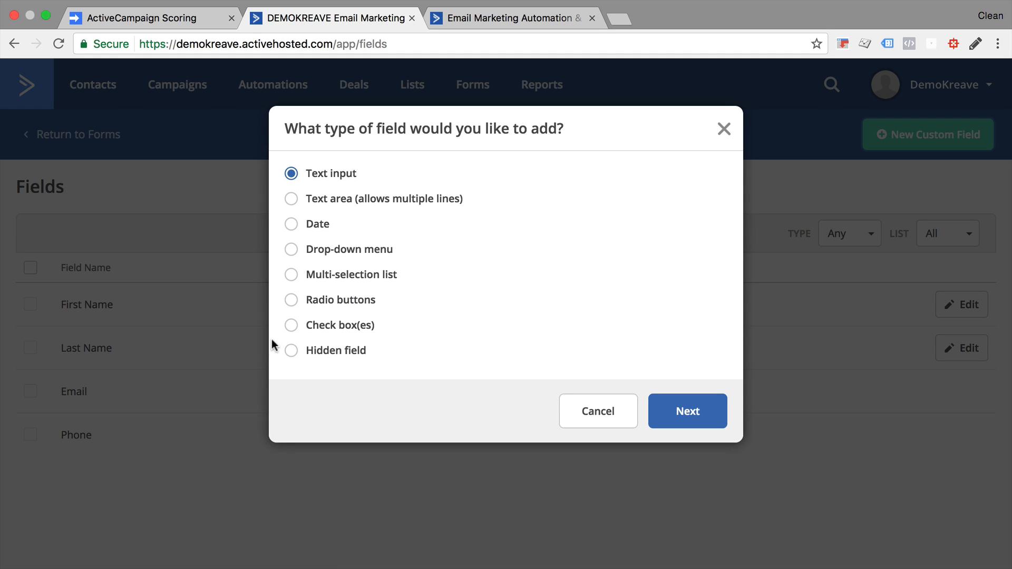
{"action": "left_click", "coordinate": [291, 350]}
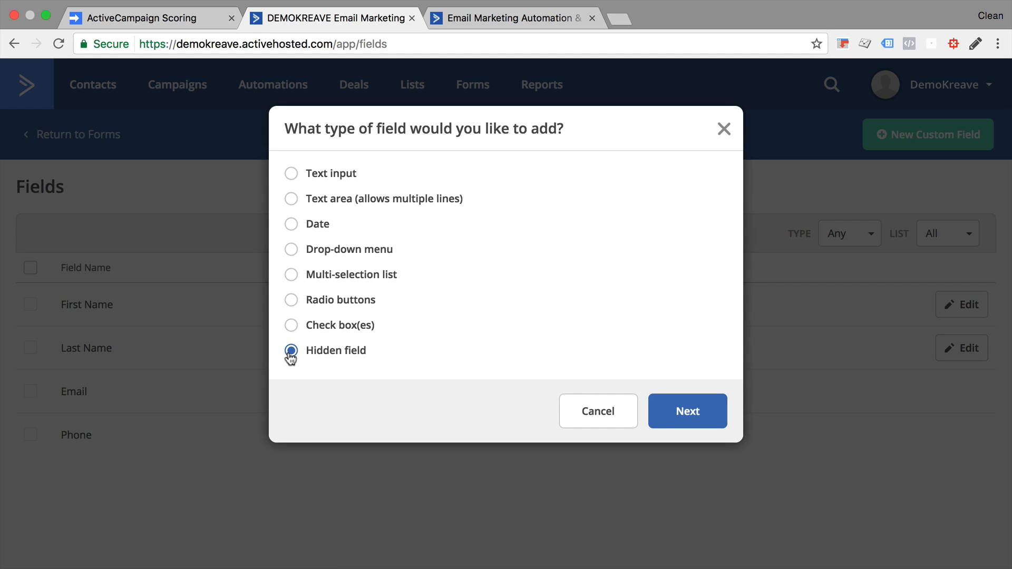
{"action": "left_click", "coordinate": [688, 412]}
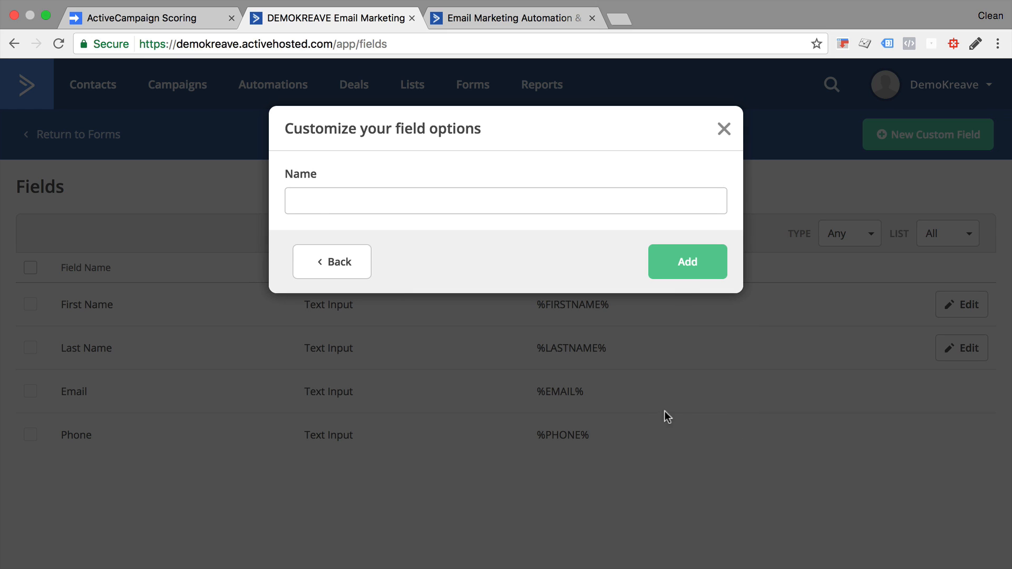
{"action": "type", "text": "score"}
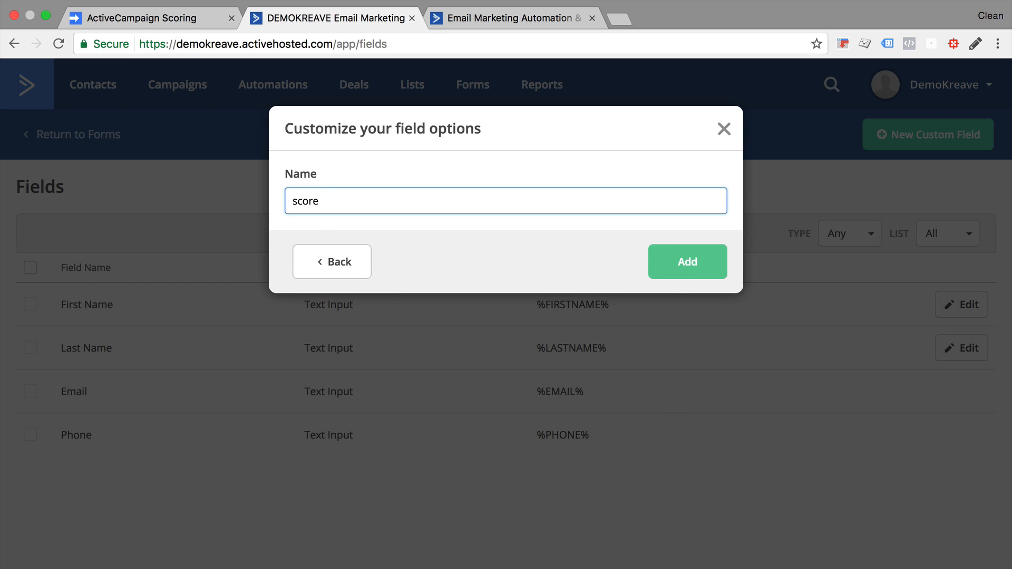
{"action": "left_click", "coordinate": [687, 262]}
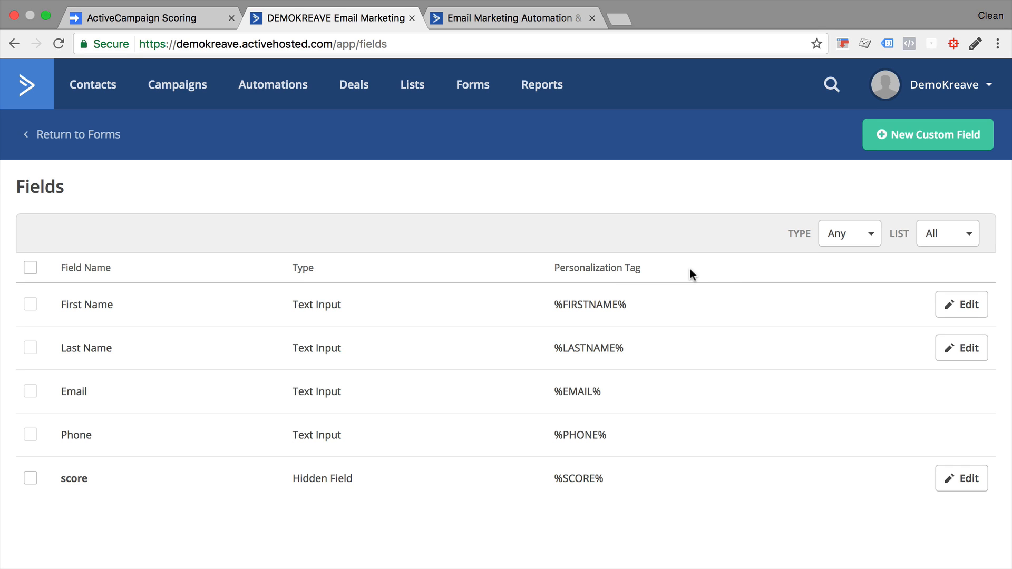
{"action": "mouse_move", "coordinate": [432, 217]}
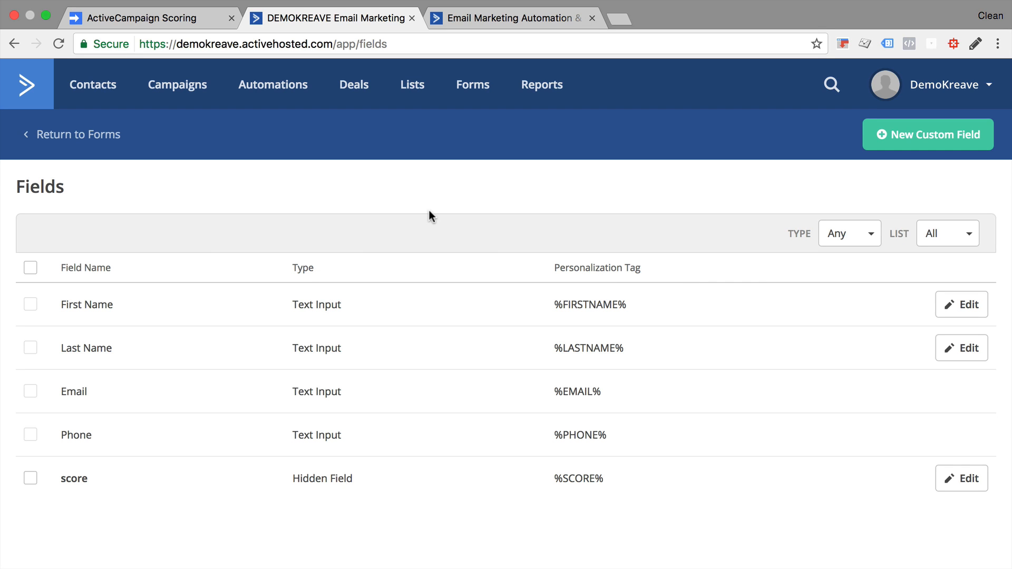
Check the first contact's empty score field, then view the empty Automations page.
{"action": "left_click", "coordinate": [93, 84]}
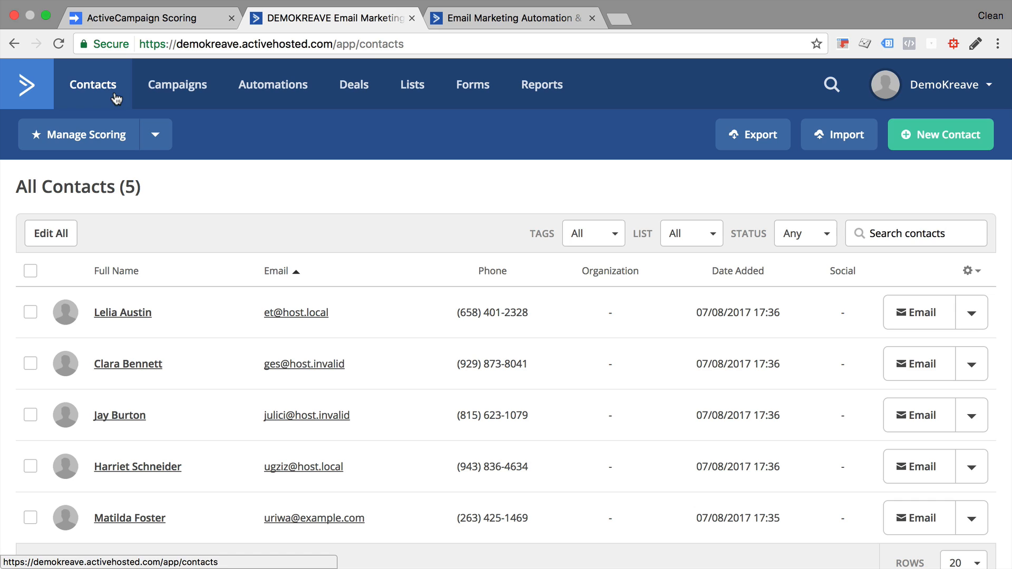
{"action": "left_click", "coordinate": [123, 312]}
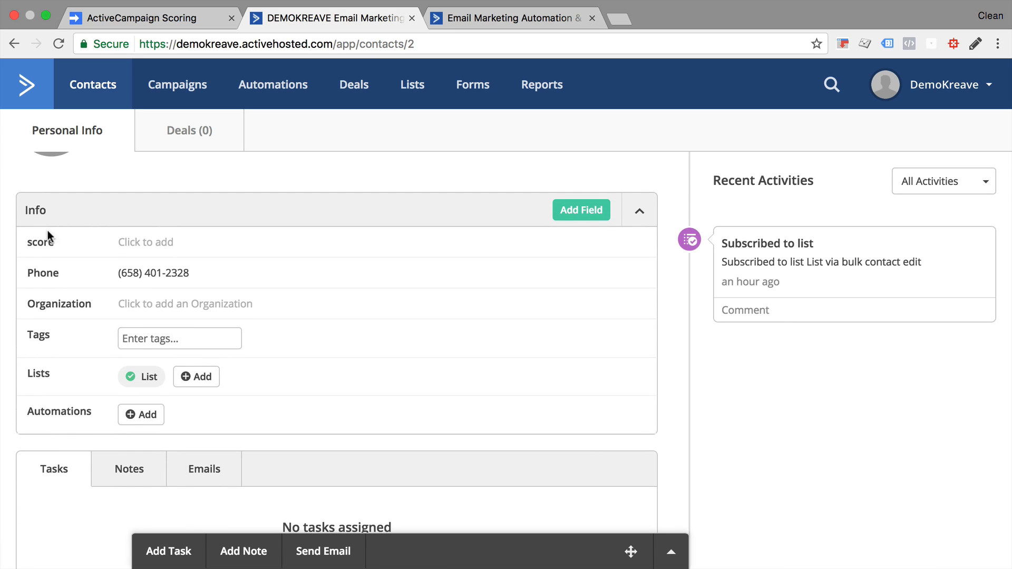
{"action": "mouse_move", "coordinate": [183, 252]}
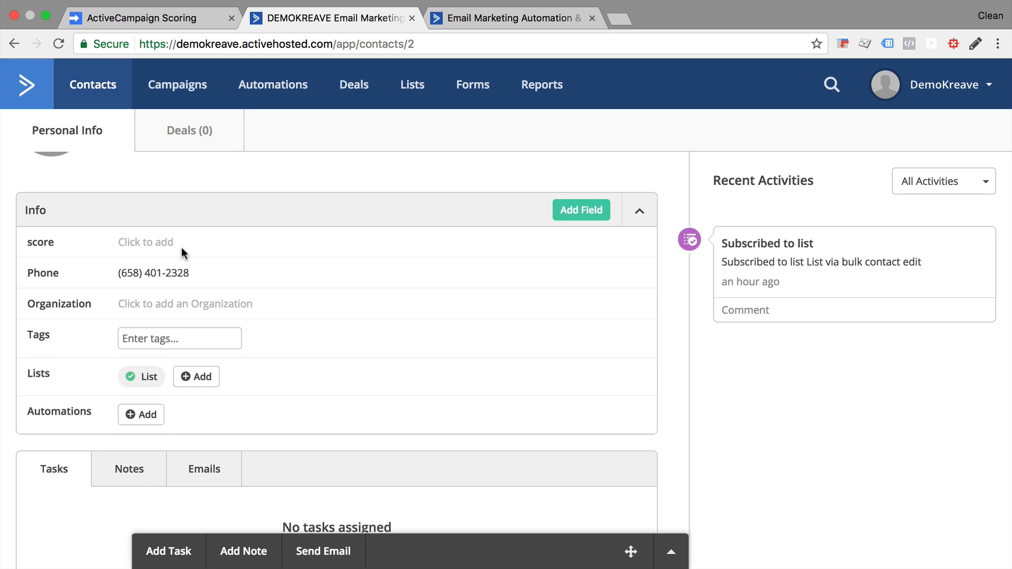
{"action": "left_click", "coordinate": [272, 84]}
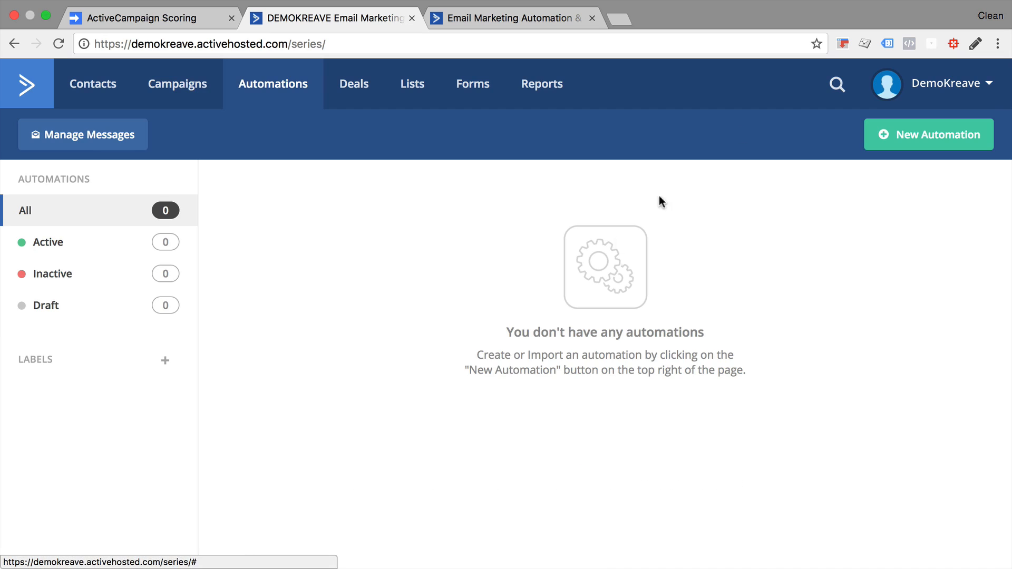
Create an automation from scratch triggered when a contact reads any email in any list.
{"action": "left_click", "coordinate": [928, 135]}
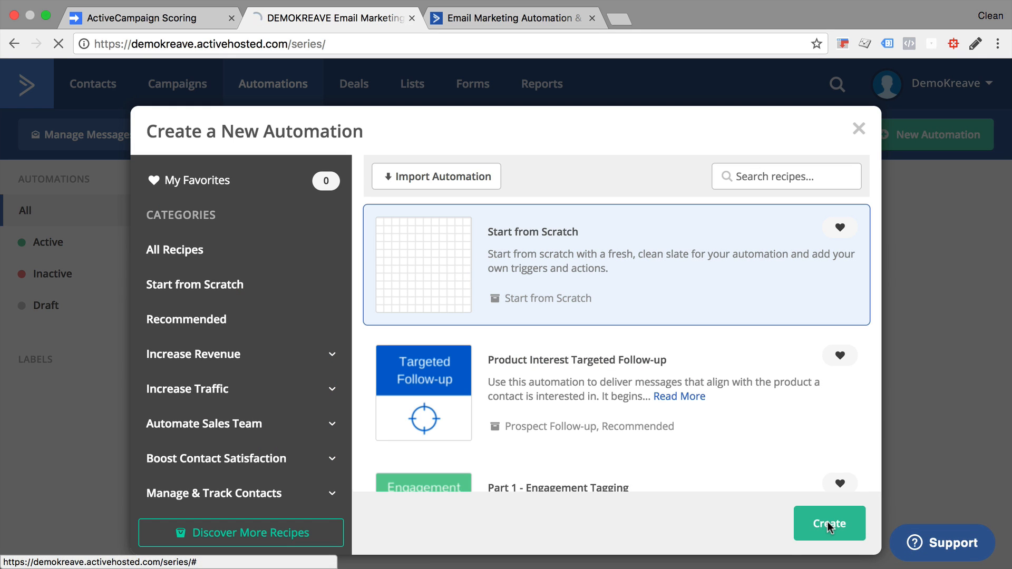
{"action": "left_click", "coordinate": [829, 523]}
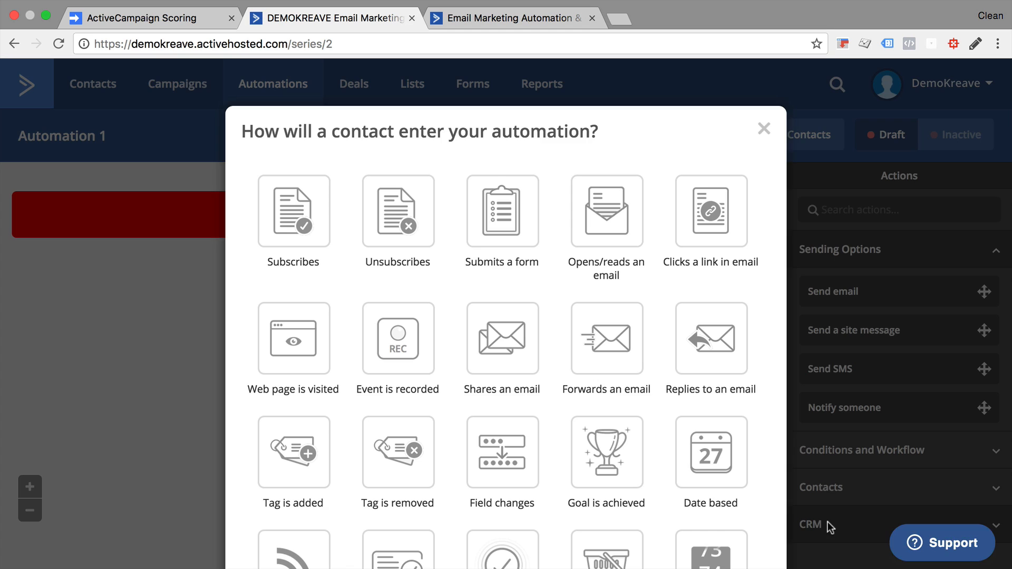
{"action": "mouse_move", "coordinate": [397, 339]}
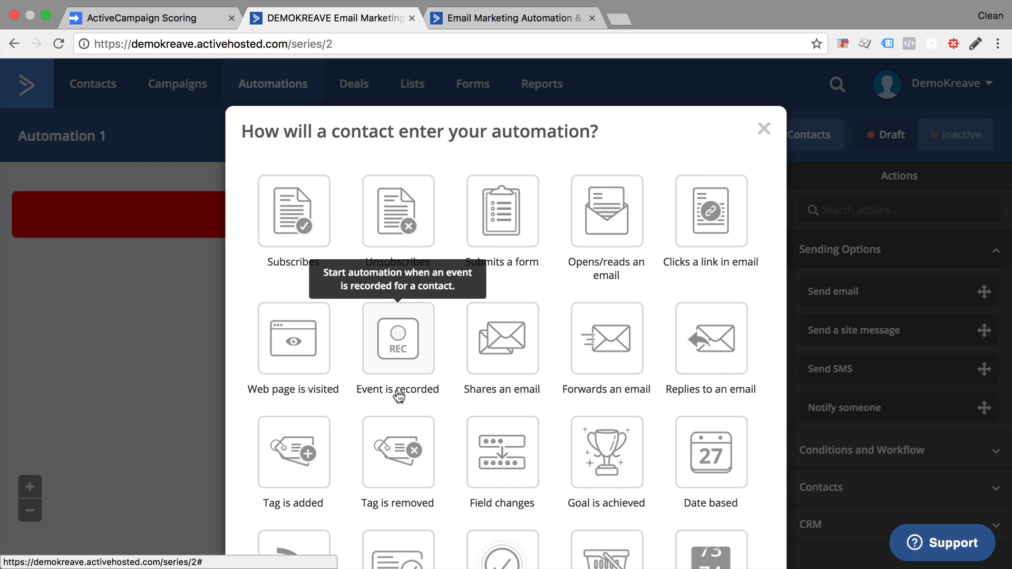
{"action": "mouse_move", "coordinate": [394, 396]}
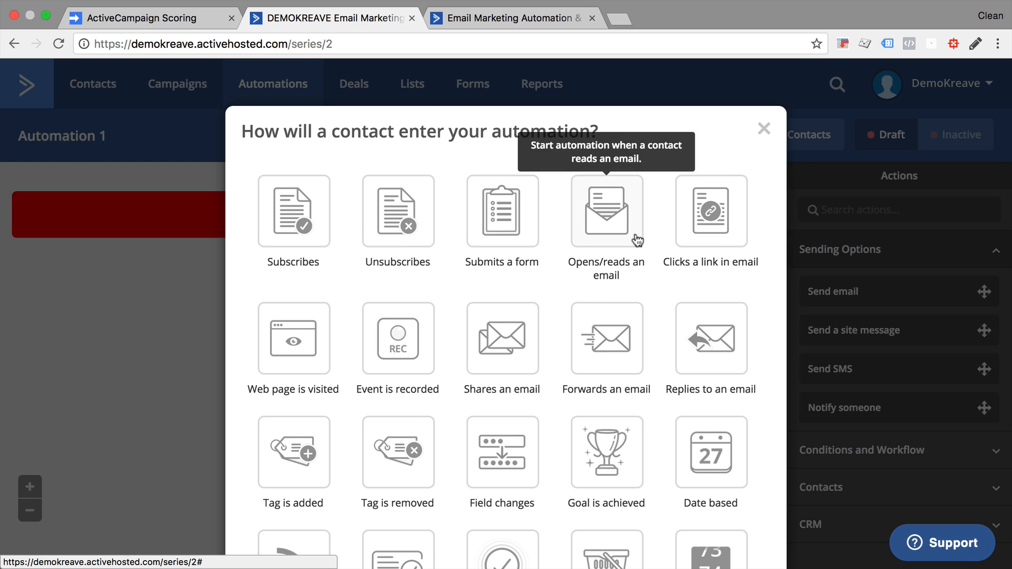
{"action": "left_click", "coordinate": [606, 211]}
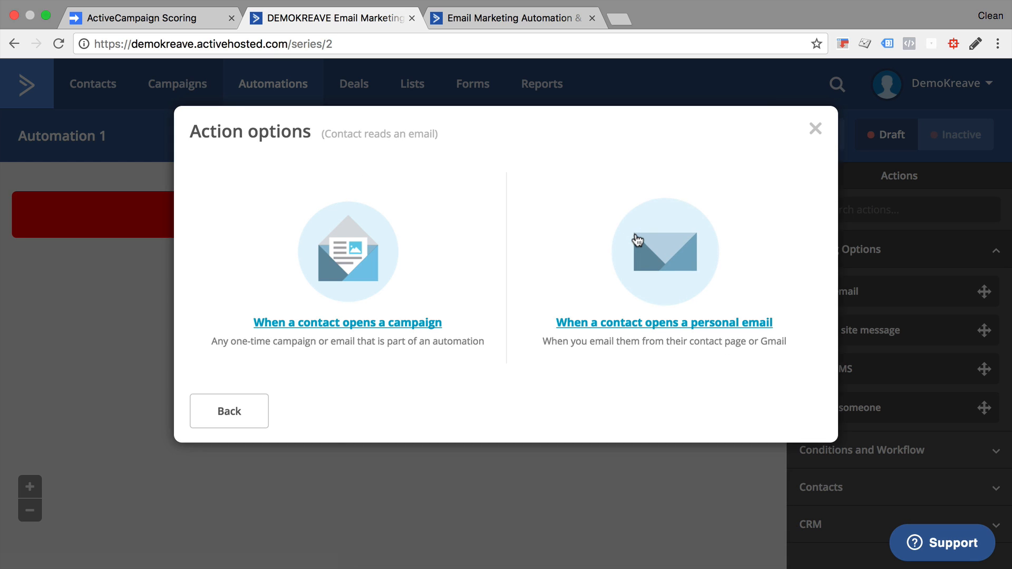
{"action": "left_click", "coordinate": [347, 322]}
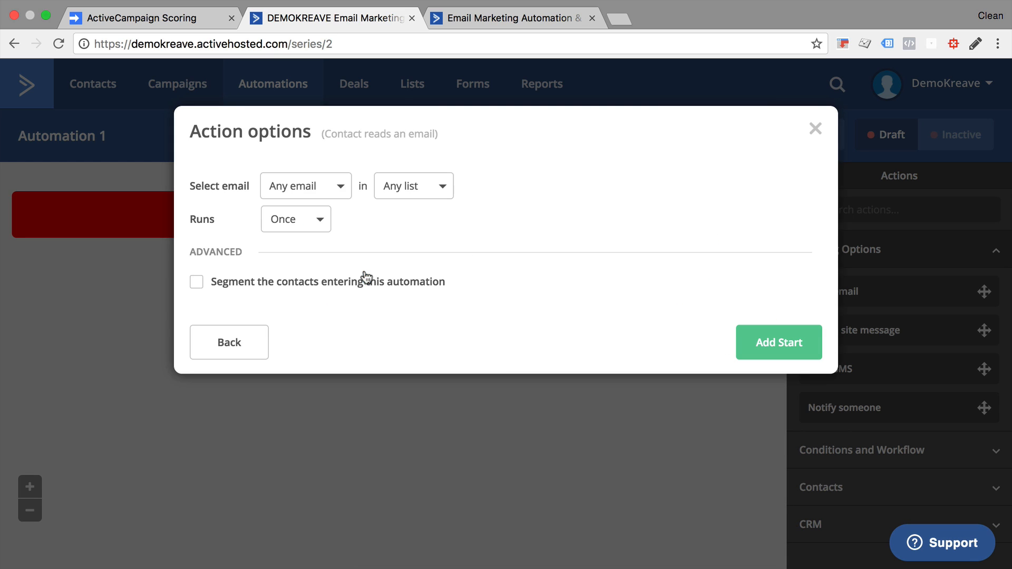
{"action": "left_click", "coordinate": [778, 342]}
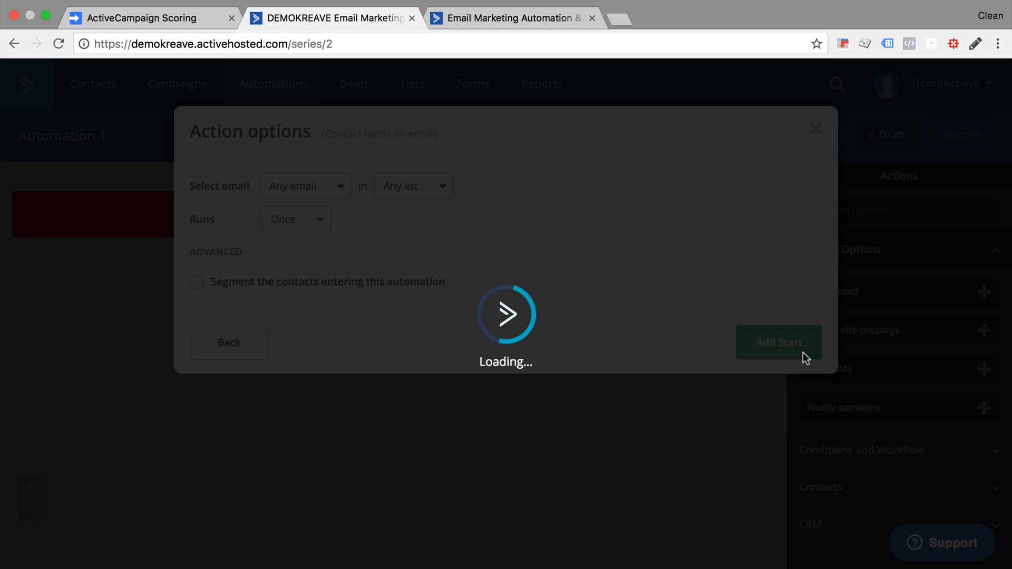
{"action": "left_click", "coordinate": [778, 342]}
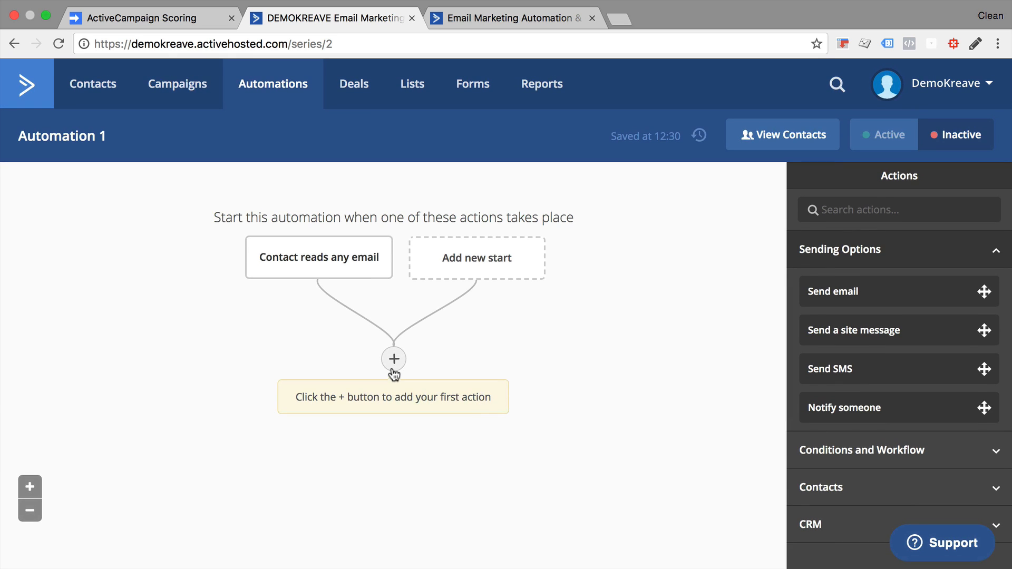
Add a Webhook action posting to the script URL with '?score=1' appended.
{"action": "left_click", "coordinate": [394, 359]}
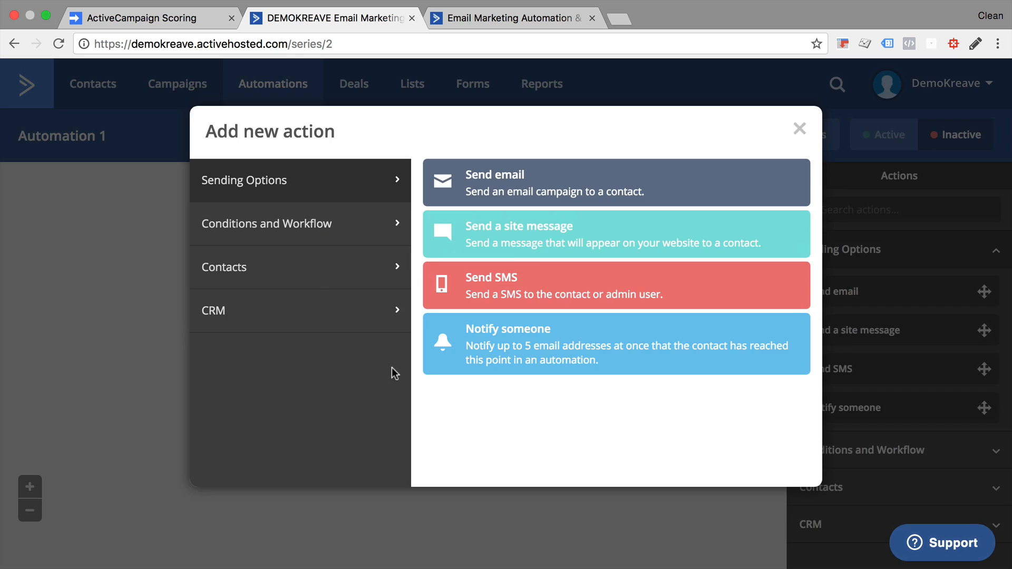
{"action": "left_click", "coordinate": [266, 224]}
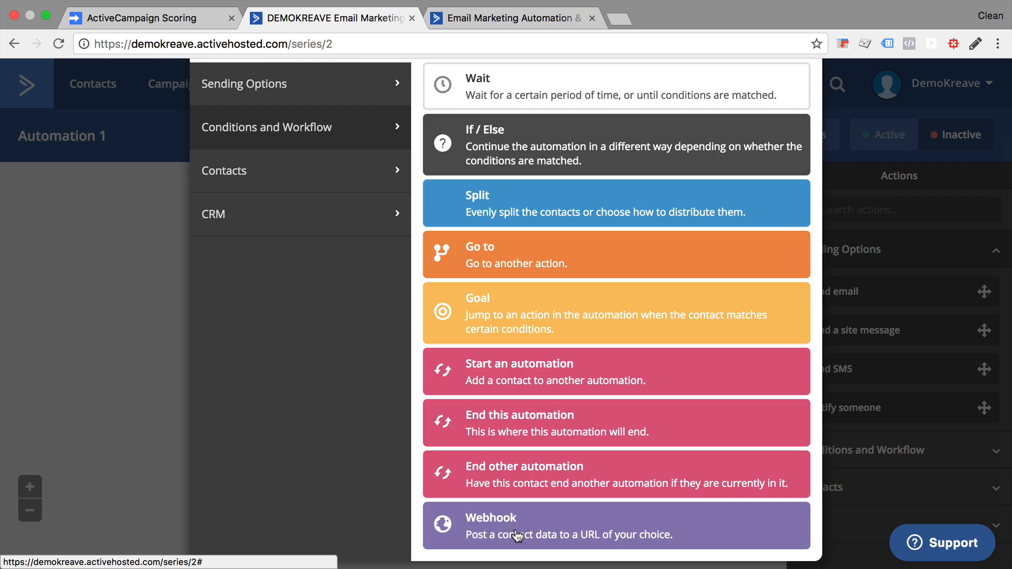
{"action": "left_click", "coordinate": [613, 525]}
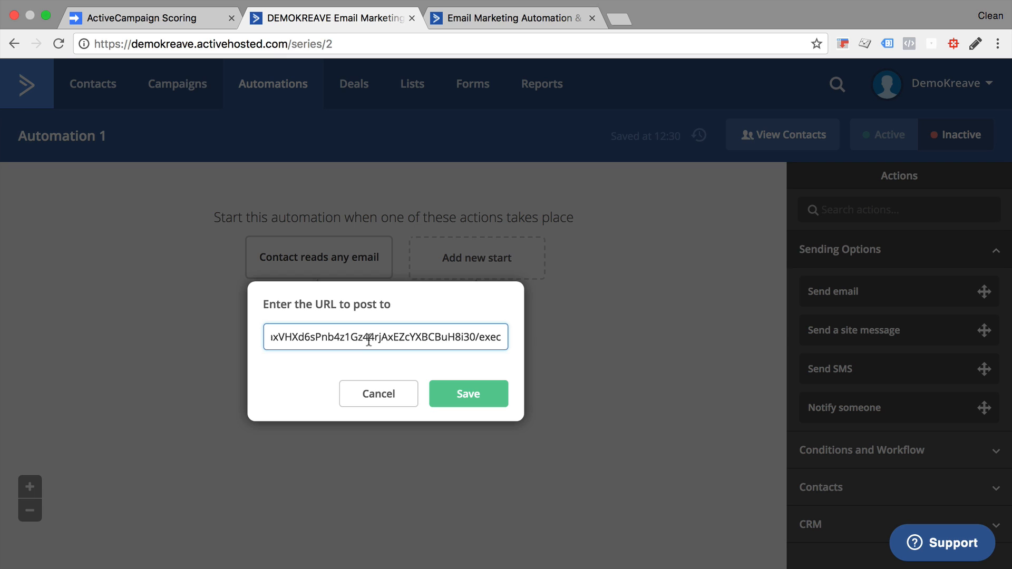
{"action": "type", "text": "?"}
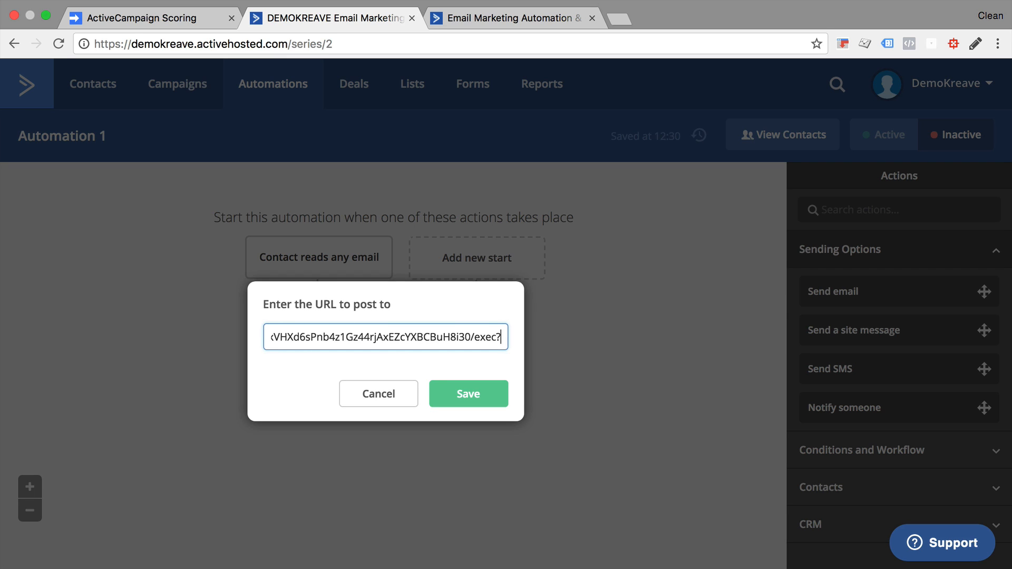
{"action": "type", "text": "scor"}
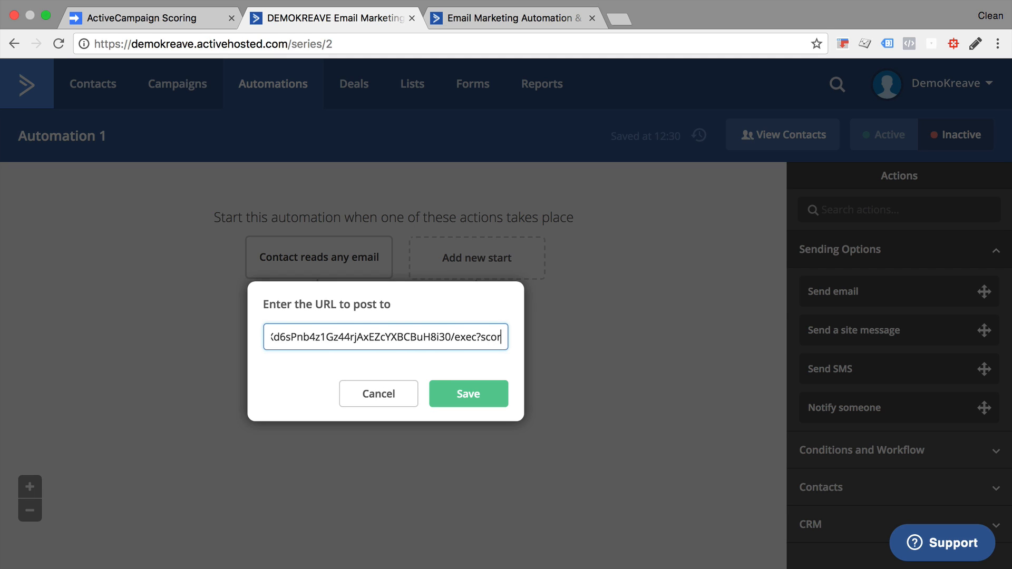
{"action": "type", "text": "="}
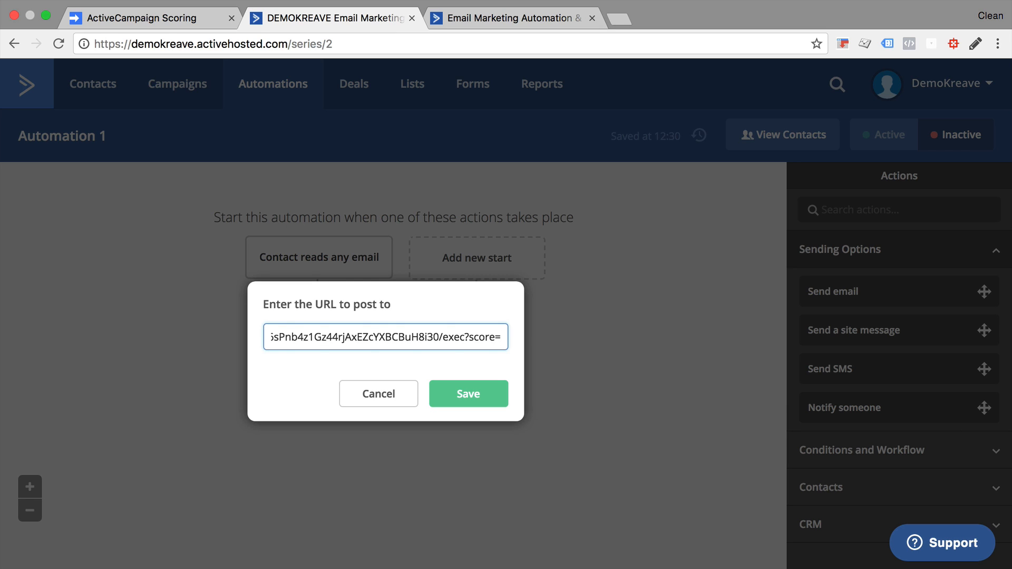
{"action": "type", "text": "1"}
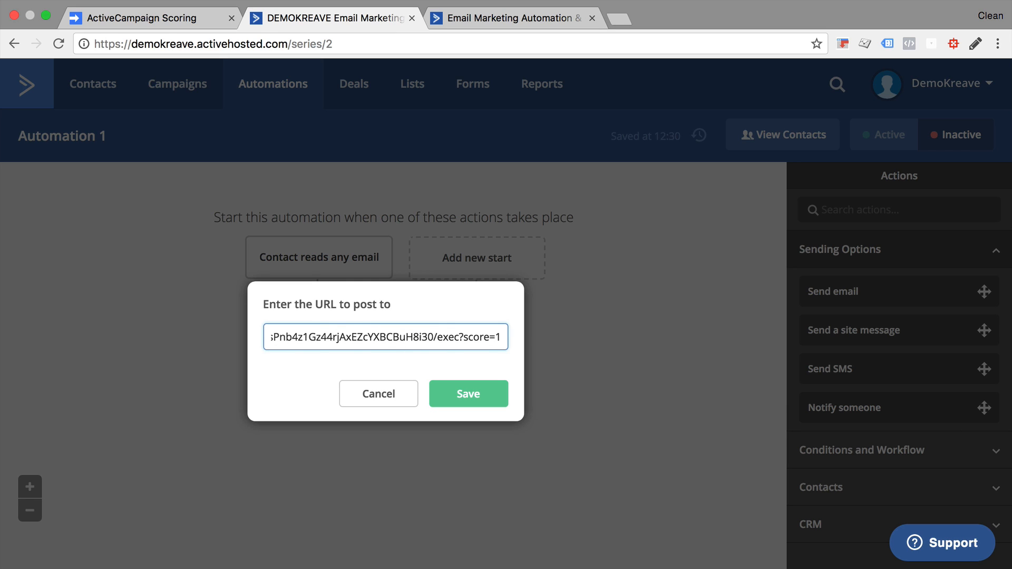
{"action": "left_click", "coordinate": [385, 337]}
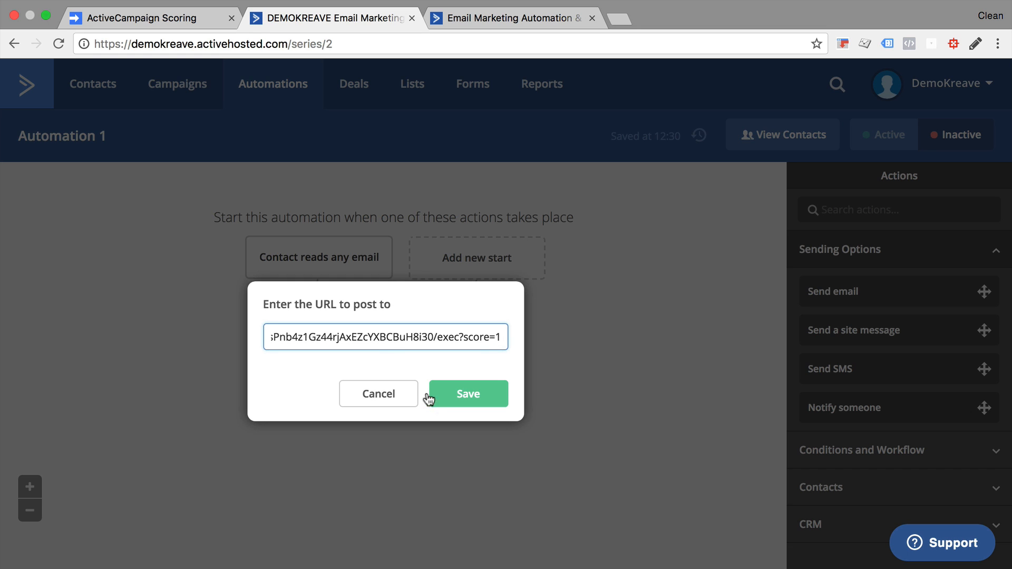
{"action": "left_click", "coordinate": [467, 394]}
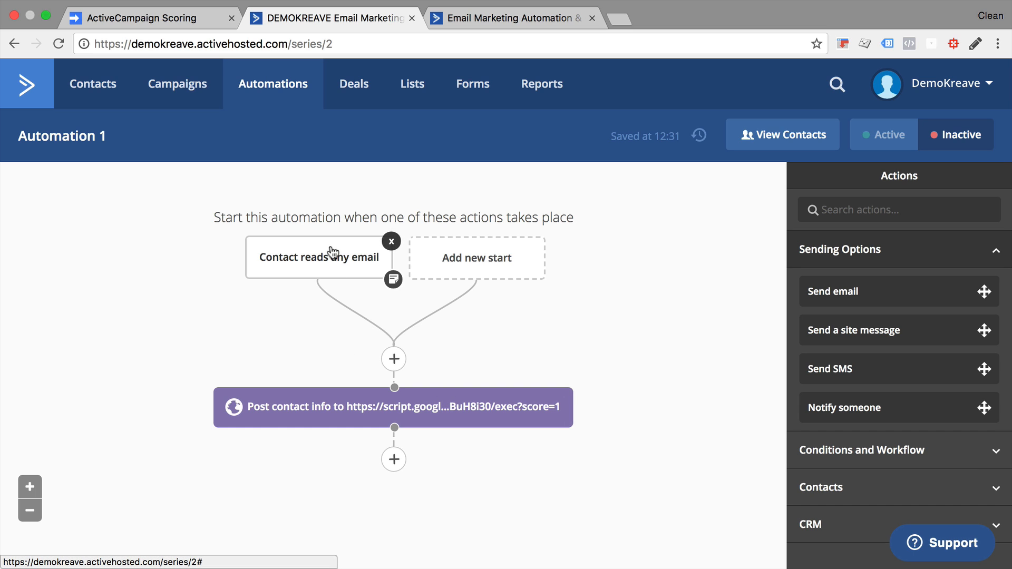
{"action": "mouse_move", "coordinate": [362, 411]}
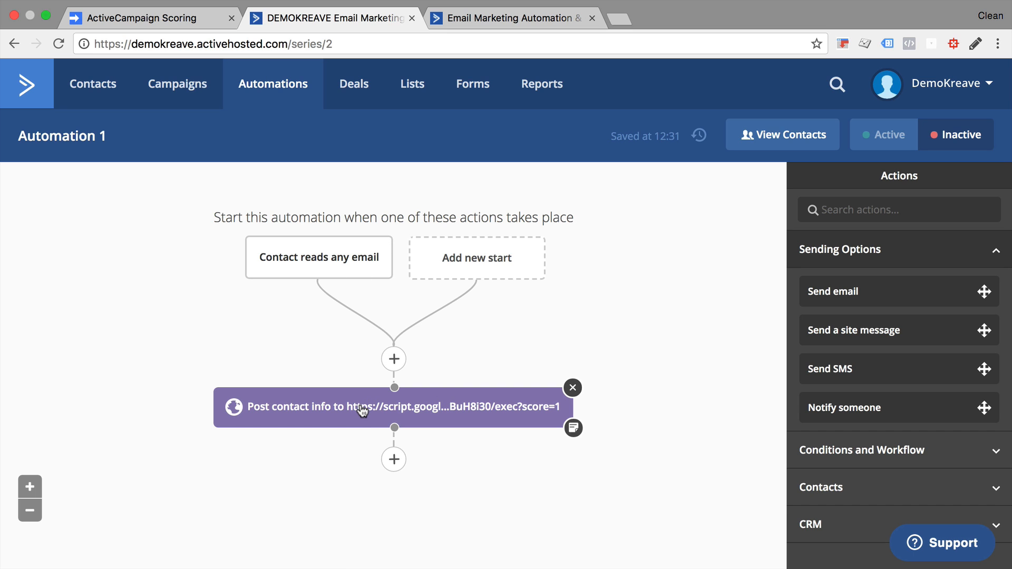
Add an 'End this automation' step right after the score-posting webhook.
{"action": "left_click", "coordinate": [393, 460]}
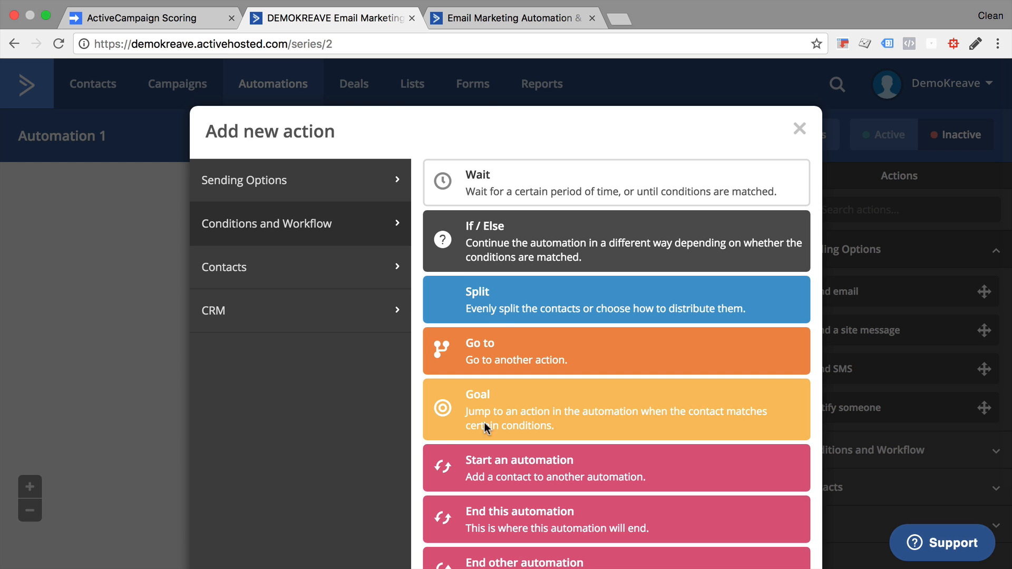
{"action": "scroll", "scroll_direction": "down", "scroll_amount": 3}
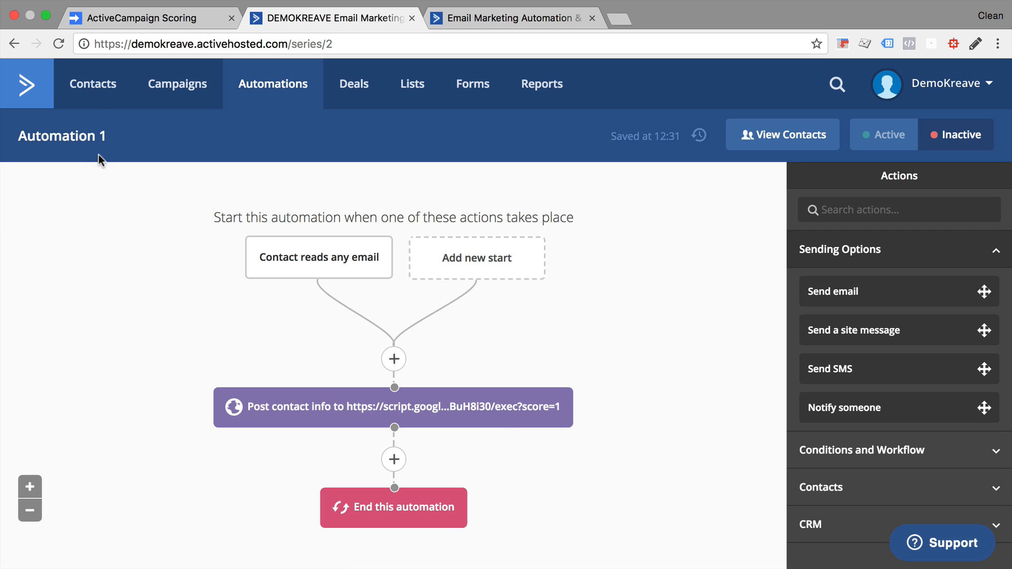
Name the automation 'Scoring - Open an email'.
{"action": "type", "text": "Scoring -"}
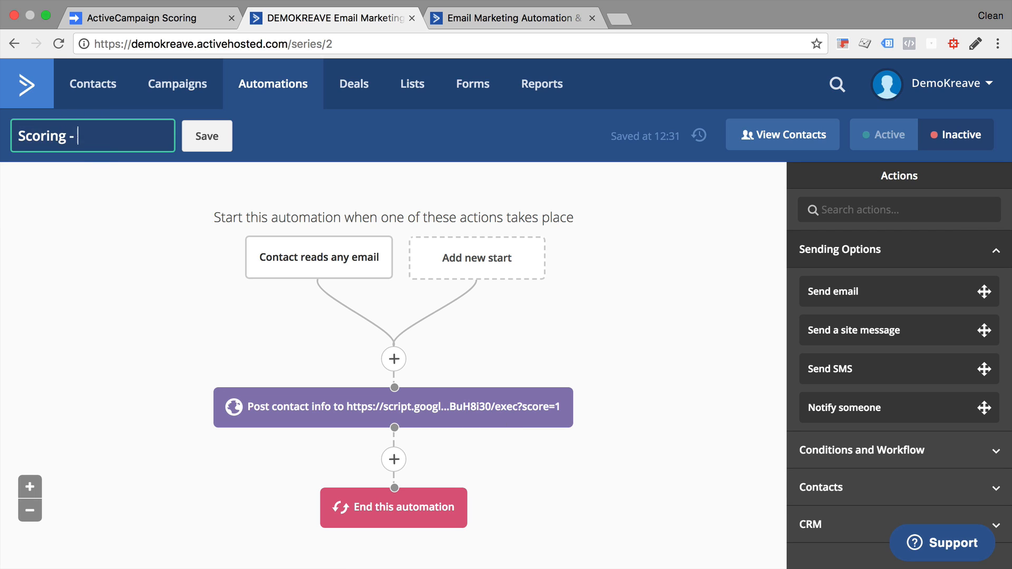
{"action": "type", "text": "Open an email"}
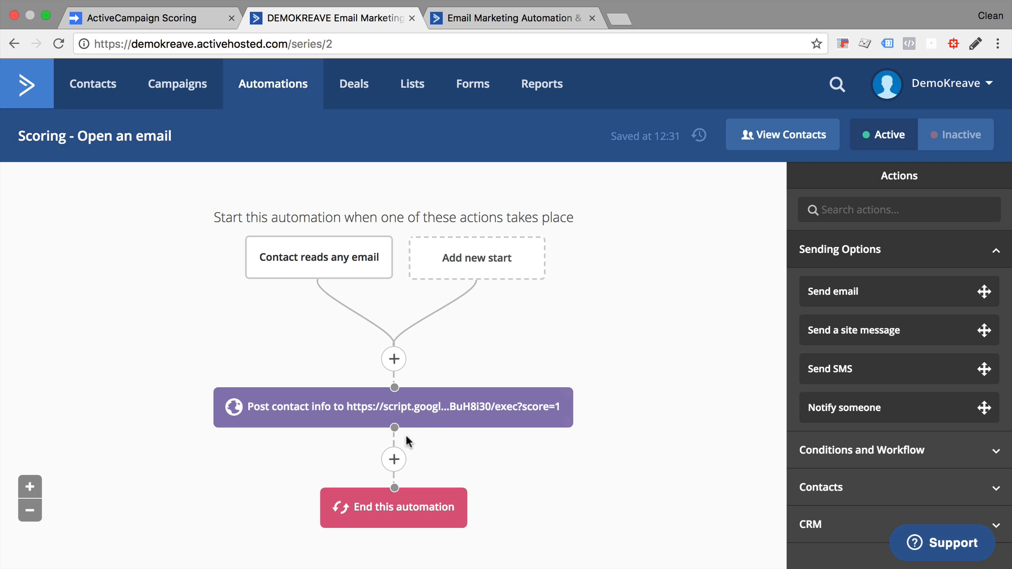
{"action": "mouse_move", "coordinate": [92, 83]}
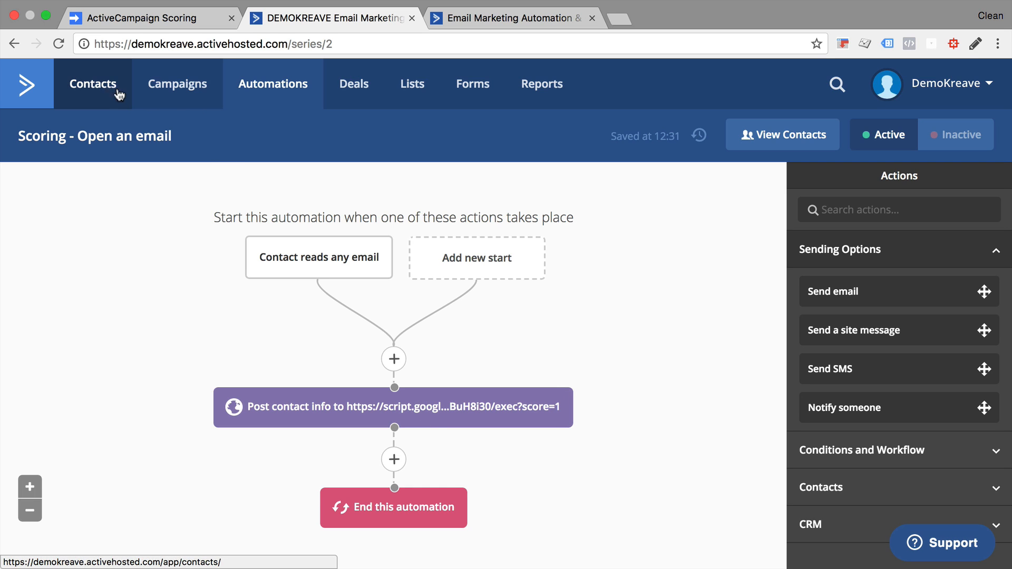
{"action": "left_click", "coordinate": [93, 84]}
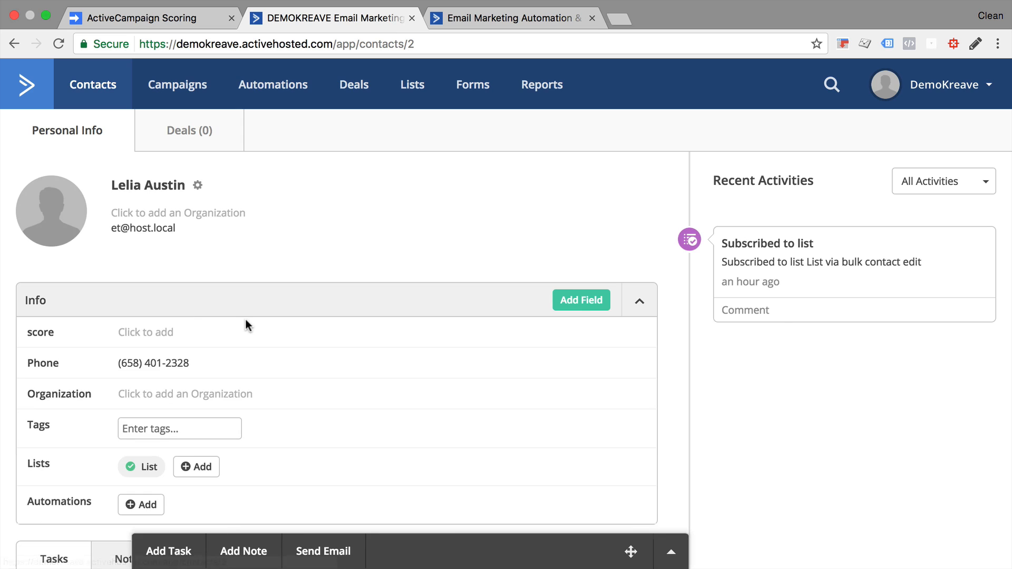
{"action": "scroll", "scroll_direction": "down", "scroll_amount": 3}
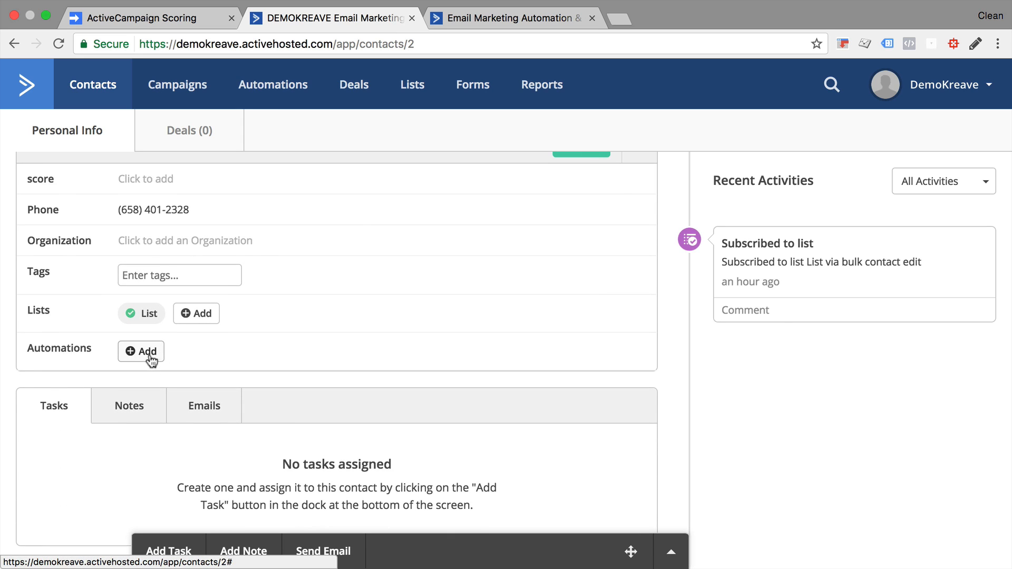
{"action": "left_click", "coordinate": [140, 351]}
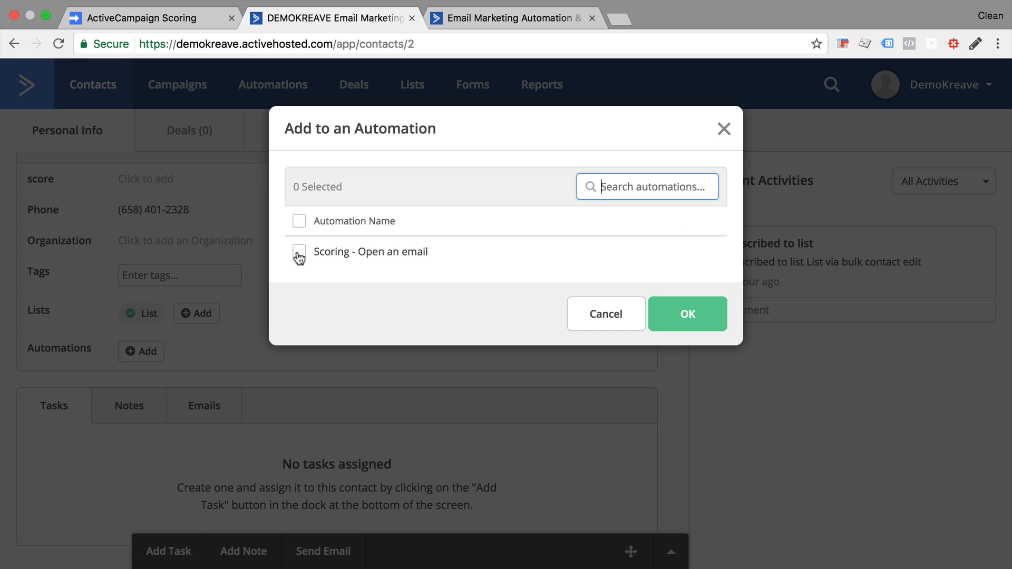
{"action": "left_click", "coordinate": [687, 314]}
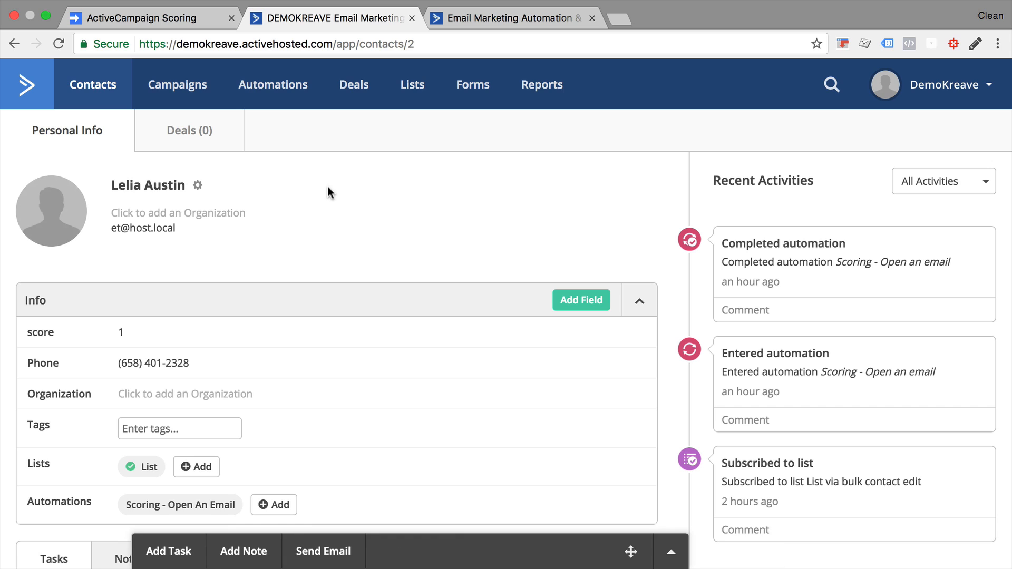
{"action": "mouse_move", "coordinate": [118, 341]}
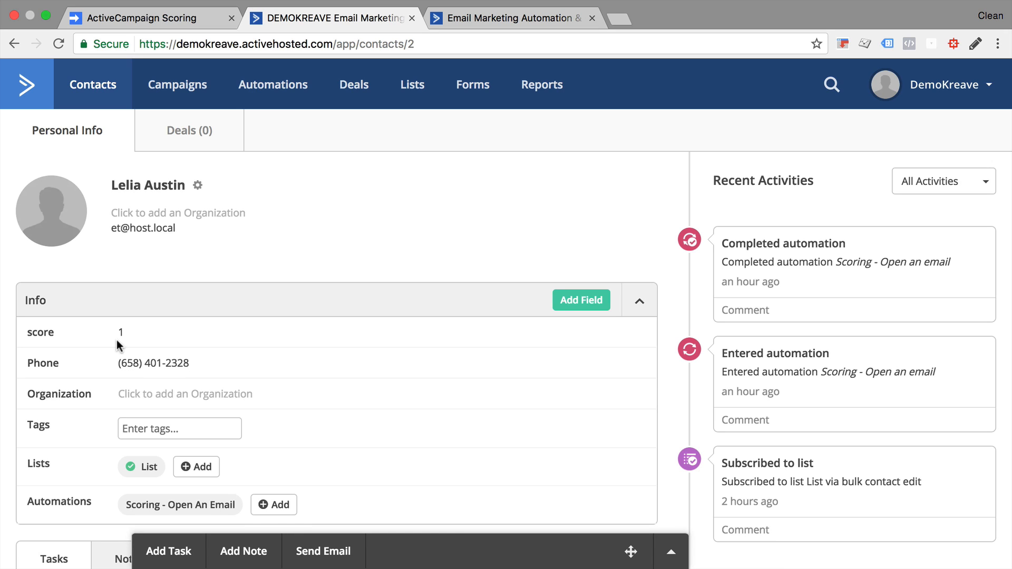
{"action": "mouse_move", "coordinate": [190, 476]}
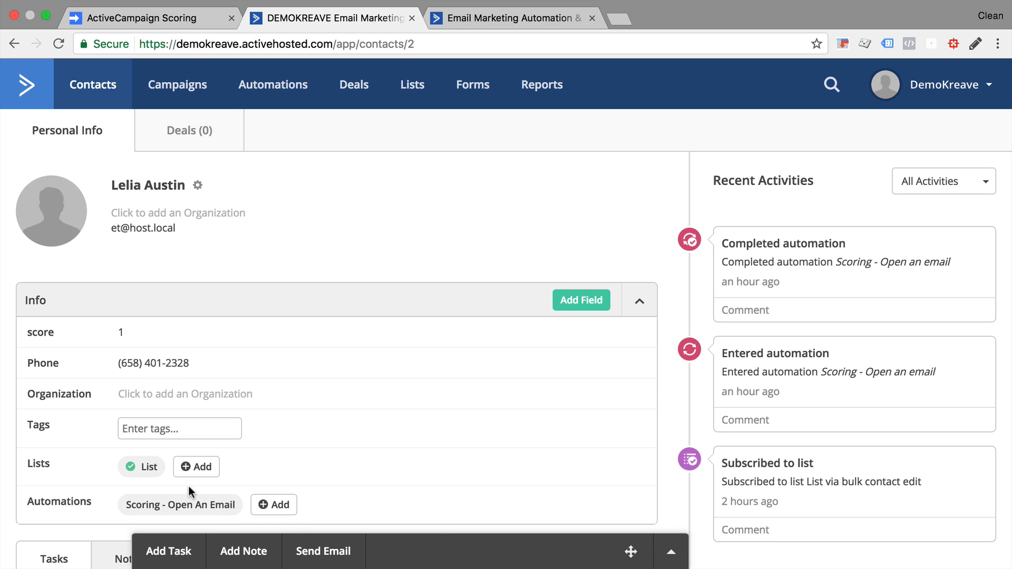
{"action": "left_click", "coordinate": [273, 505]}
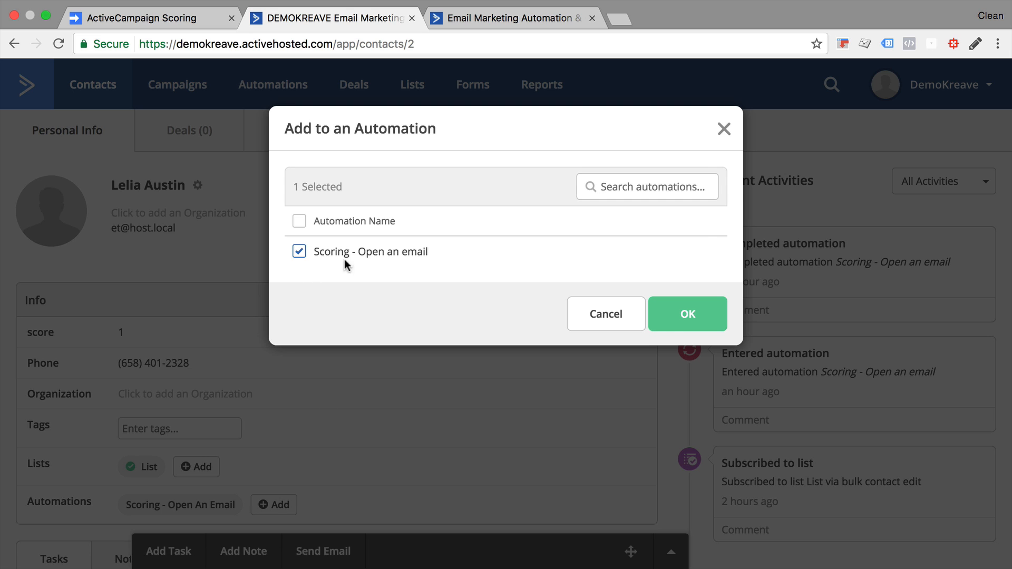
{"action": "left_click", "coordinate": [687, 314]}
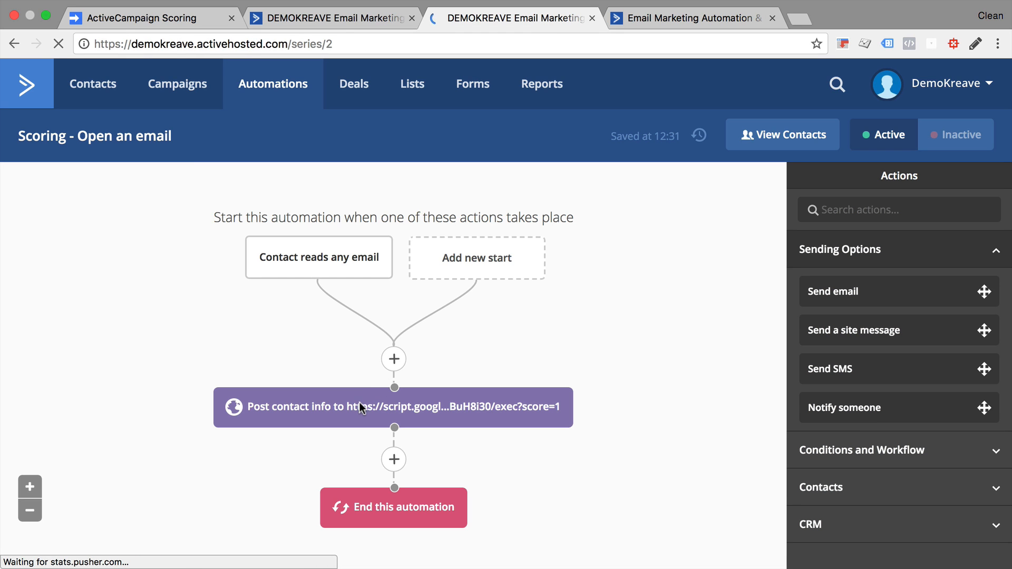
Change the webhook URL to score=-1, save, and rerun the automation on the contact.
{"action": "left_click", "coordinate": [393, 407]}
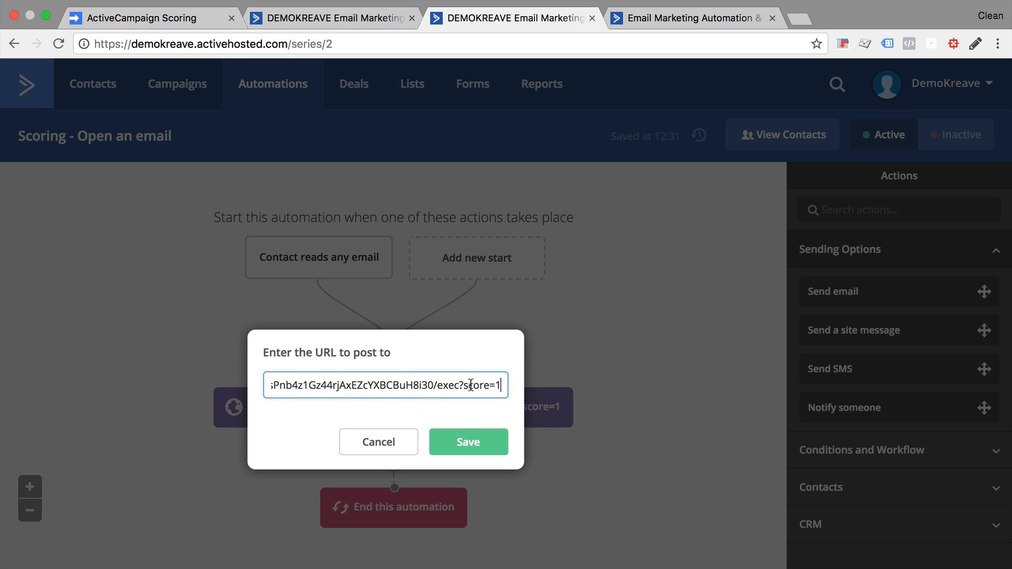
{"action": "type", "text": "-"}
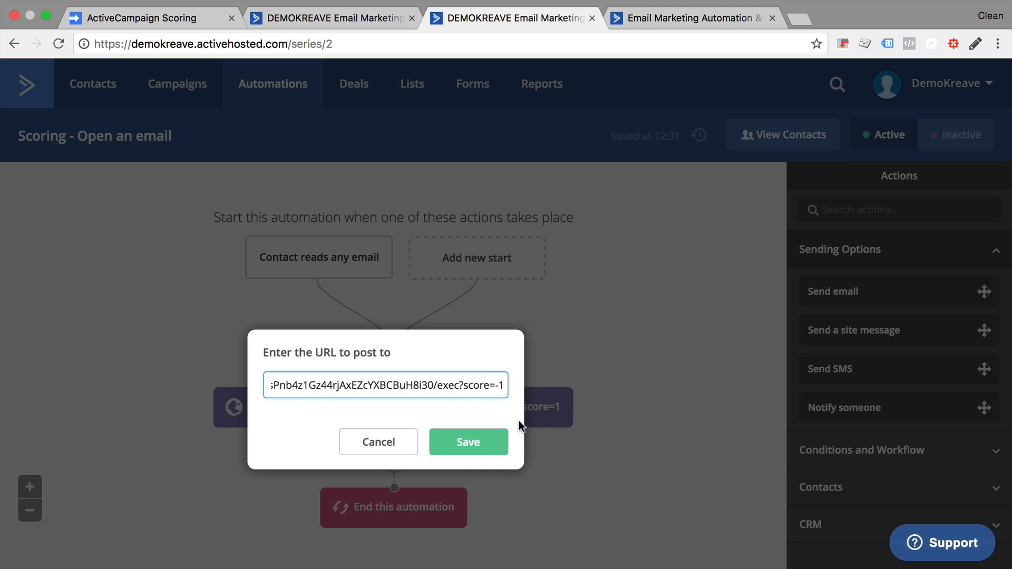
{"action": "left_click", "coordinate": [468, 442]}
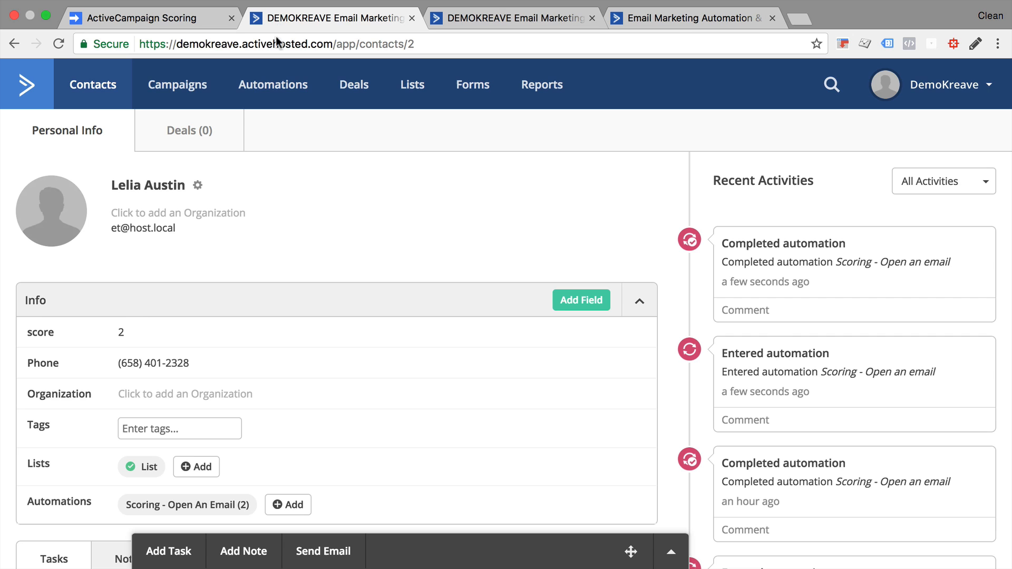
{"action": "left_click", "coordinate": [287, 504]}
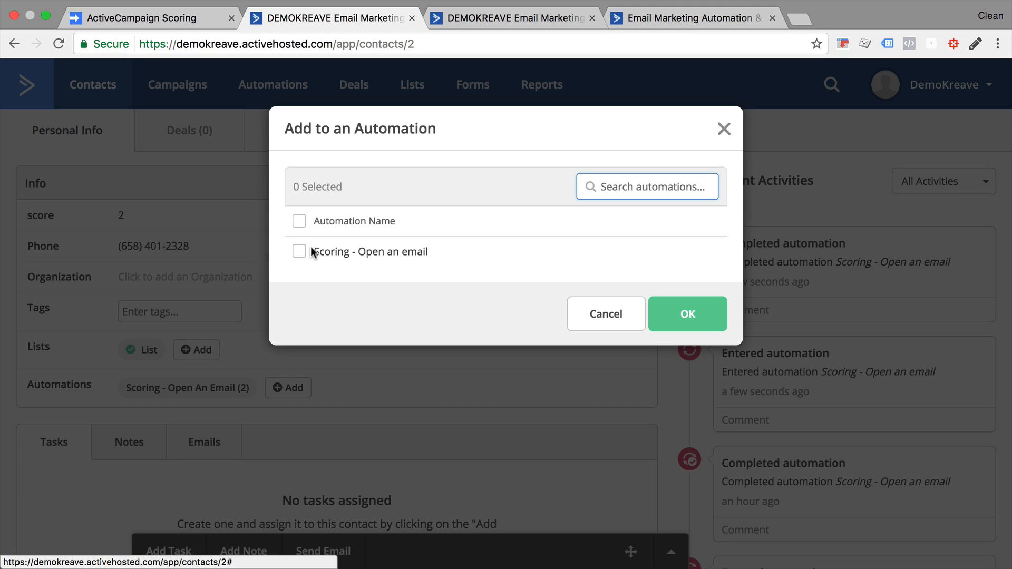
{"action": "left_click", "coordinate": [687, 313]}
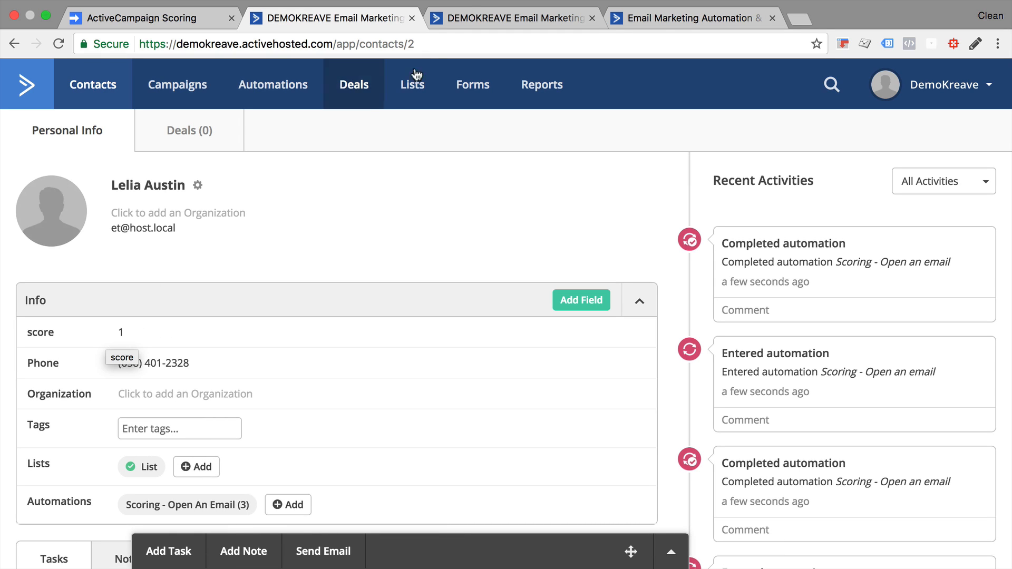
Update the webhook URL to score=100 and re-add the contact to the automation.
{"action": "left_click", "coordinate": [181, 505]}
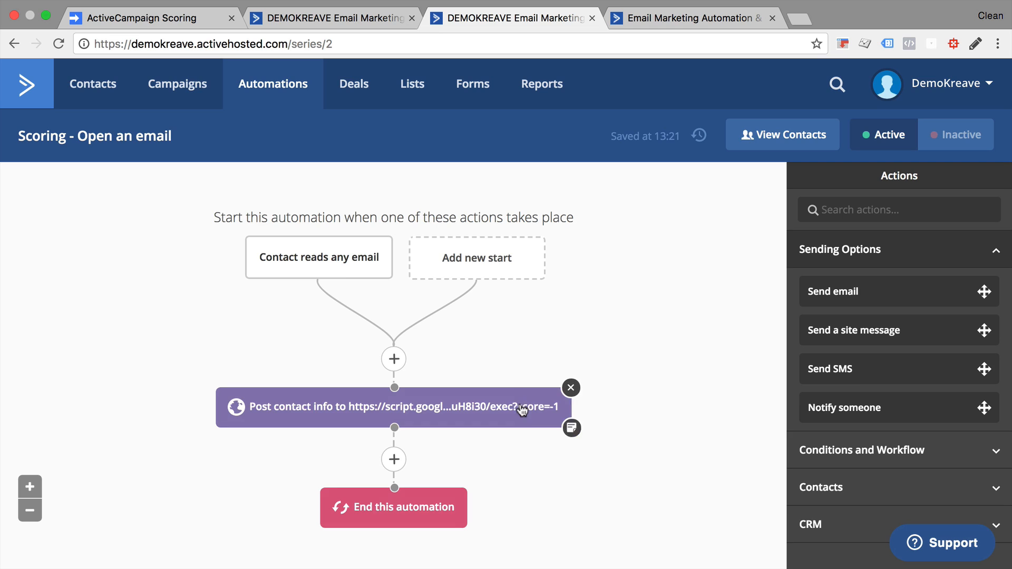
{"action": "left_click", "coordinate": [387, 407]}
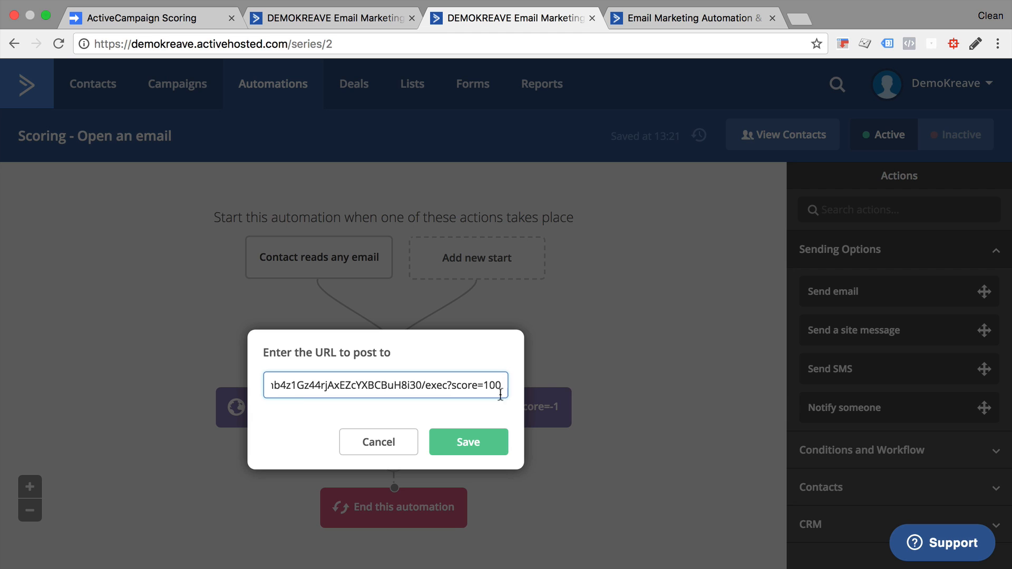
{"action": "left_click", "coordinate": [468, 442]}
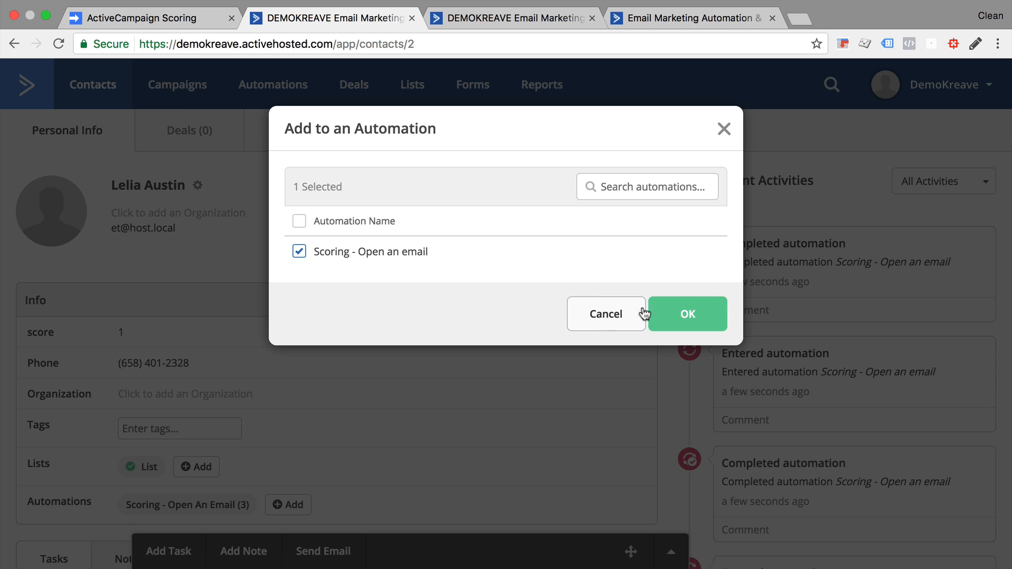
{"action": "left_click", "coordinate": [687, 313]}
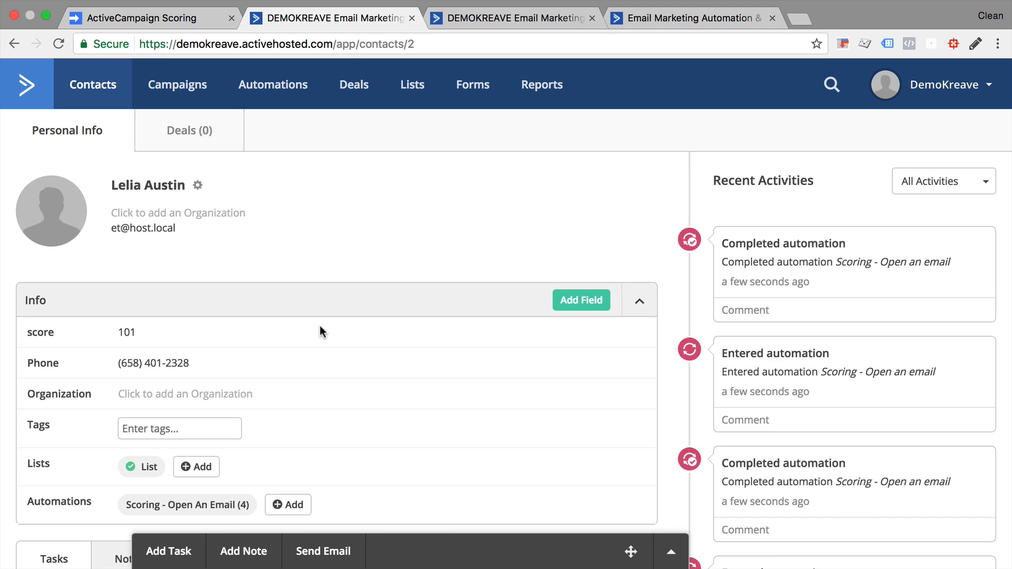
{"action": "mouse_move", "coordinate": [124, 324]}
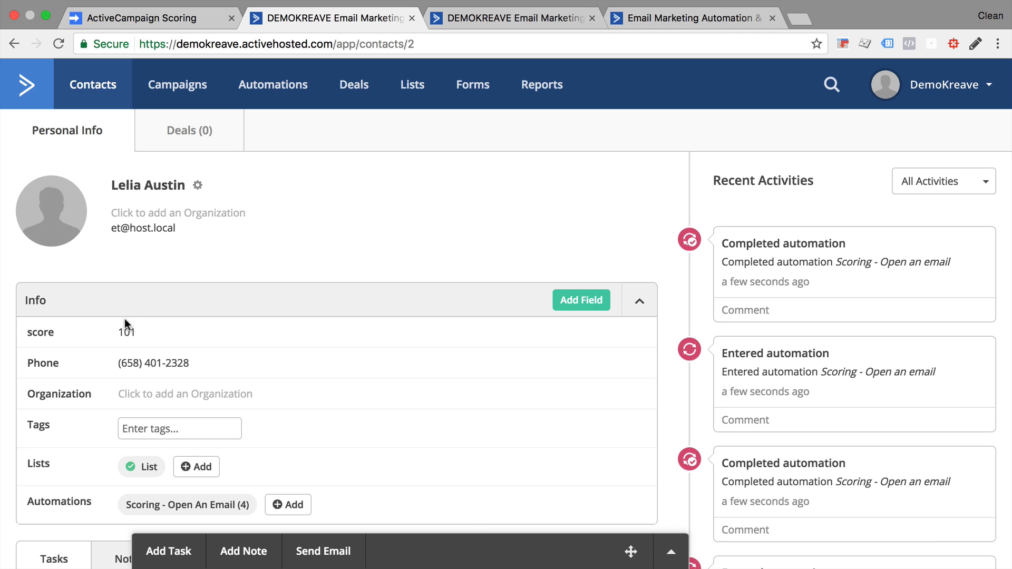
Open the automation's start trigger and view all the ways a contact can enter.
{"action": "left_click", "coordinate": [512, 18]}
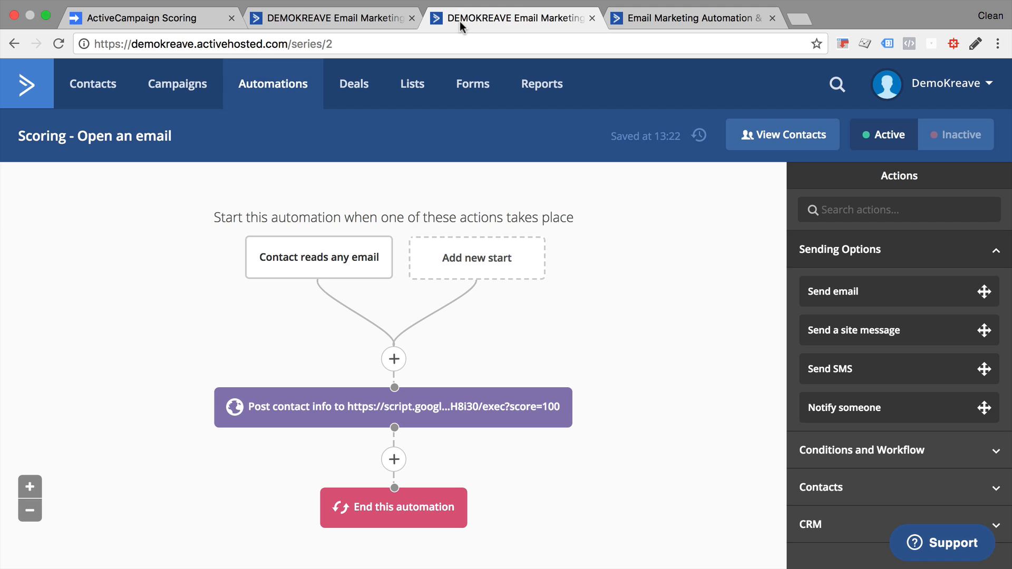
{"action": "mouse_move", "coordinate": [138, 204]}
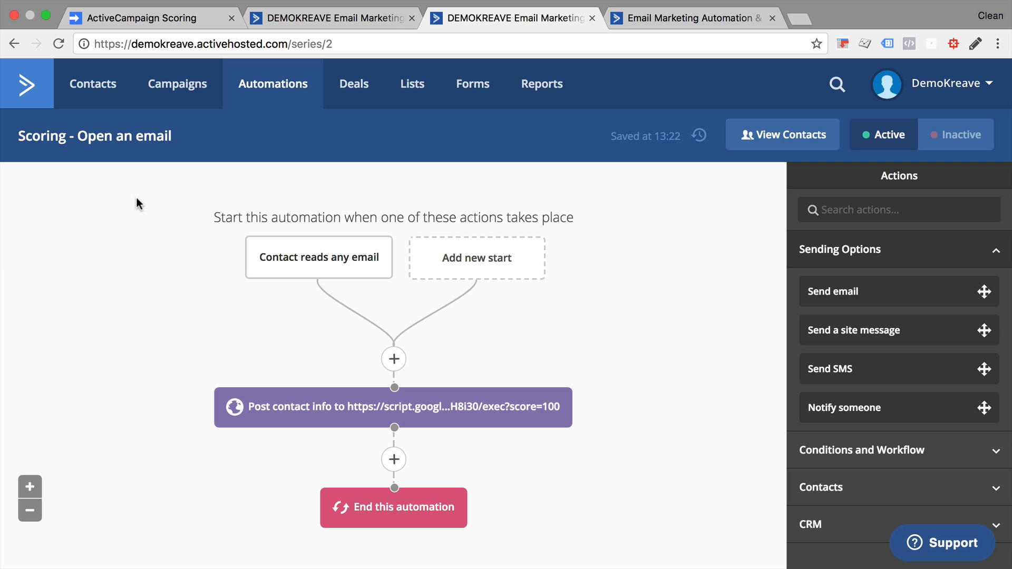
{"action": "mouse_move", "coordinate": [163, 166]}
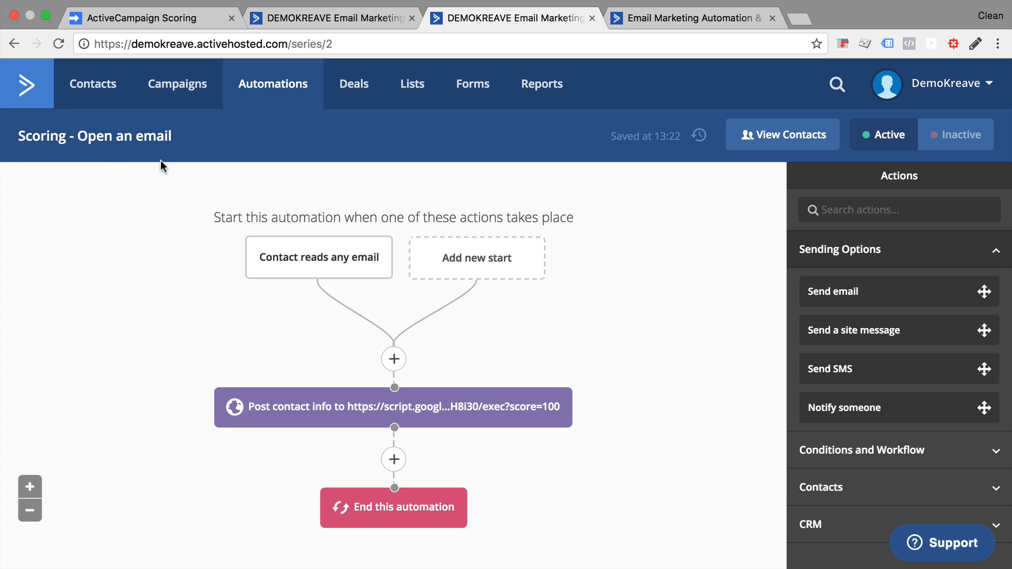
{"action": "left_click", "coordinate": [319, 257]}
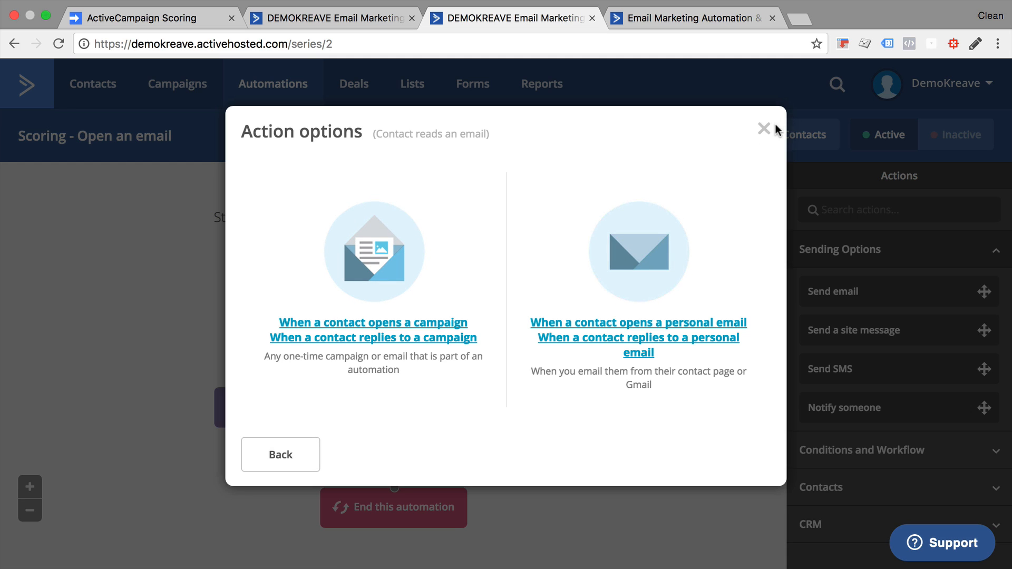
{"action": "left_click", "coordinate": [280, 454]}
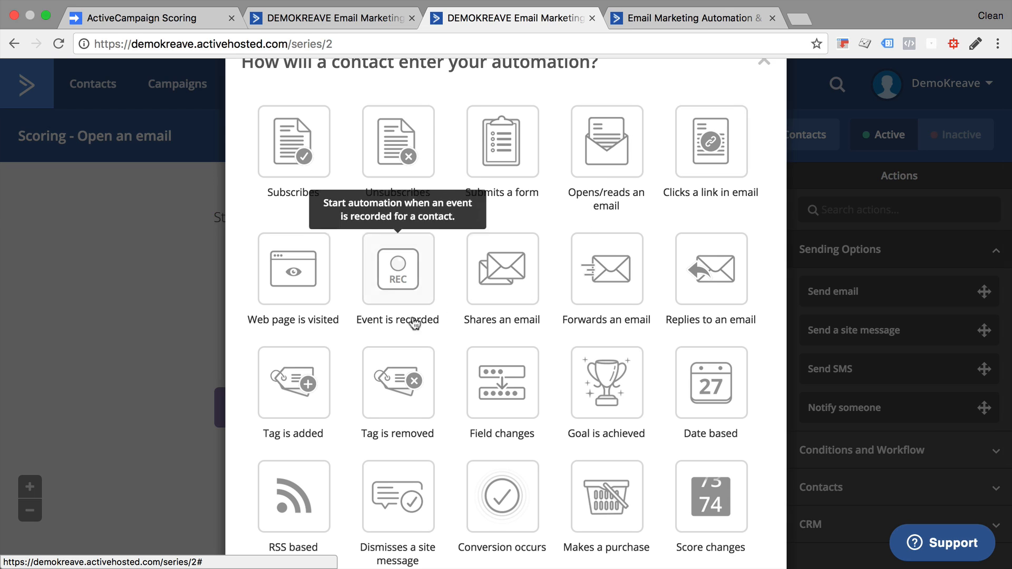
{"action": "mouse_move", "coordinate": [389, 331]}
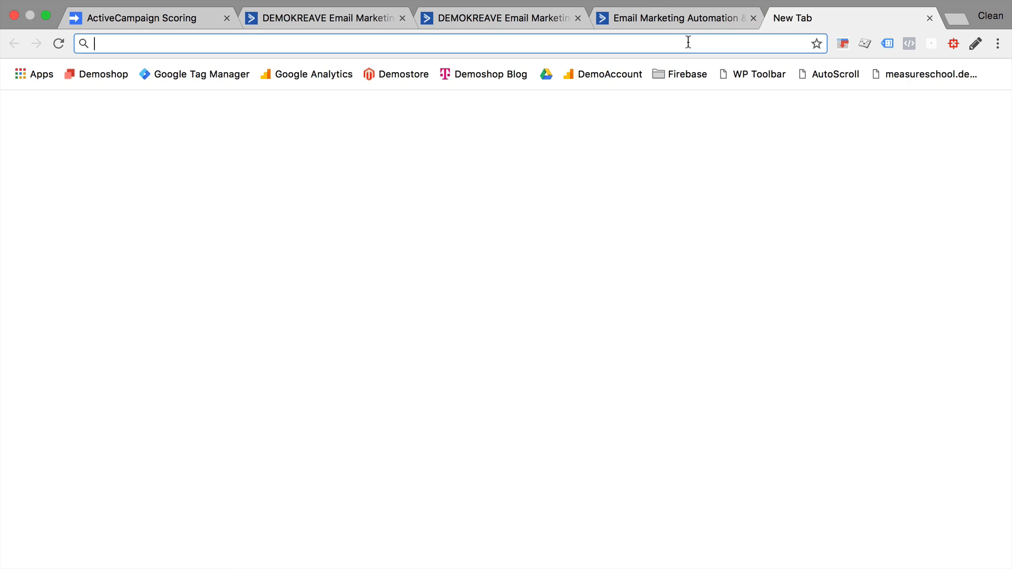
Load Drip's lead scoring guide and scroll to its point values and 60-point threshold.
{"action": "type", "text": "https://www.drip.co/blog/best-practices/what-is-lead-scoring/"}
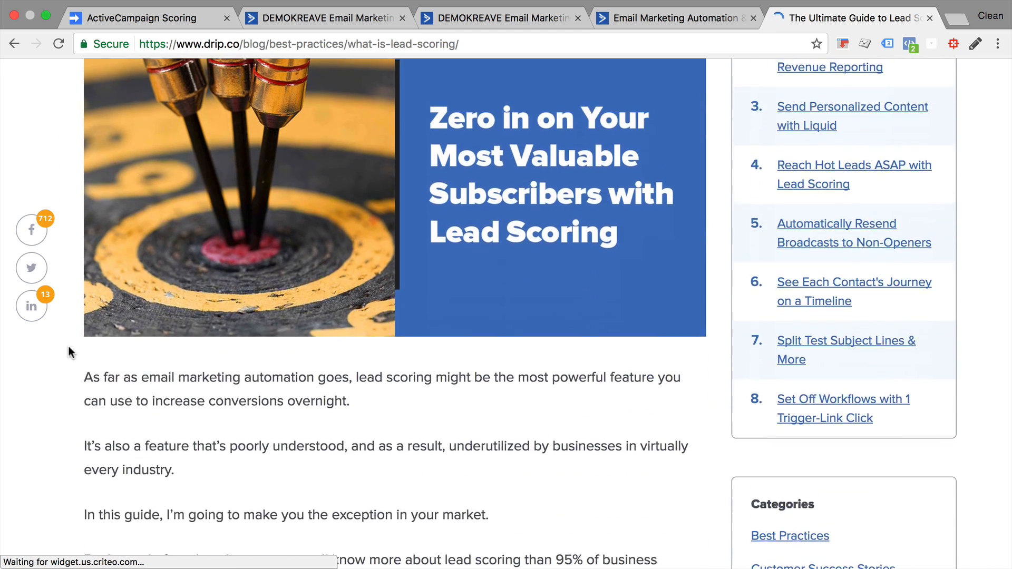
{"action": "scroll", "scroll_direction": "up", "scroll_amount": 3}
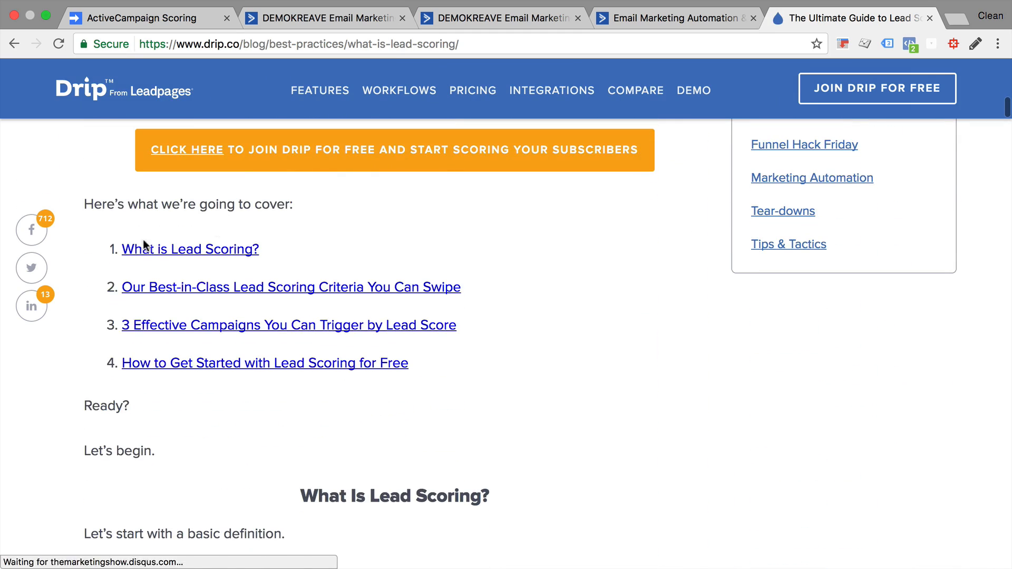
{"action": "scroll", "scroll_direction": "down", "scroll_amount": 3}
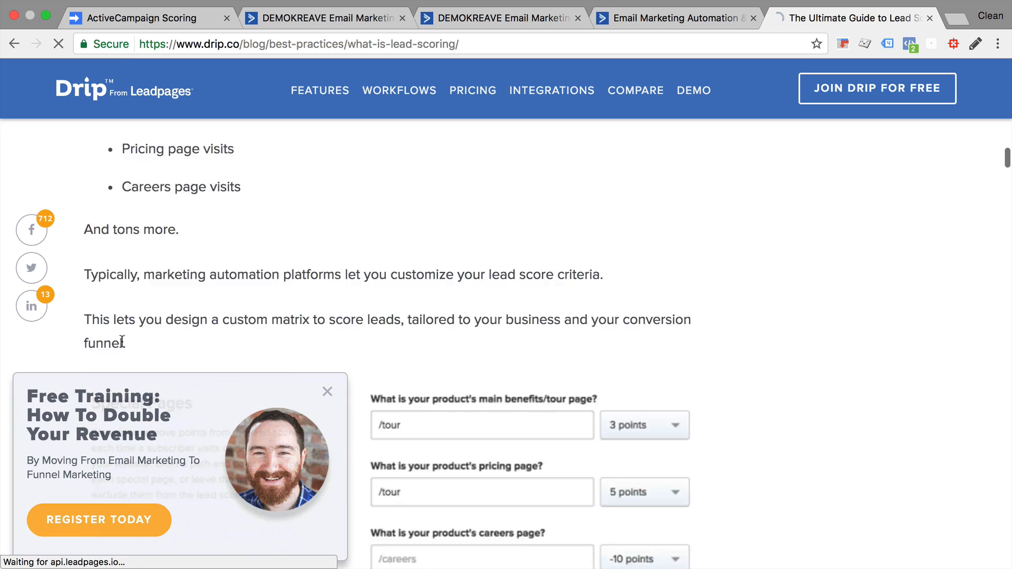
{"action": "scroll", "scroll_direction": "down", "scroll_amount": 3}
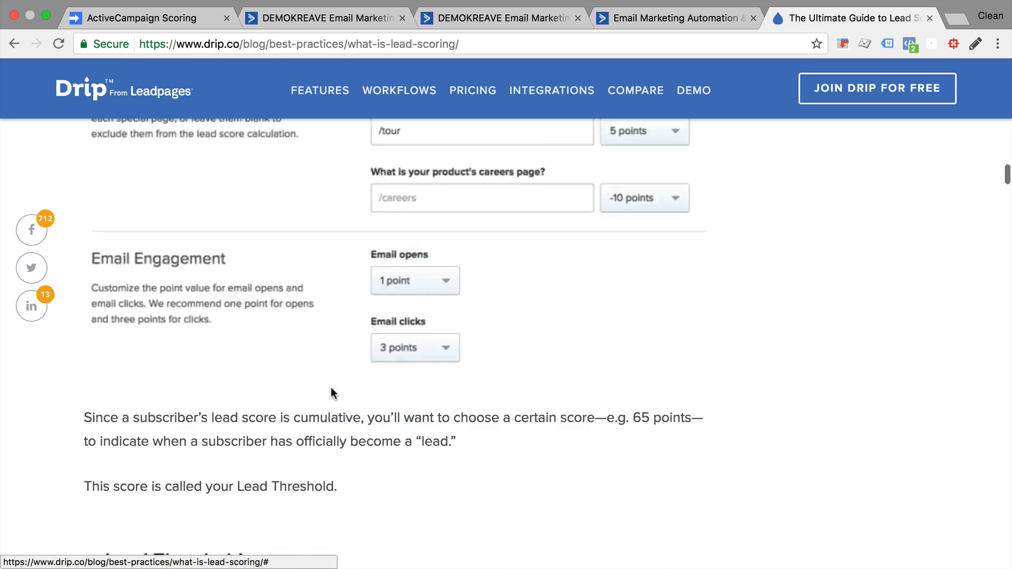
{"action": "scroll", "scroll_direction": "down", "scroll_amount": 3}
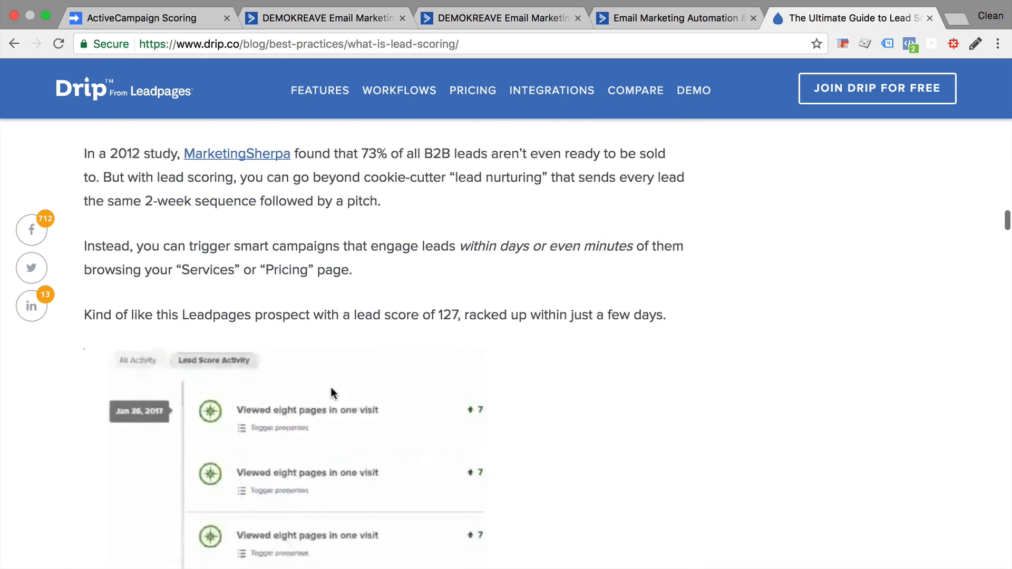
{"action": "scroll", "scroll_direction": "down", "scroll_amount": 3}
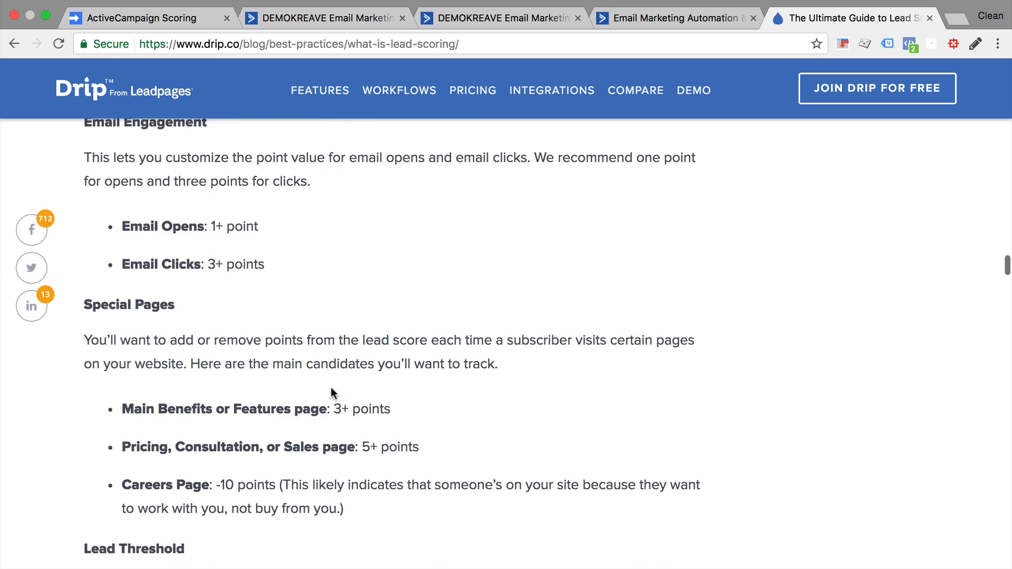
{"action": "scroll", "scroll_direction": "down", "scroll_amount": 3}
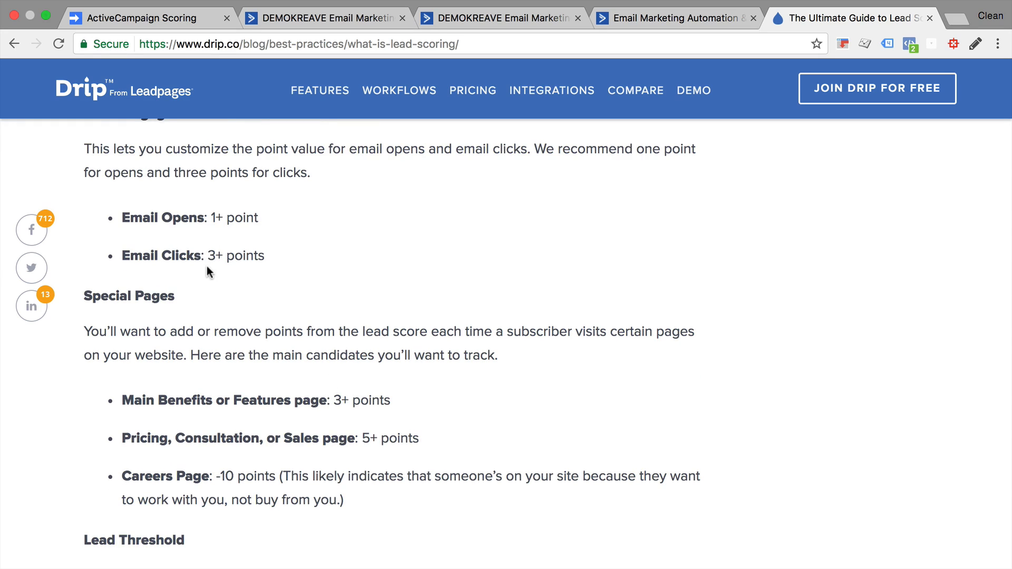
{"action": "scroll", "scroll_direction": "down", "scroll_amount": 3}
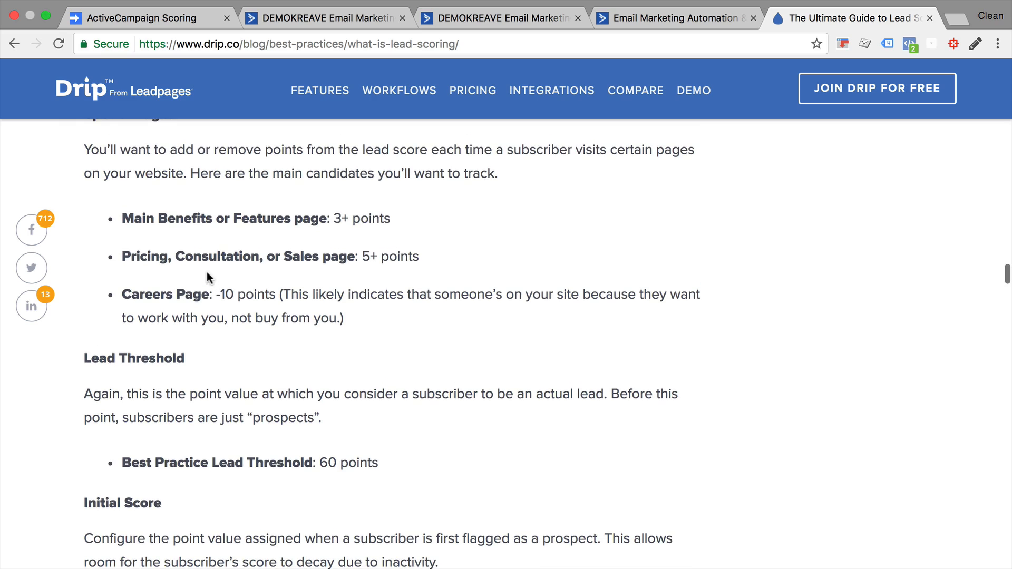
{"action": "mouse_move", "coordinate": [155, 296]}
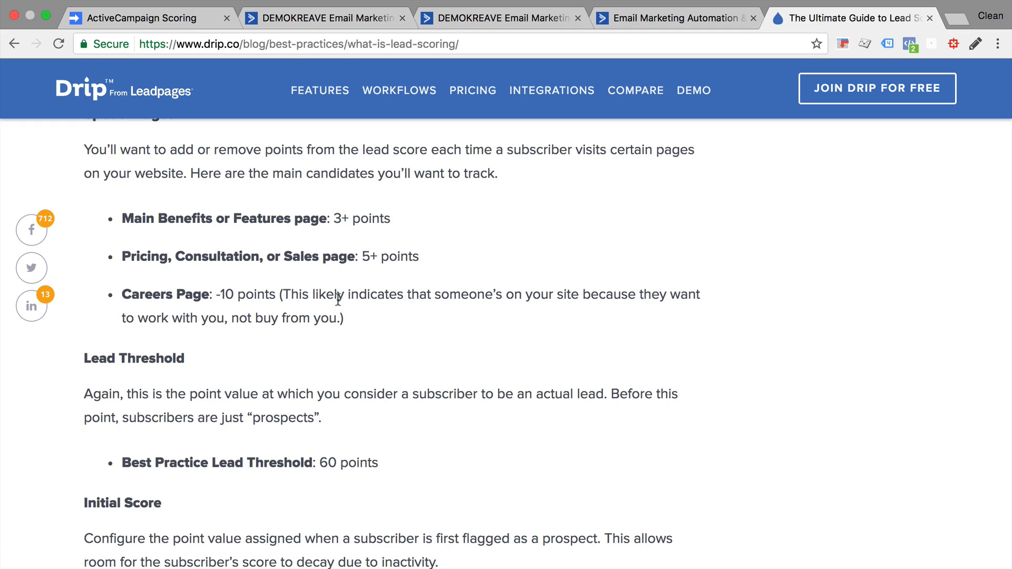
{"action": "mouse_move", "coordinate": [471, 325]}
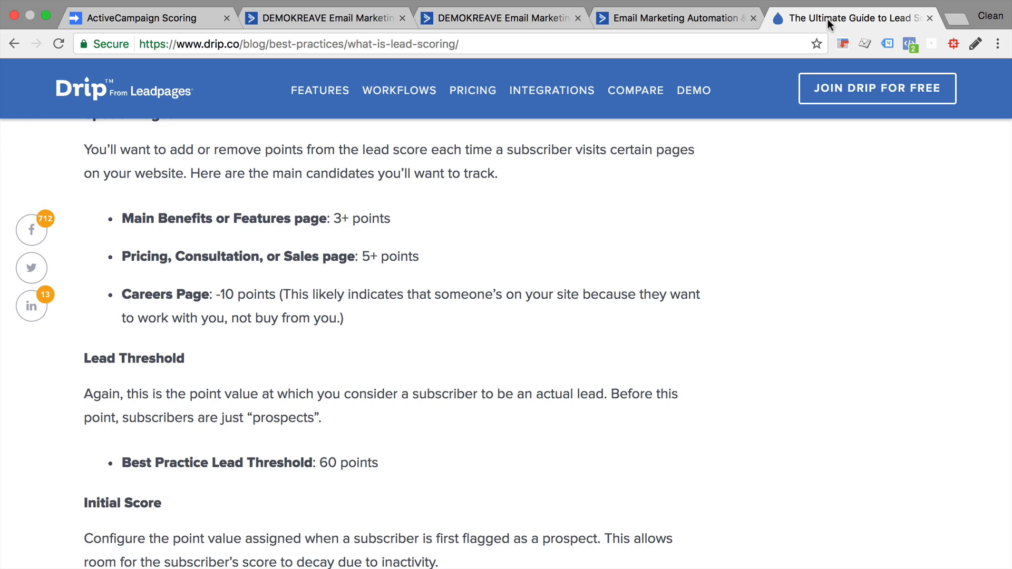
Return to the ActiveCampaign Scoring project tab in Apps Script.
{"action": "left_click", "coordinate": [135, 18]}
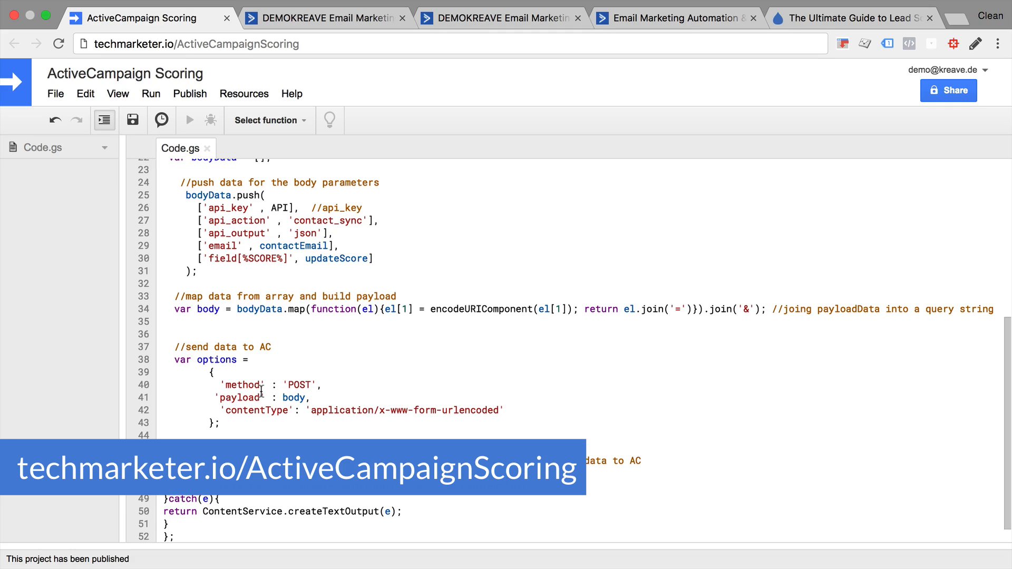
{"action": "mouse_move", "coordinate": [197, 61]}
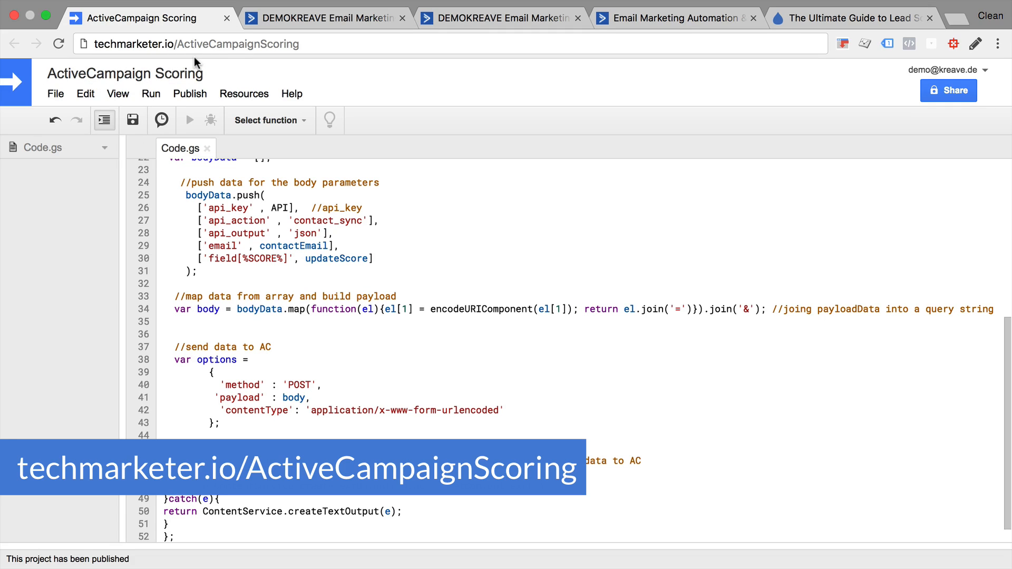